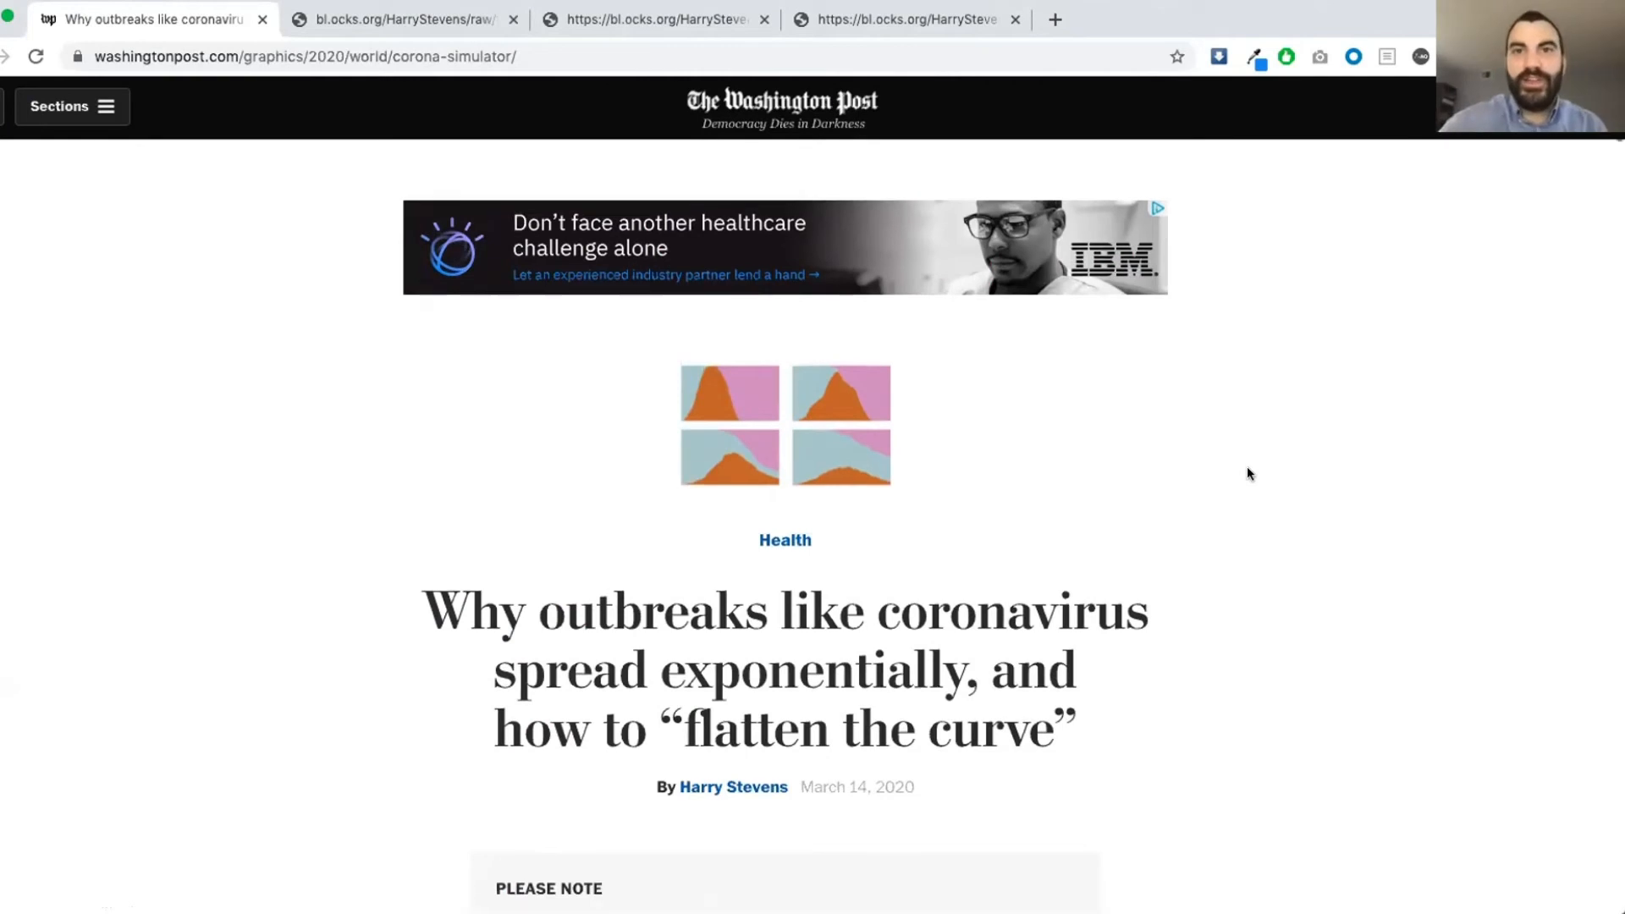
- Scroll down the article to the area chart of U.S. cases climbing to 2,179 by March 13
scroll("down", 3)
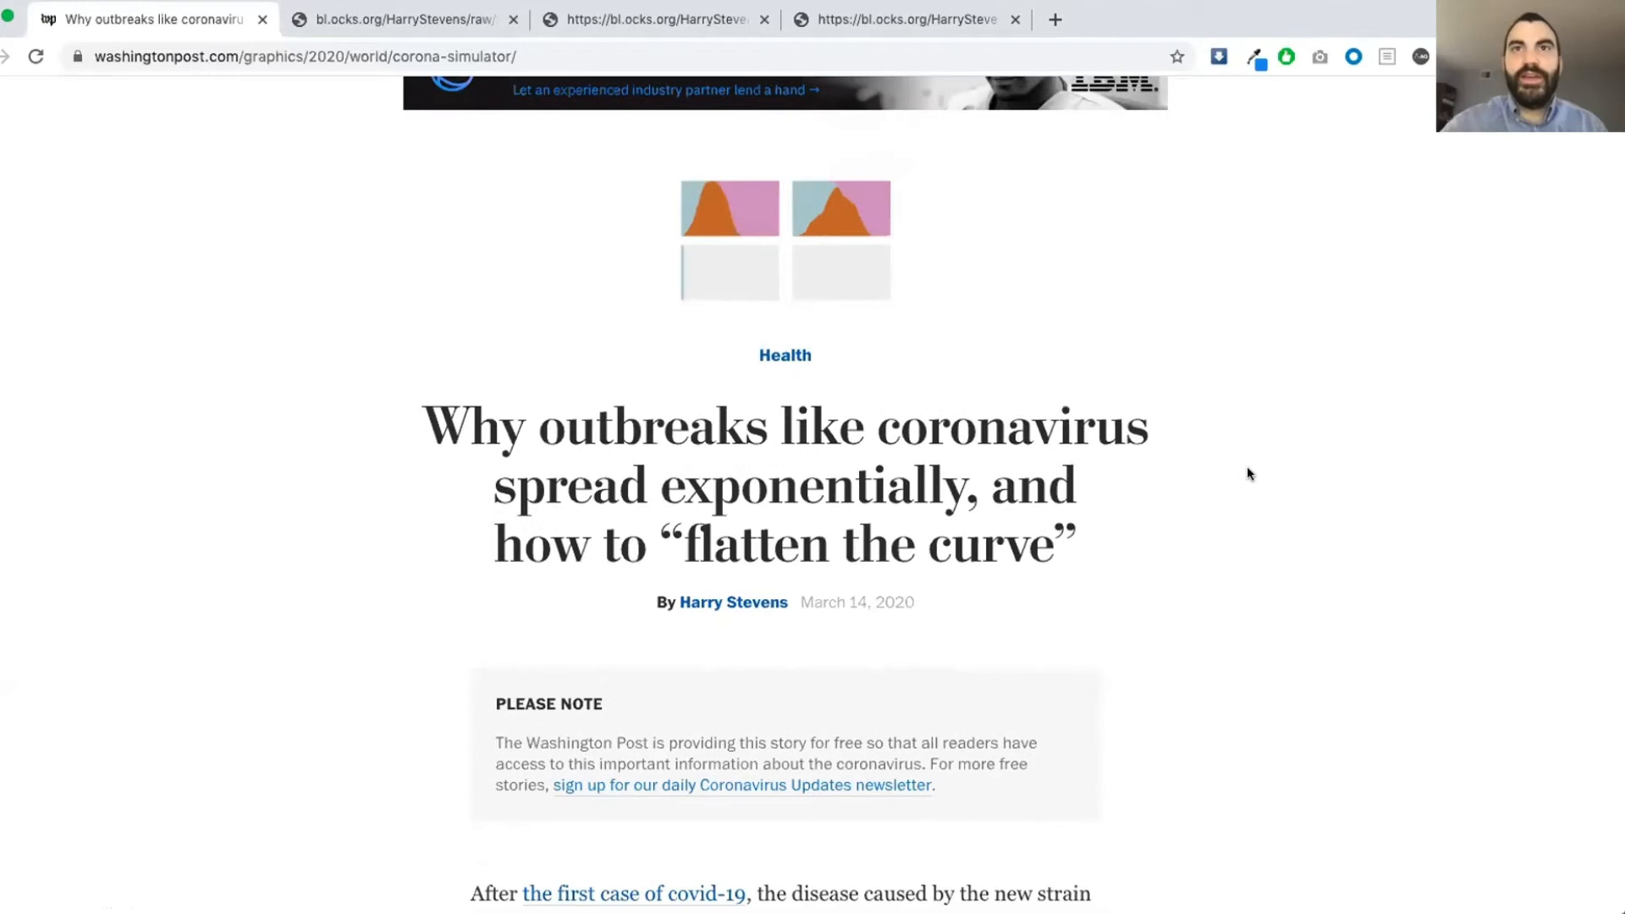
scroll("down", 3)
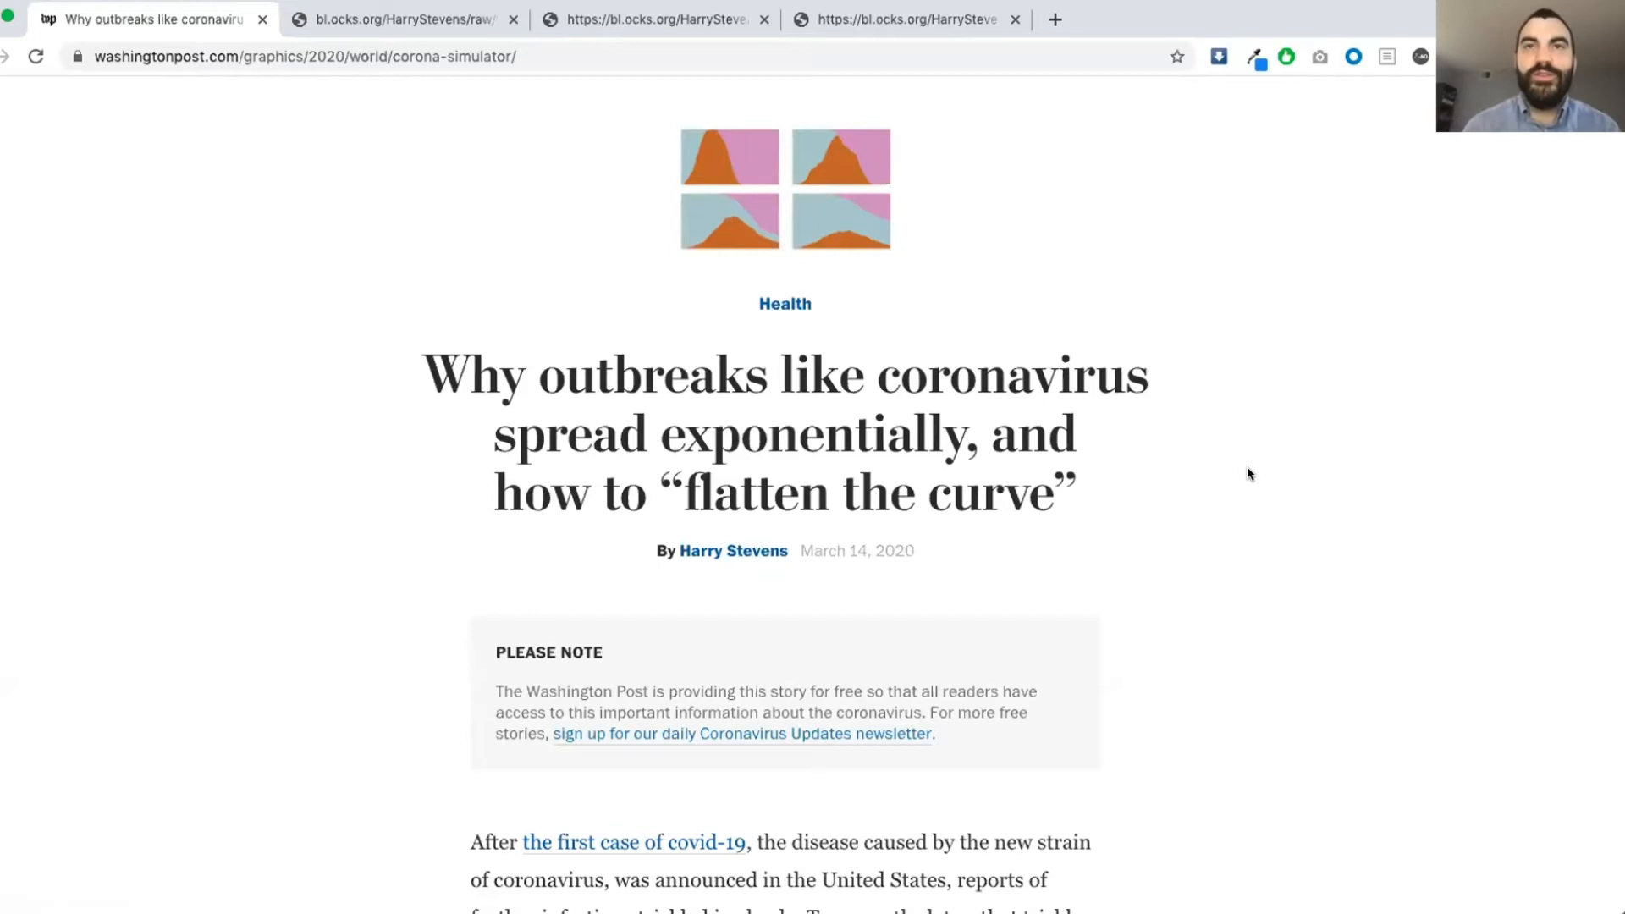
mouse_move(1198, 459)
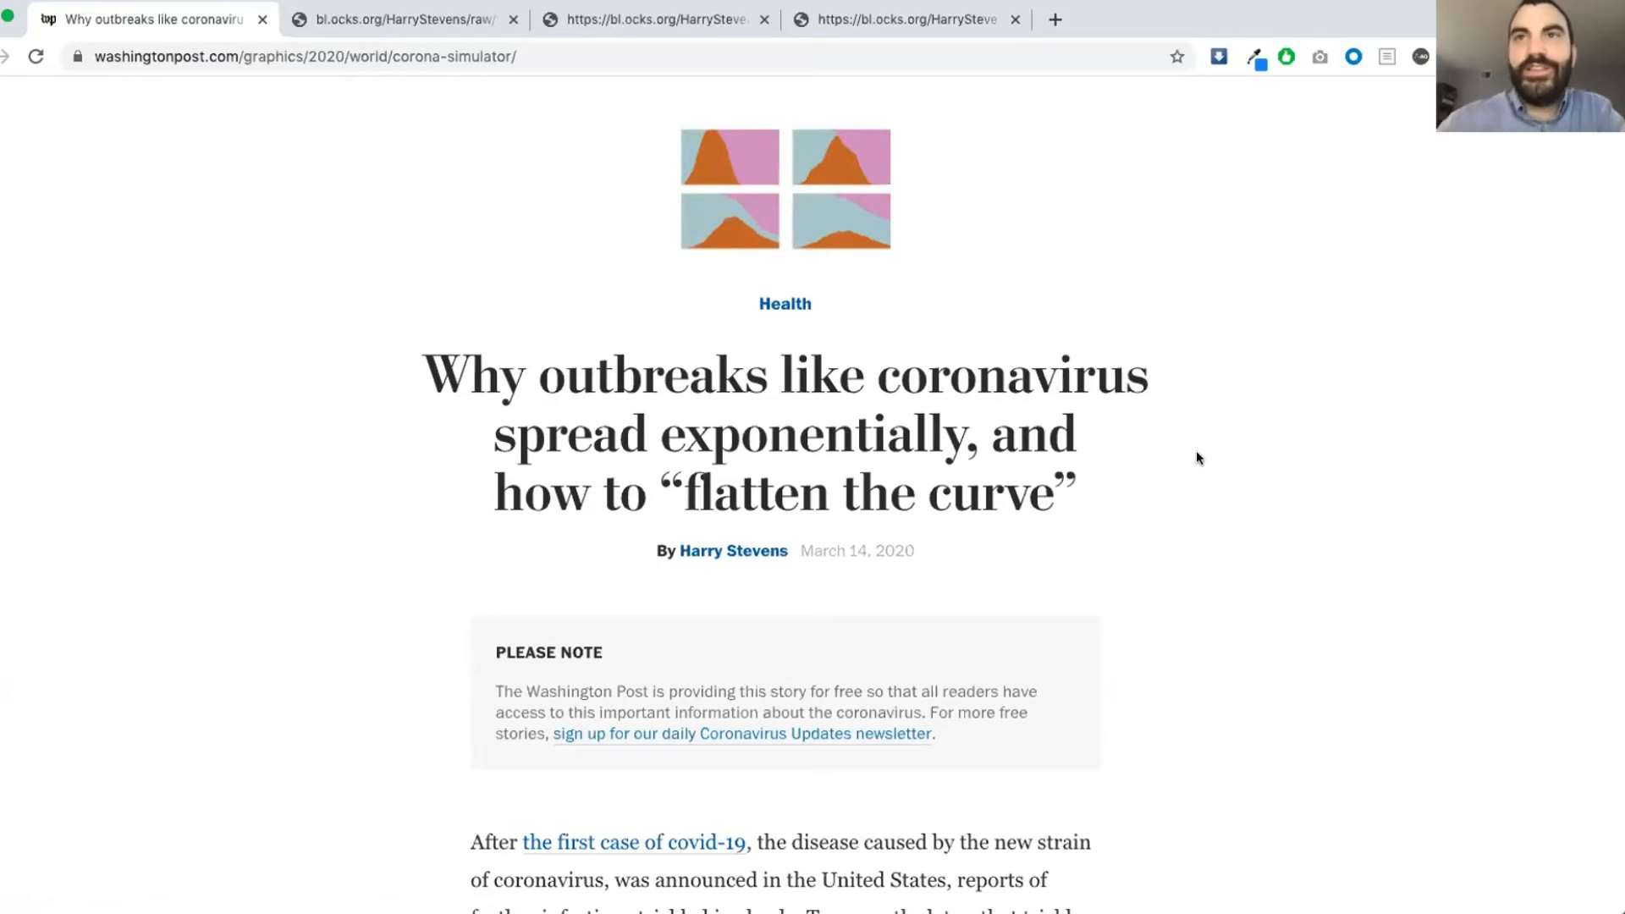
mouse_move(1271, 506)
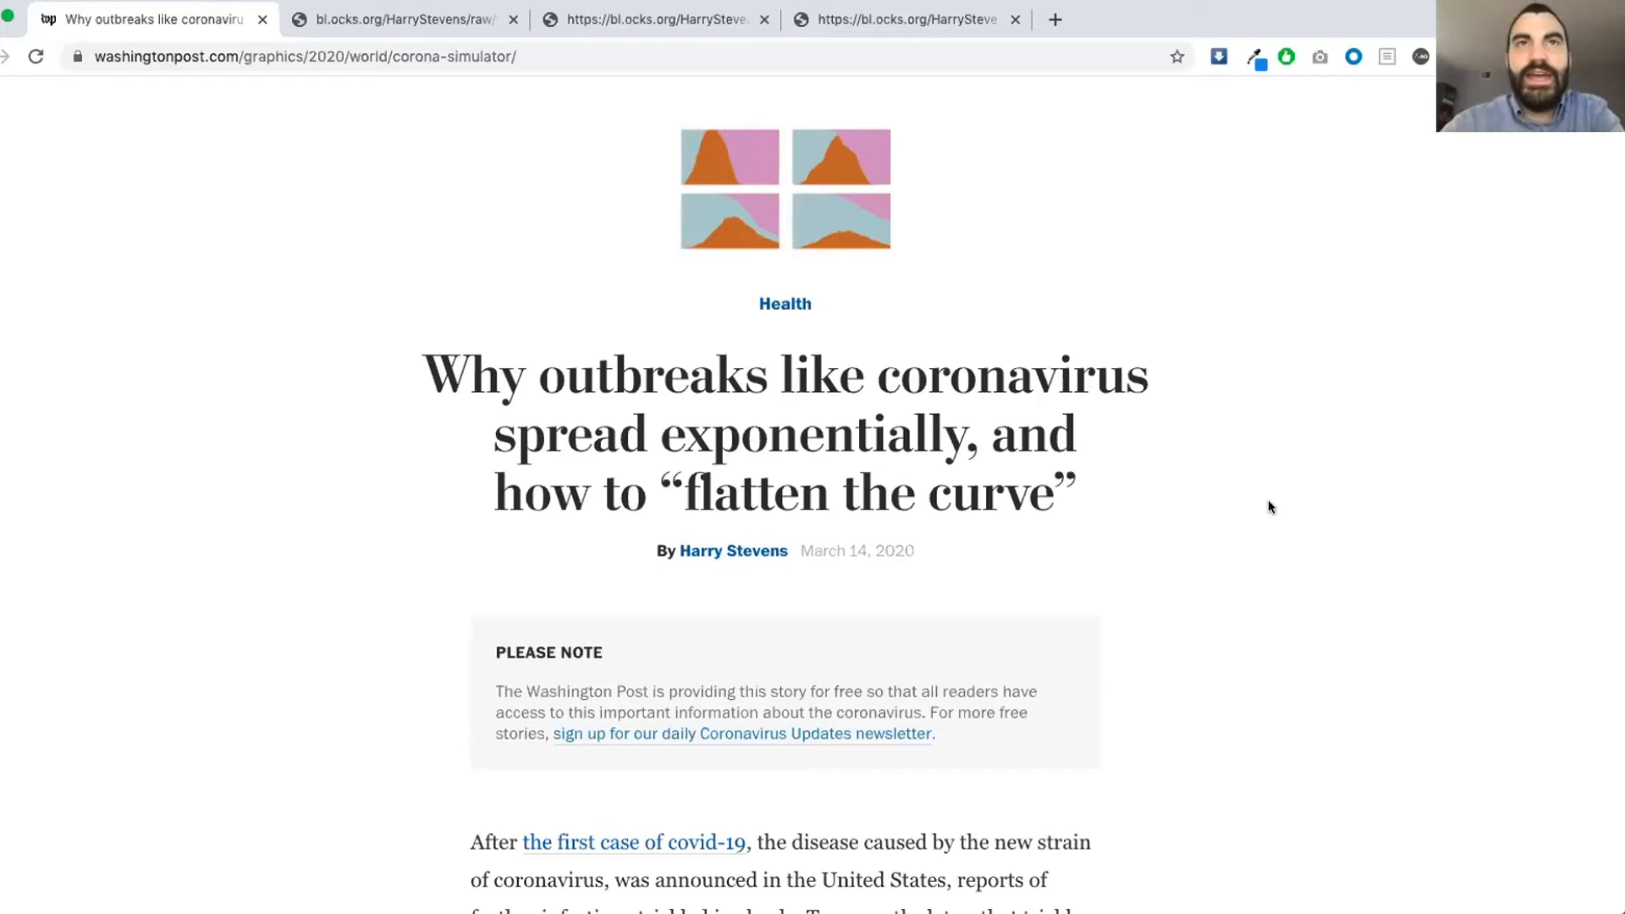
scroll("down", 3)
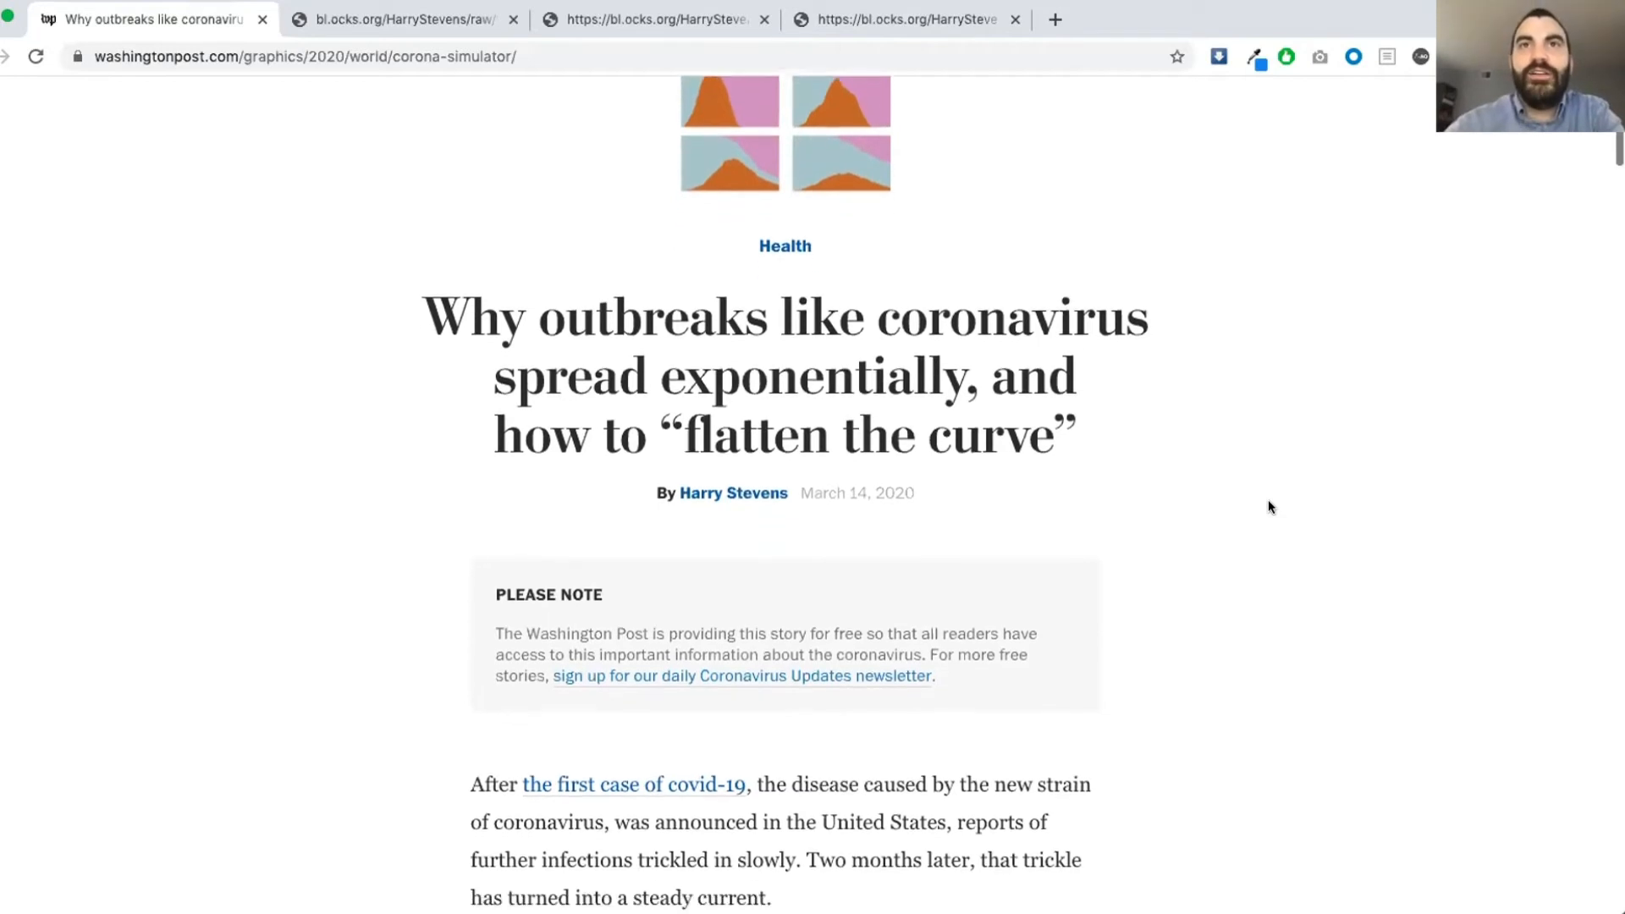
scroll("down", 3)
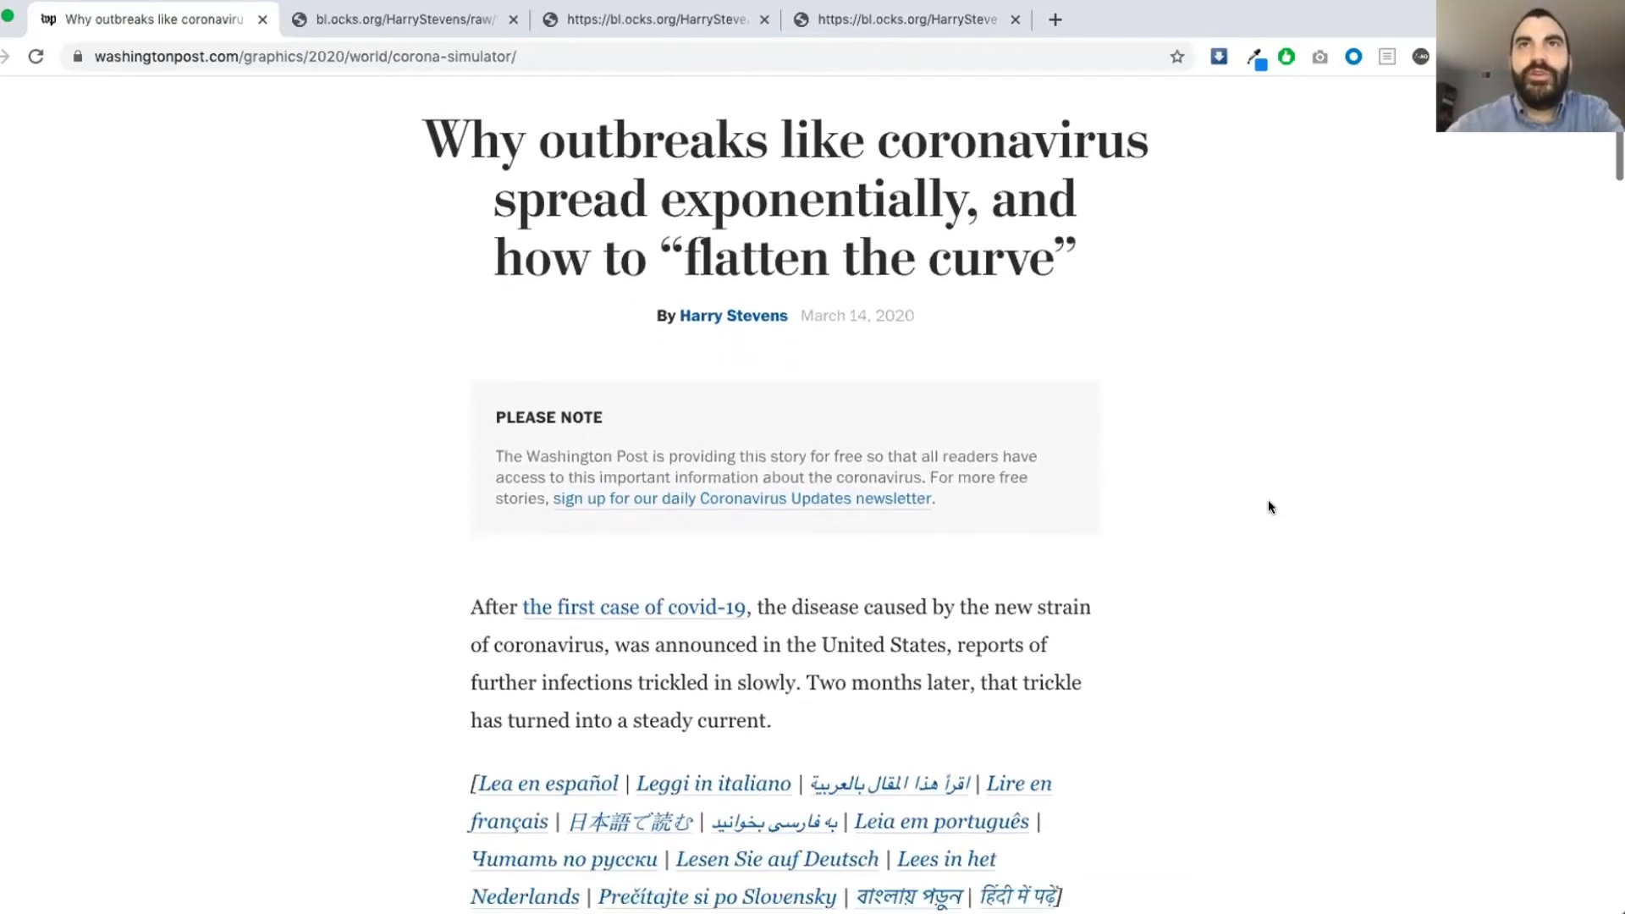
scroll("down", 3)
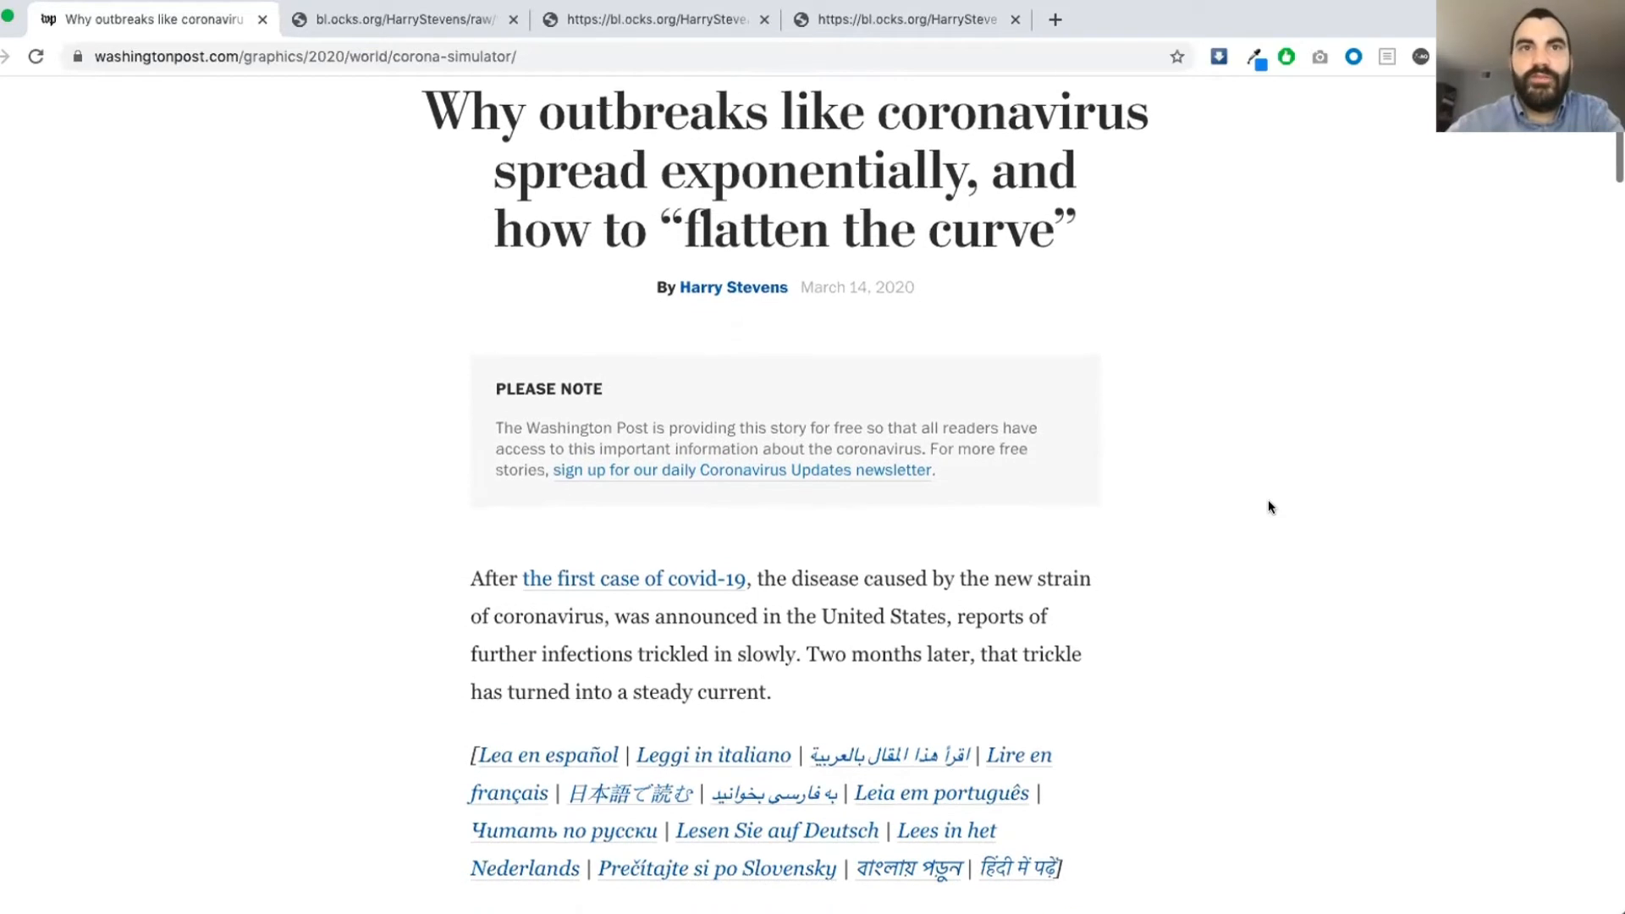
scroll("down", 3)
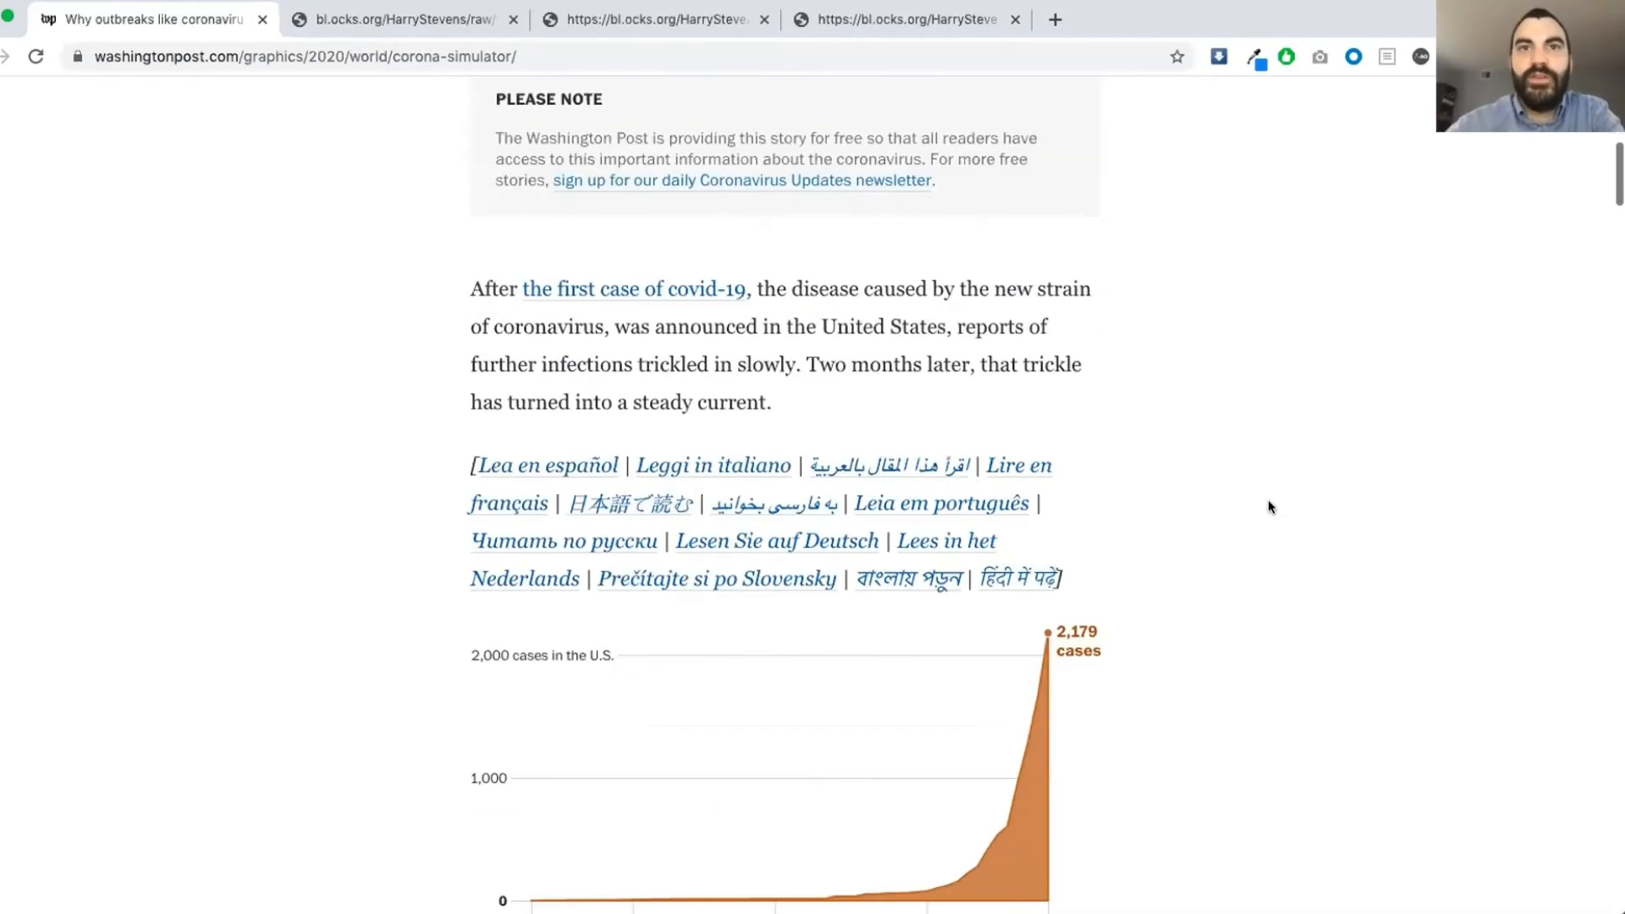
scroll("down", 3)
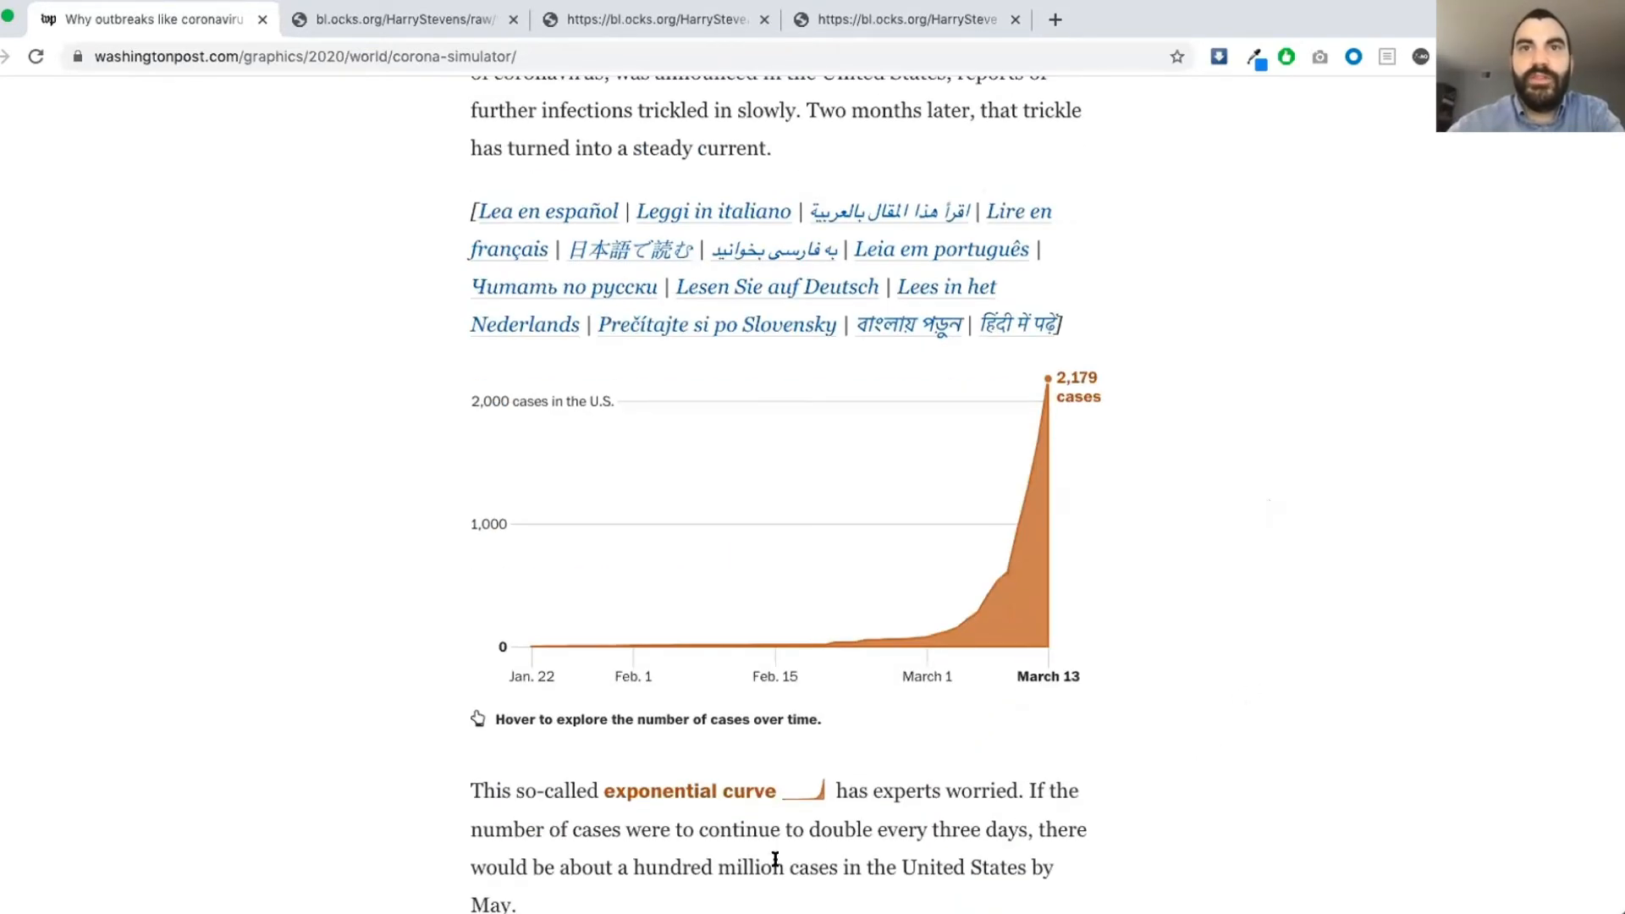
mouse_move(643, 645)
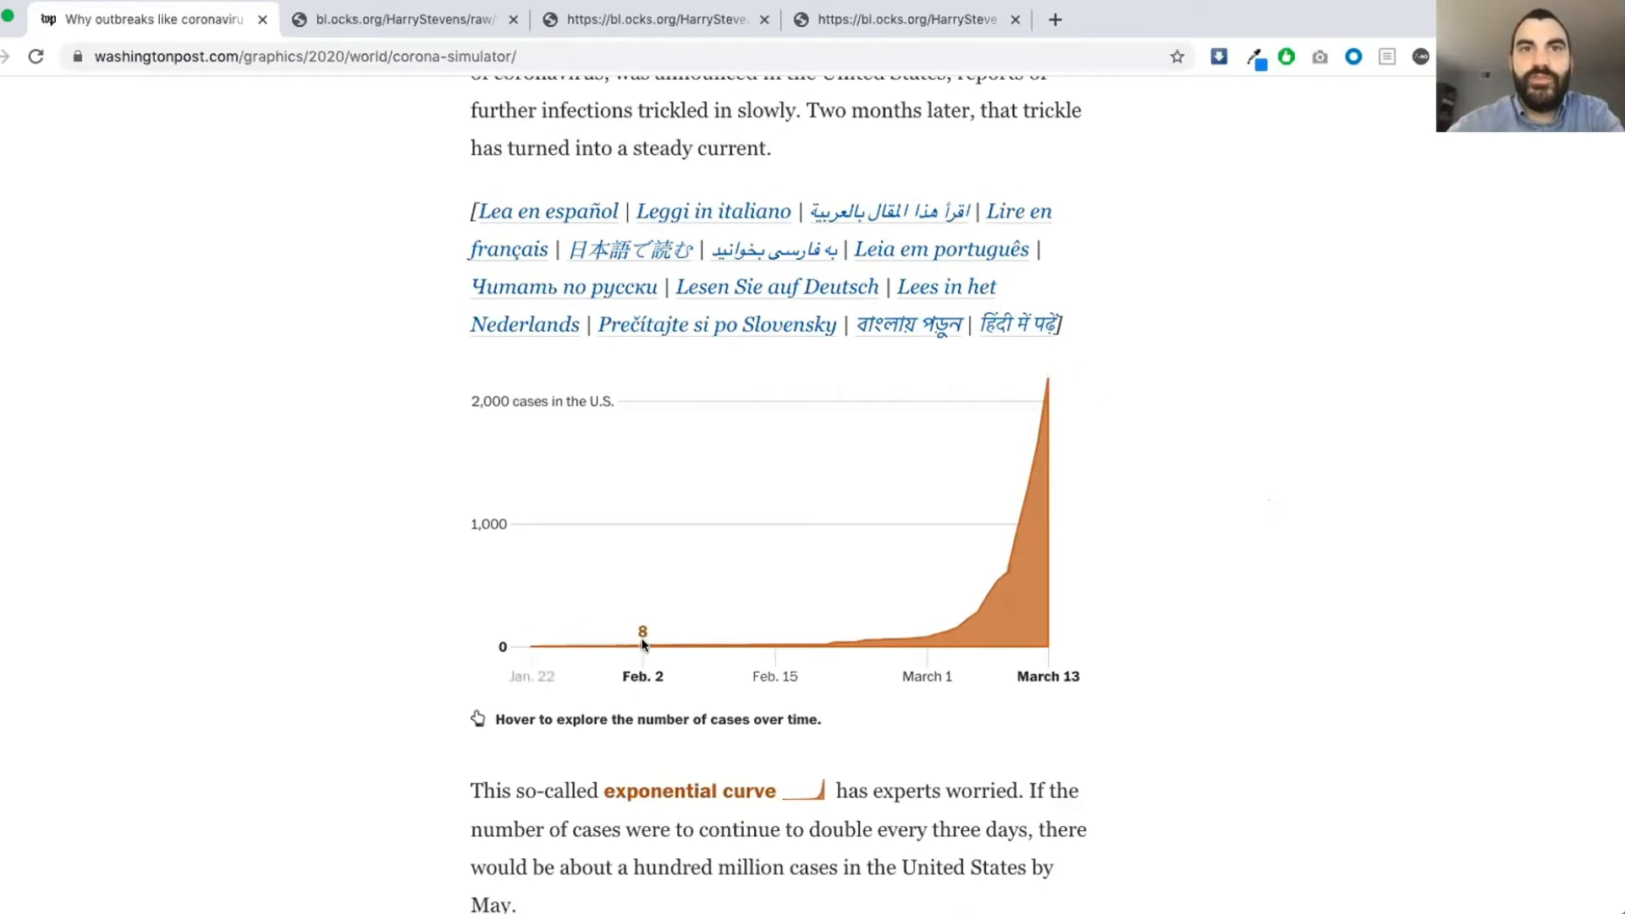
mouse_move(724, 631)
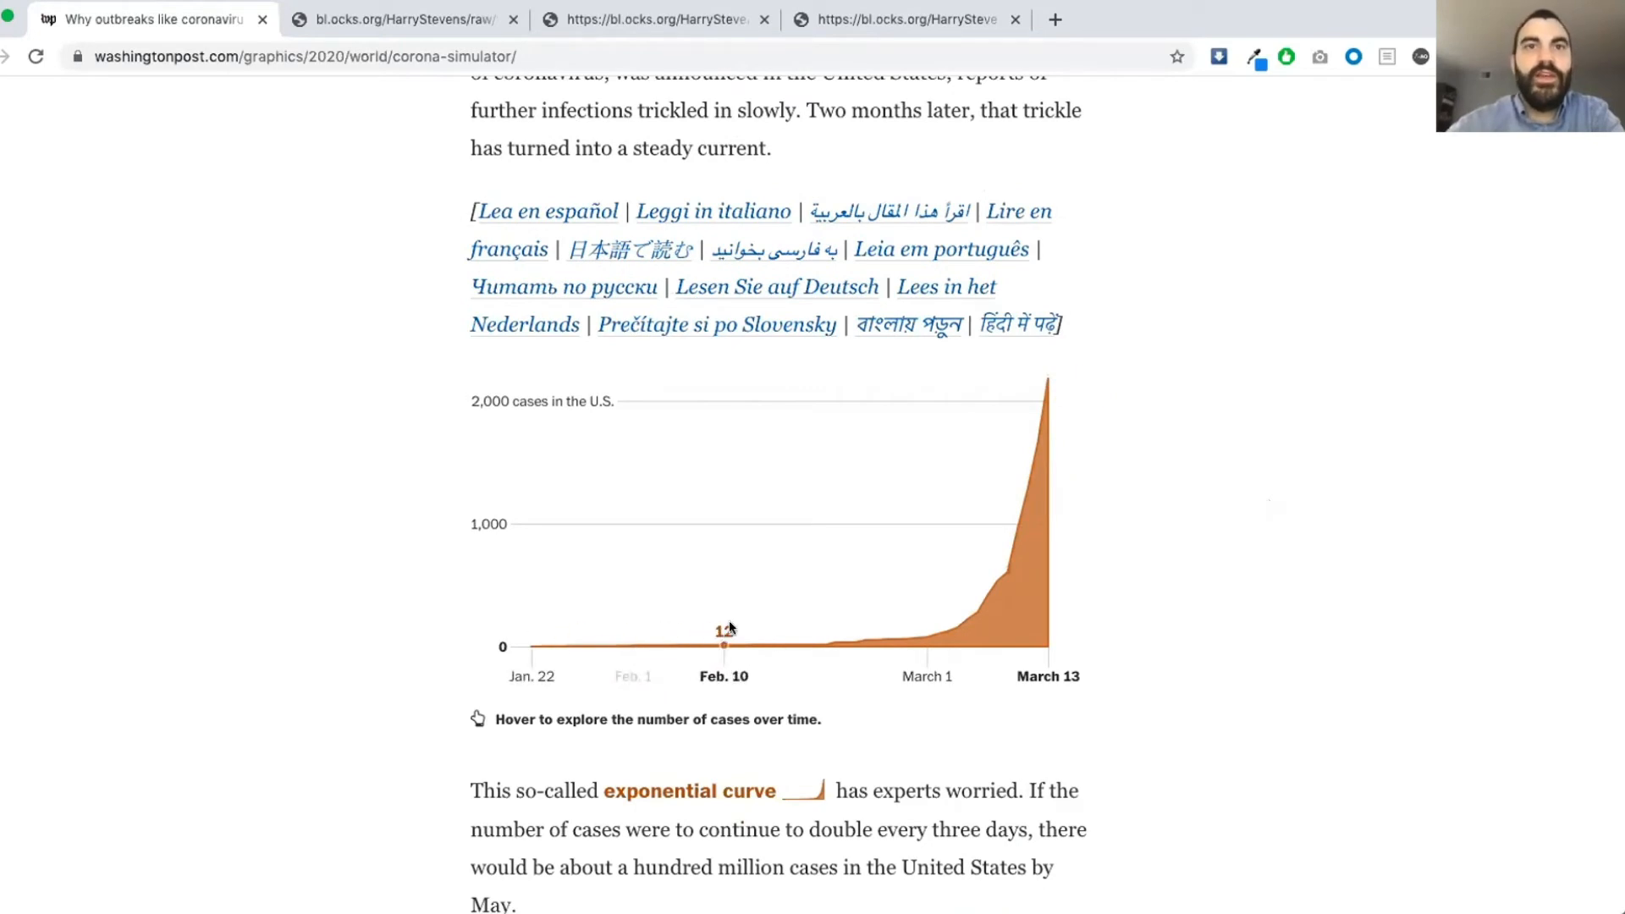
mouse_move(954, 624)
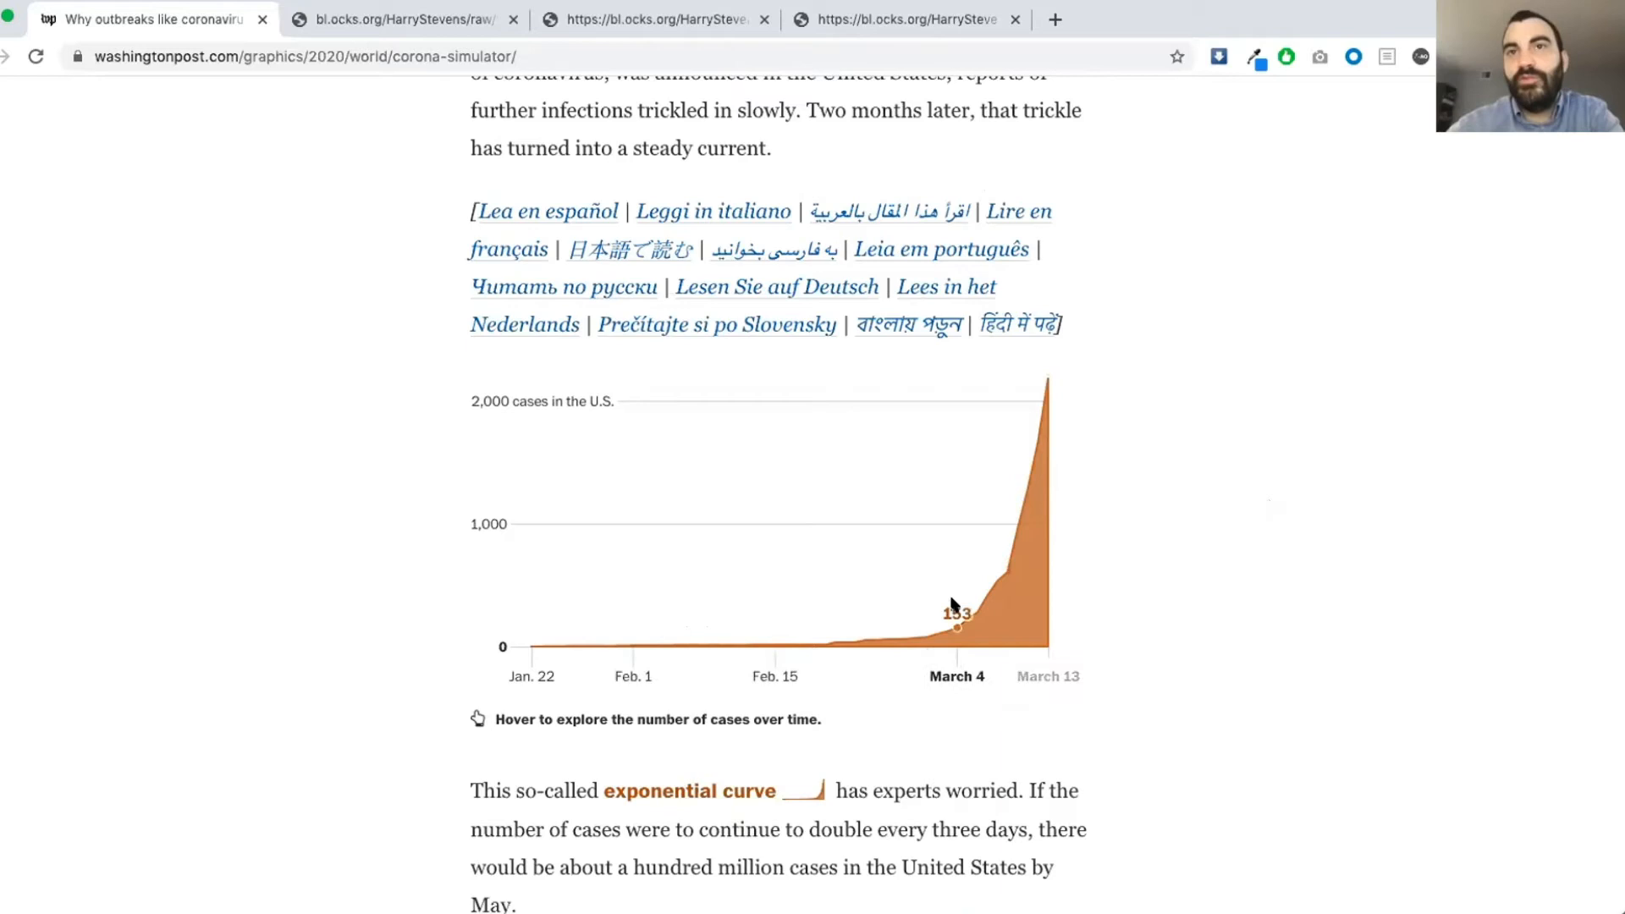
mouse_move(1033, 598)
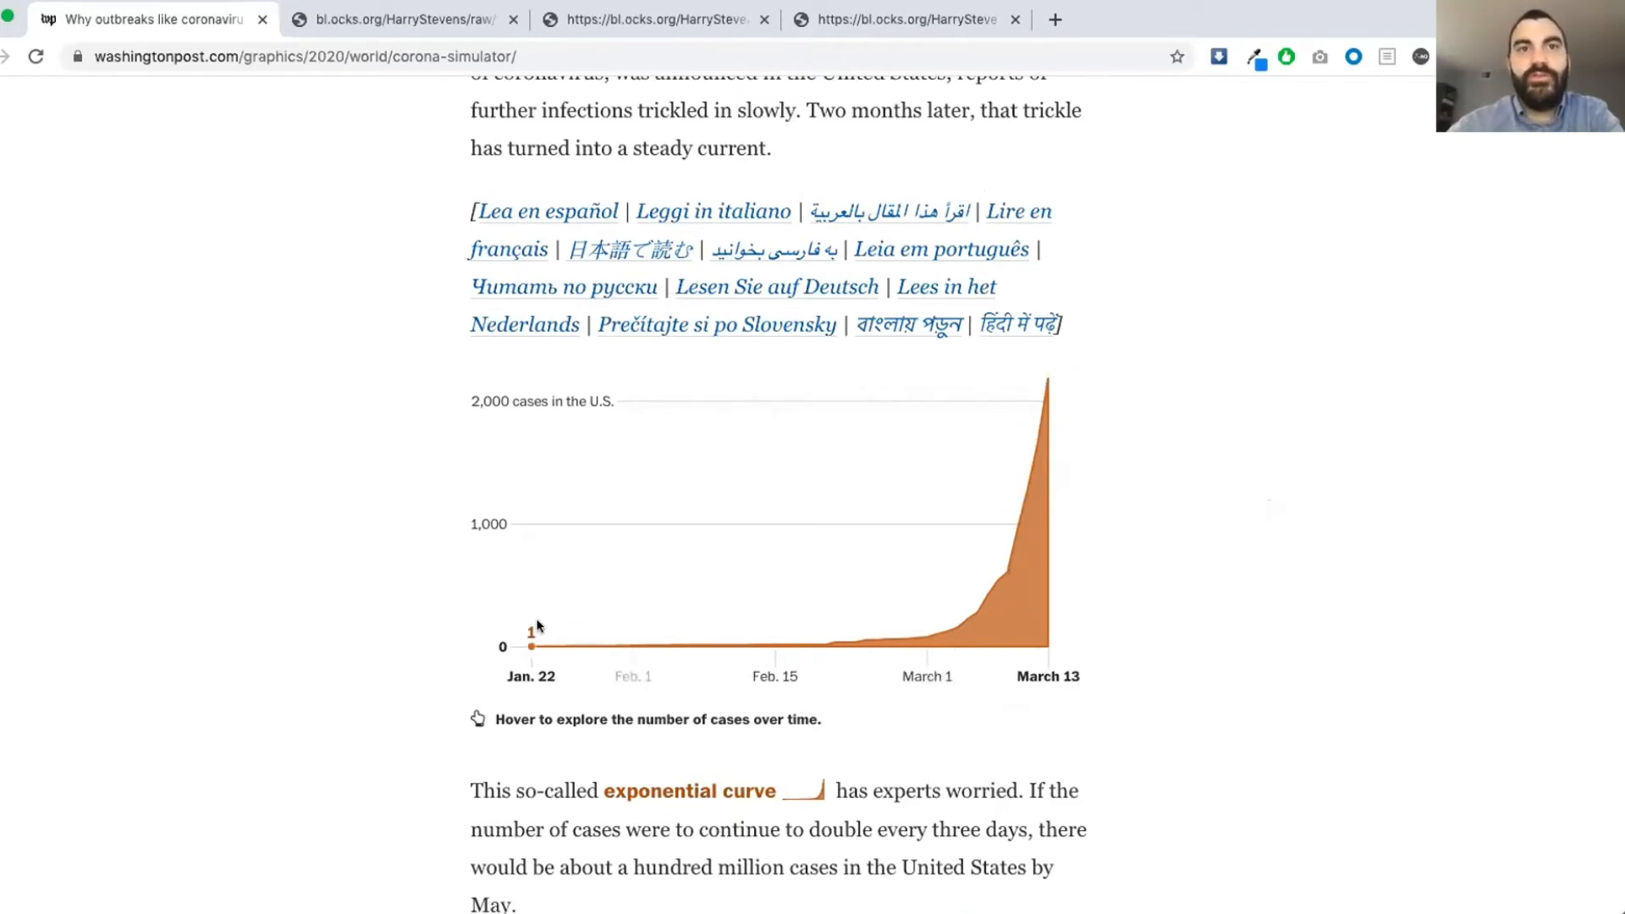
mouse_move(611, 621)
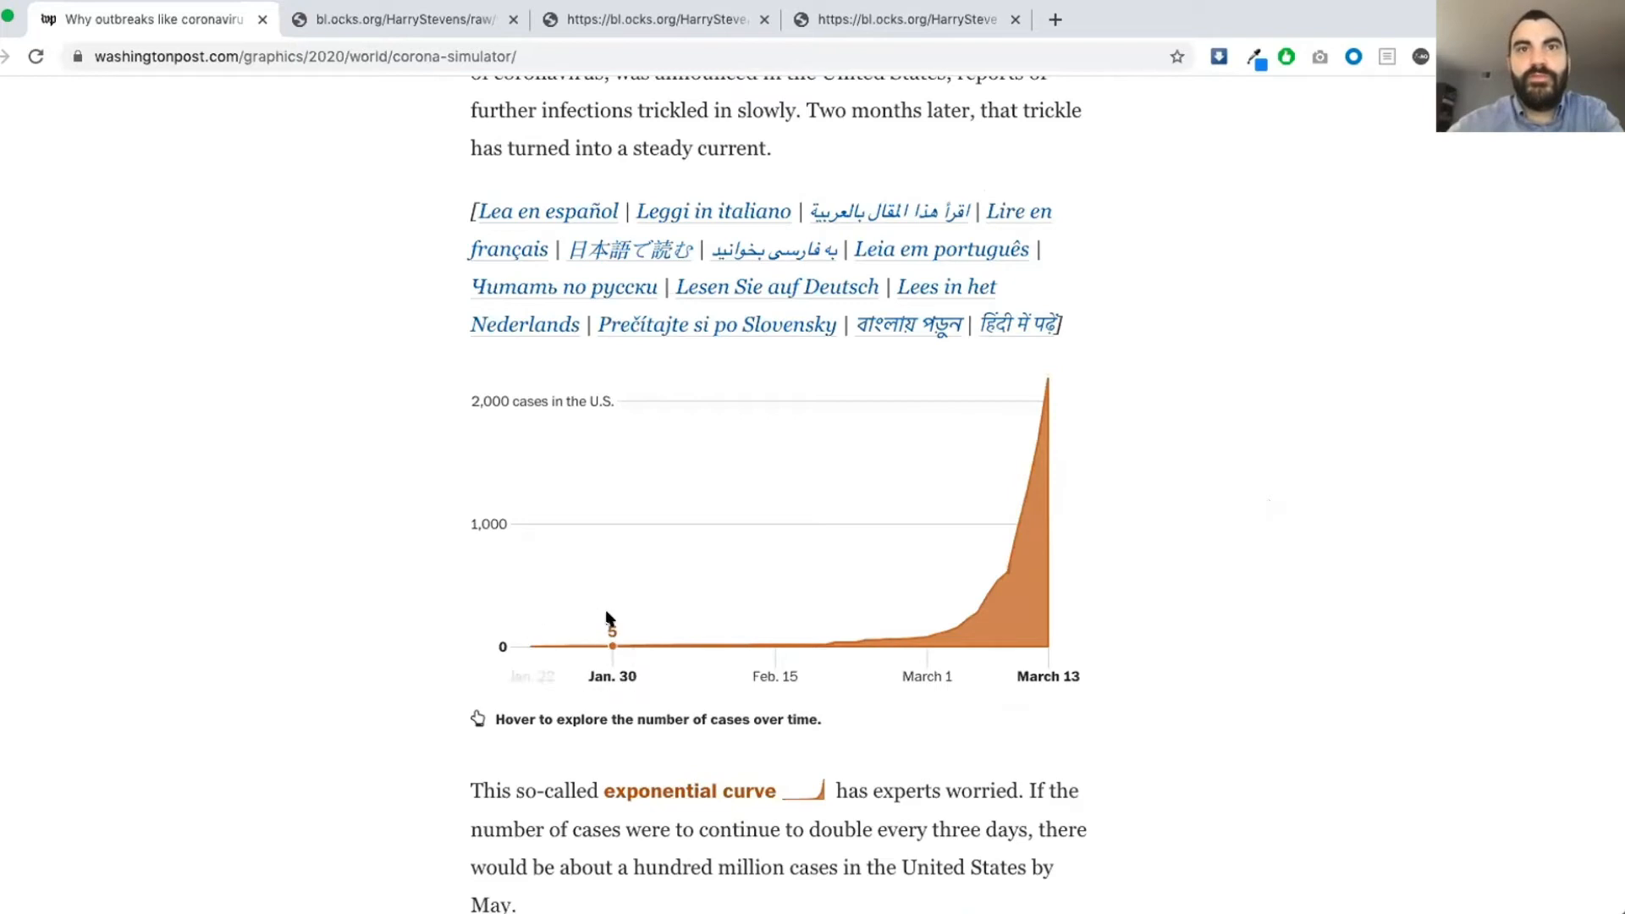
mouse_move(875, 638)
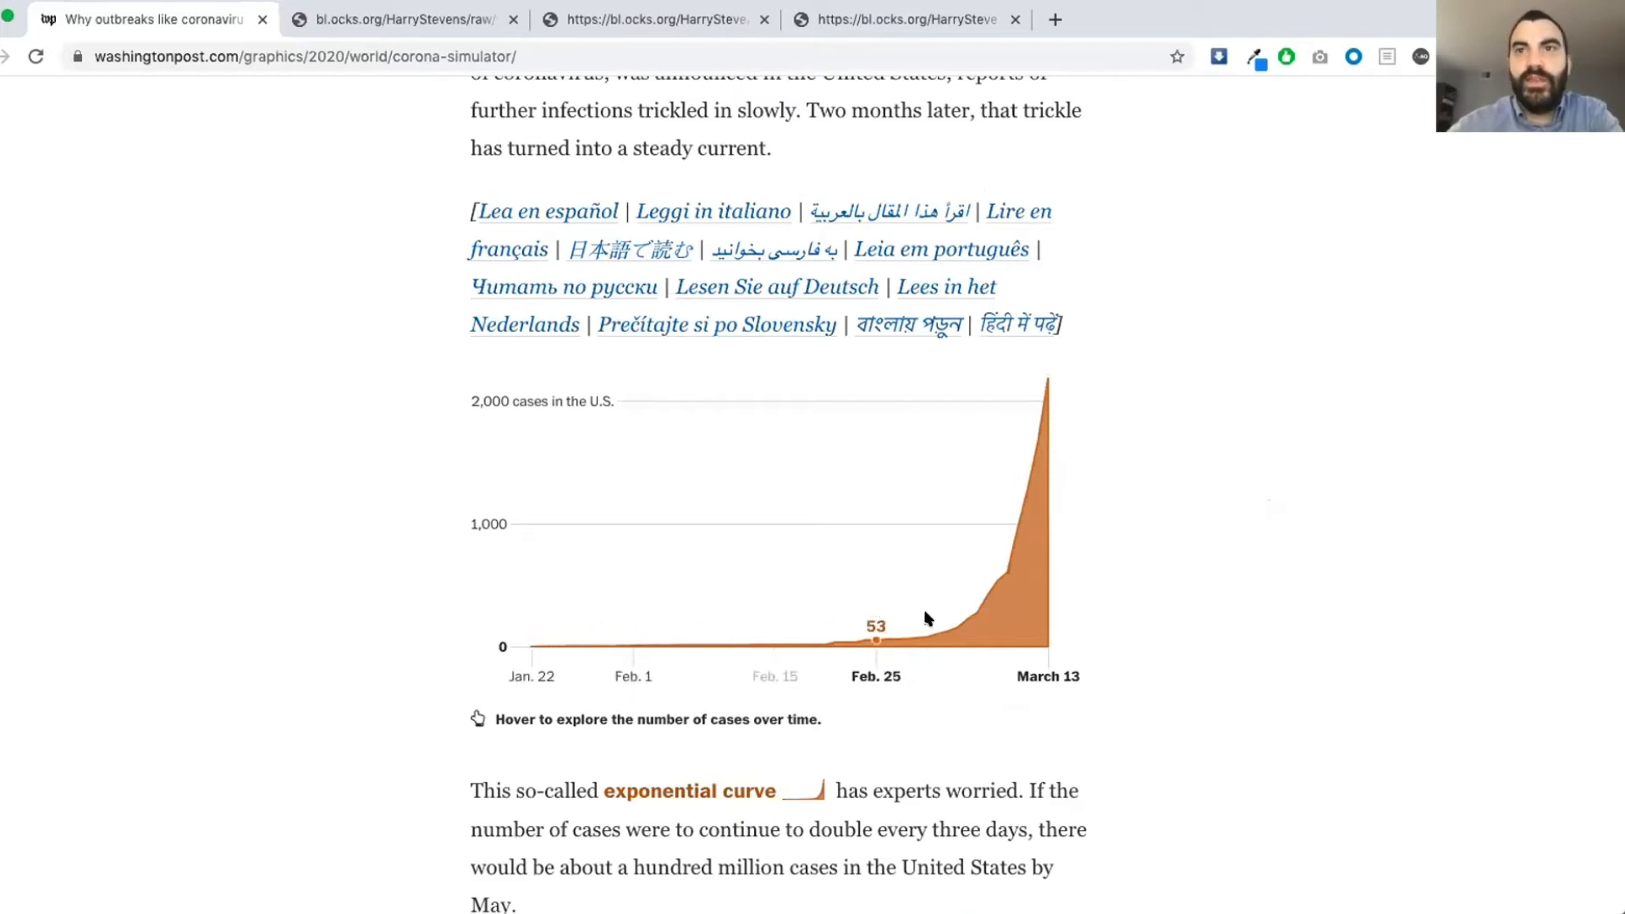
mouse_move(1247, 591)
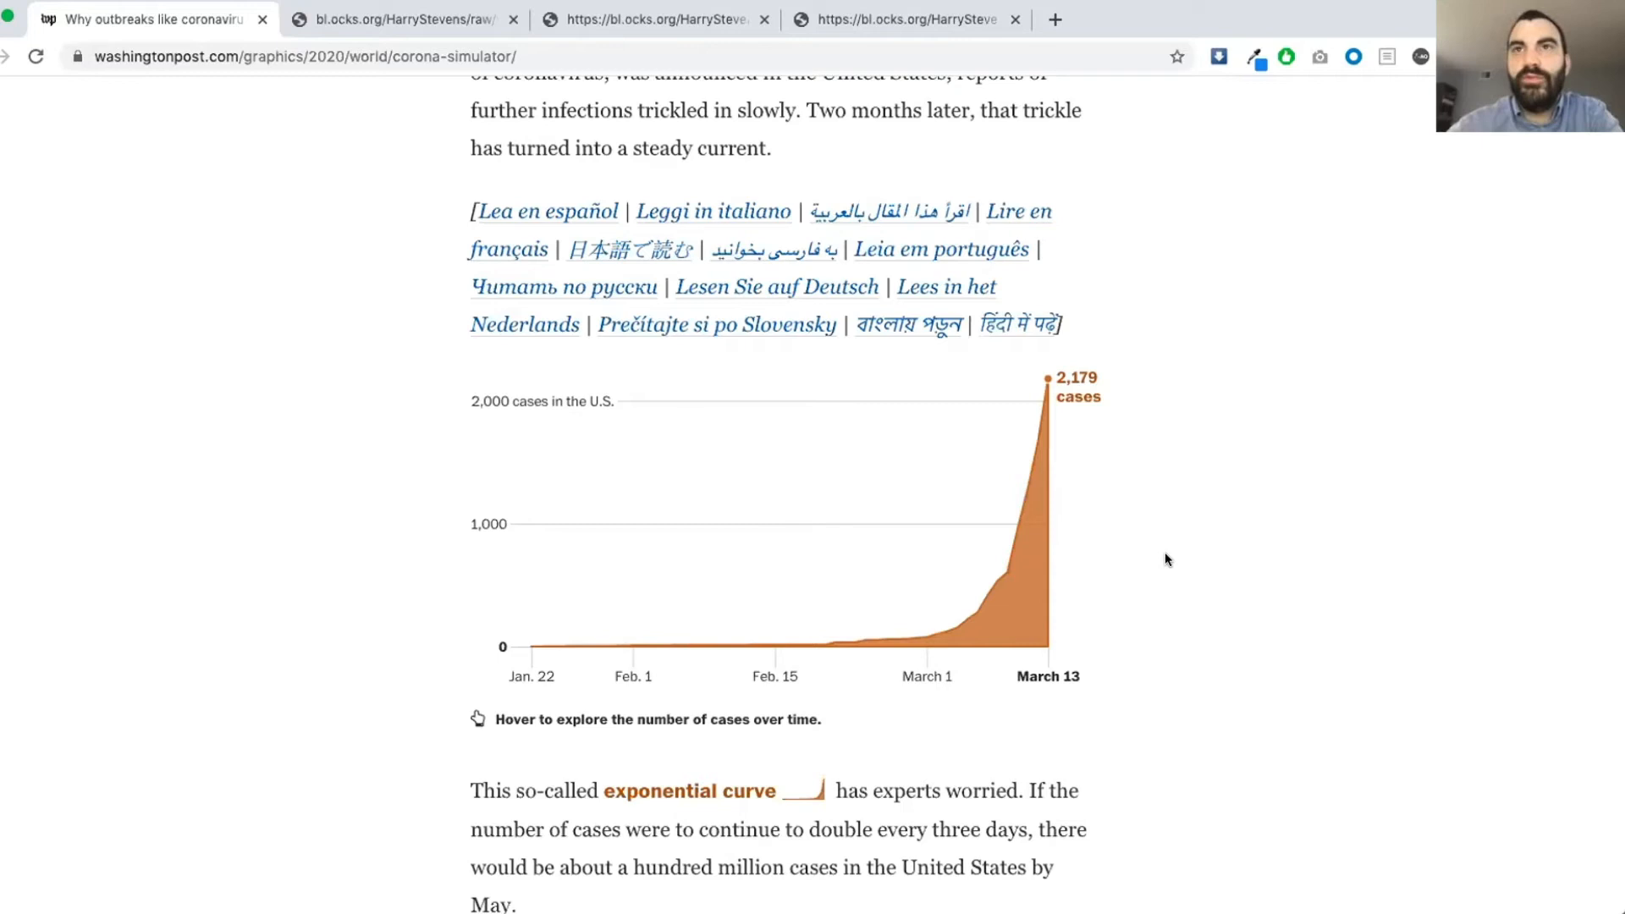
mouse_move(1244, 518)
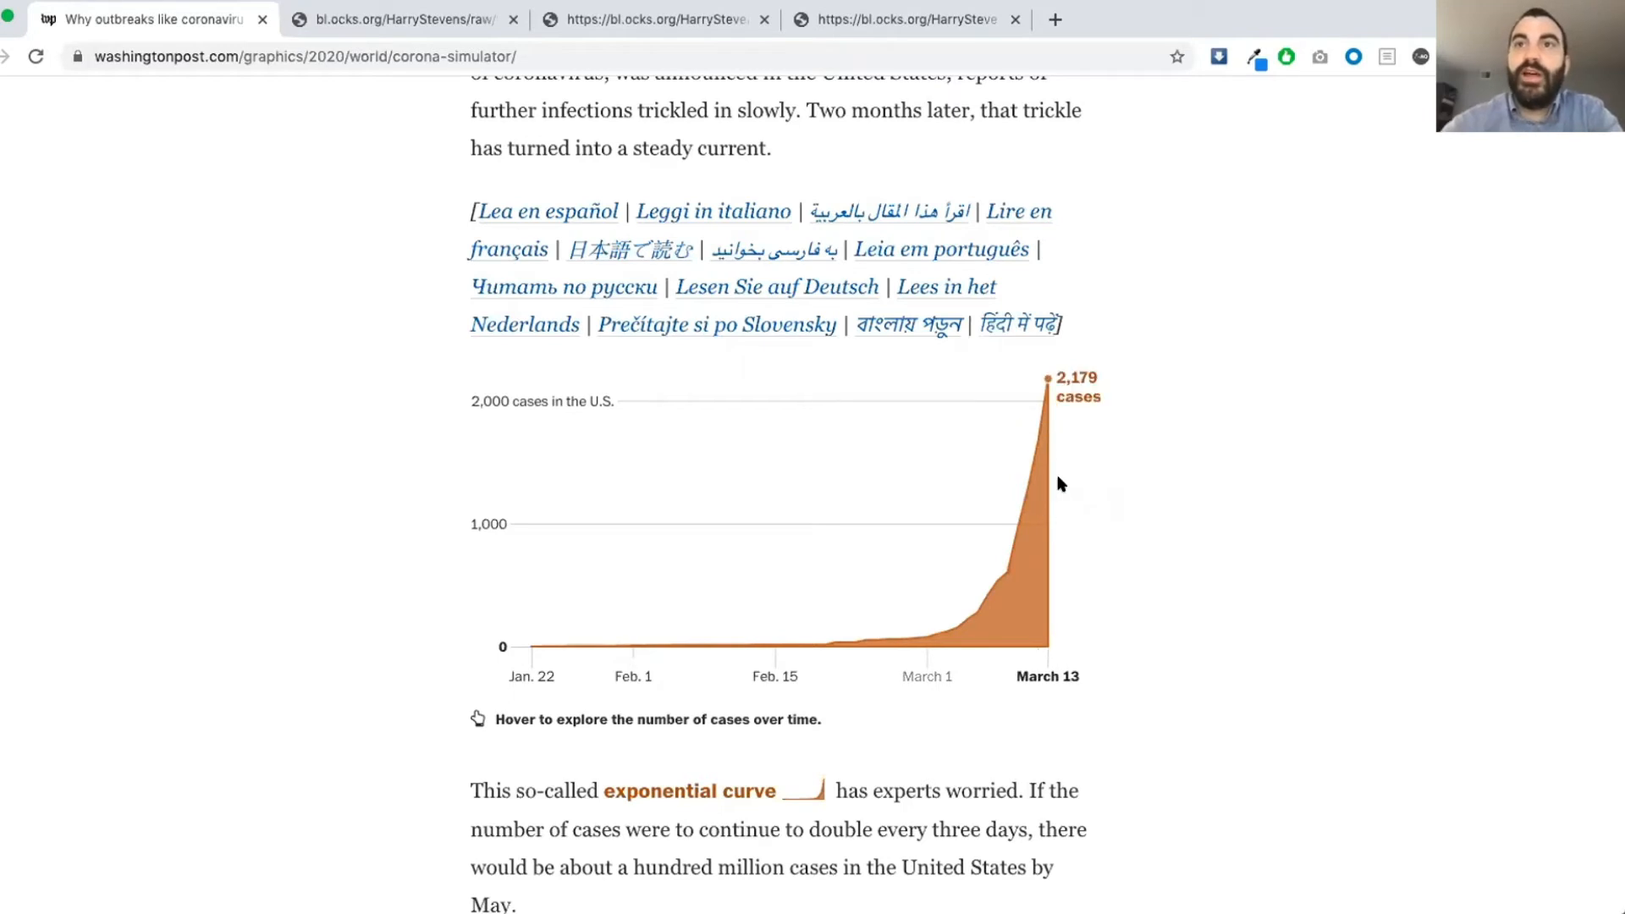
mouse_move(1212, 461)
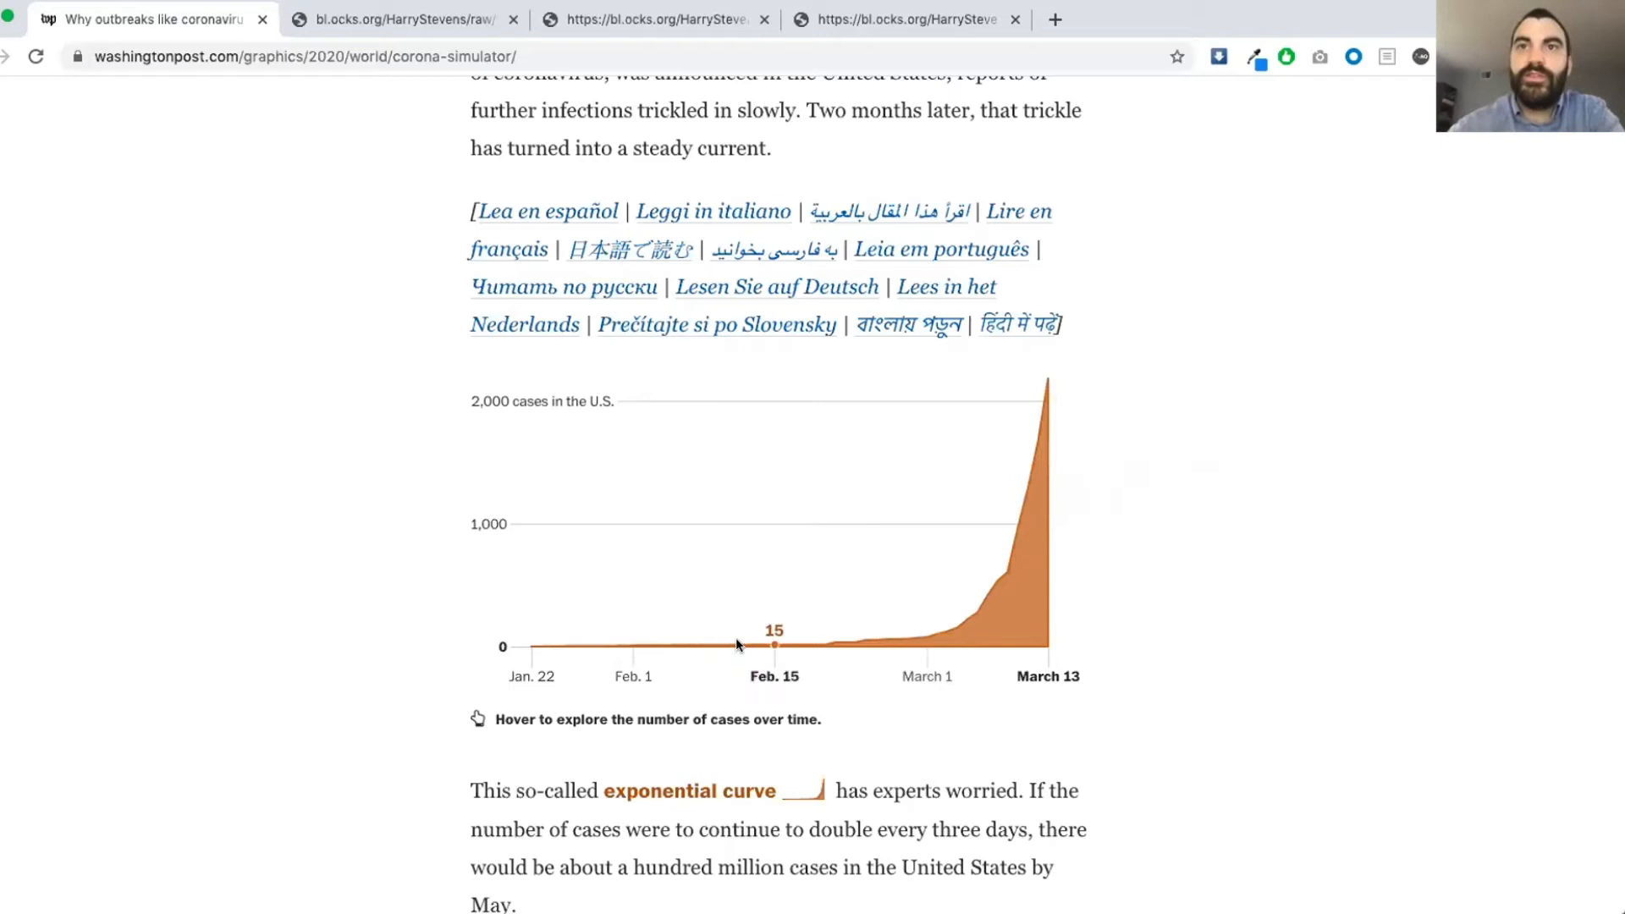
mouse_move(857, 643)
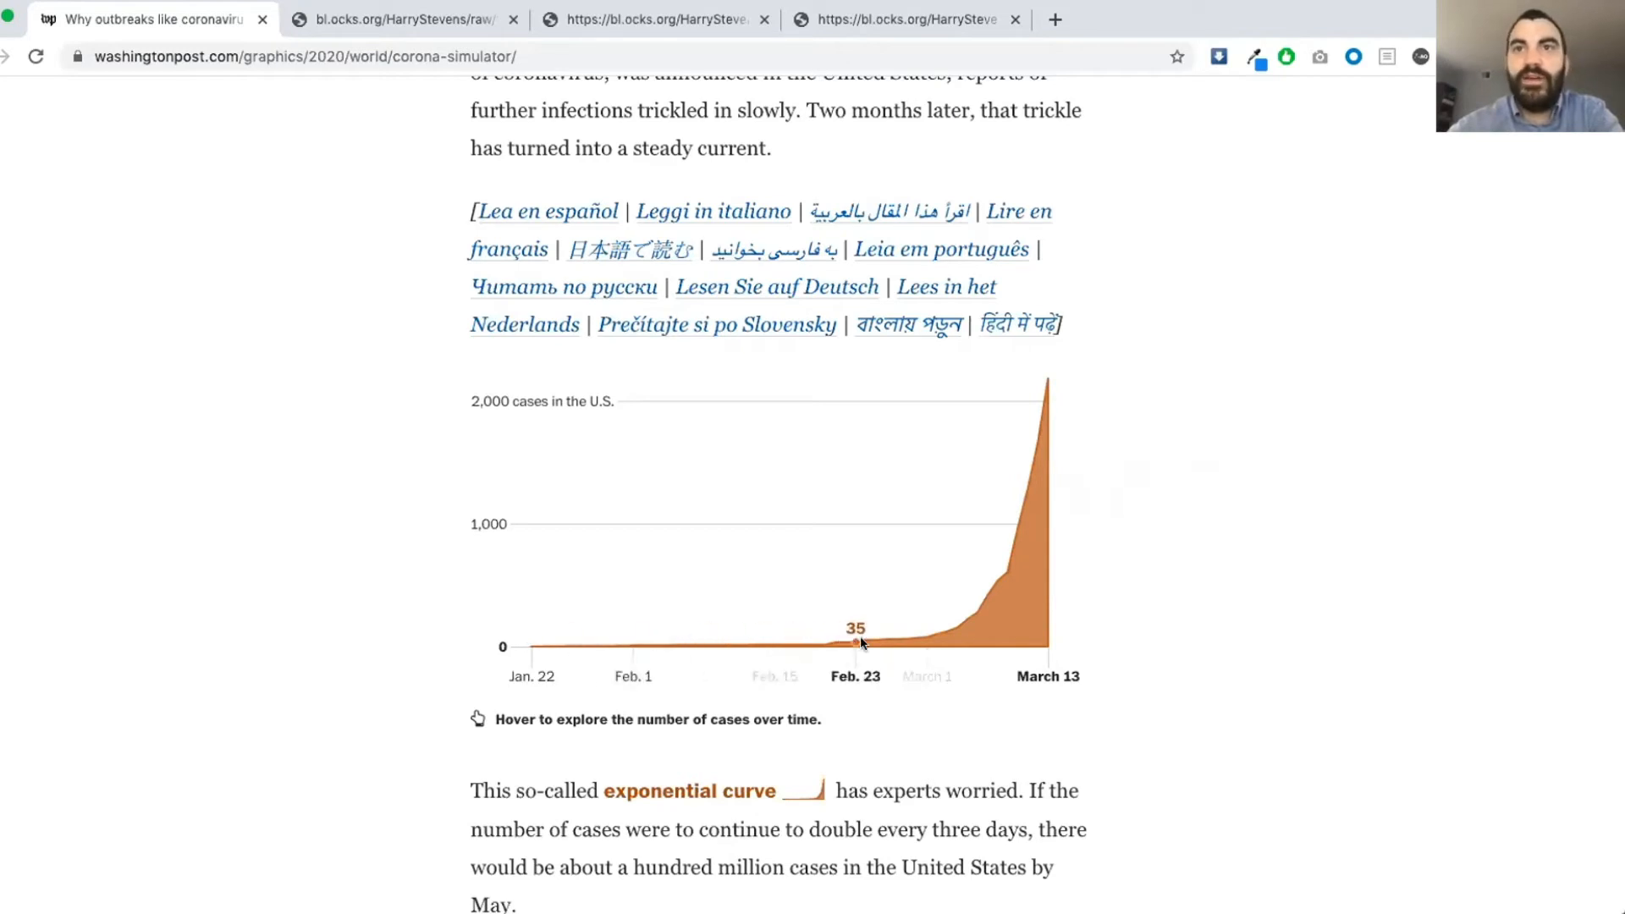
mouse_move(1046, 594)
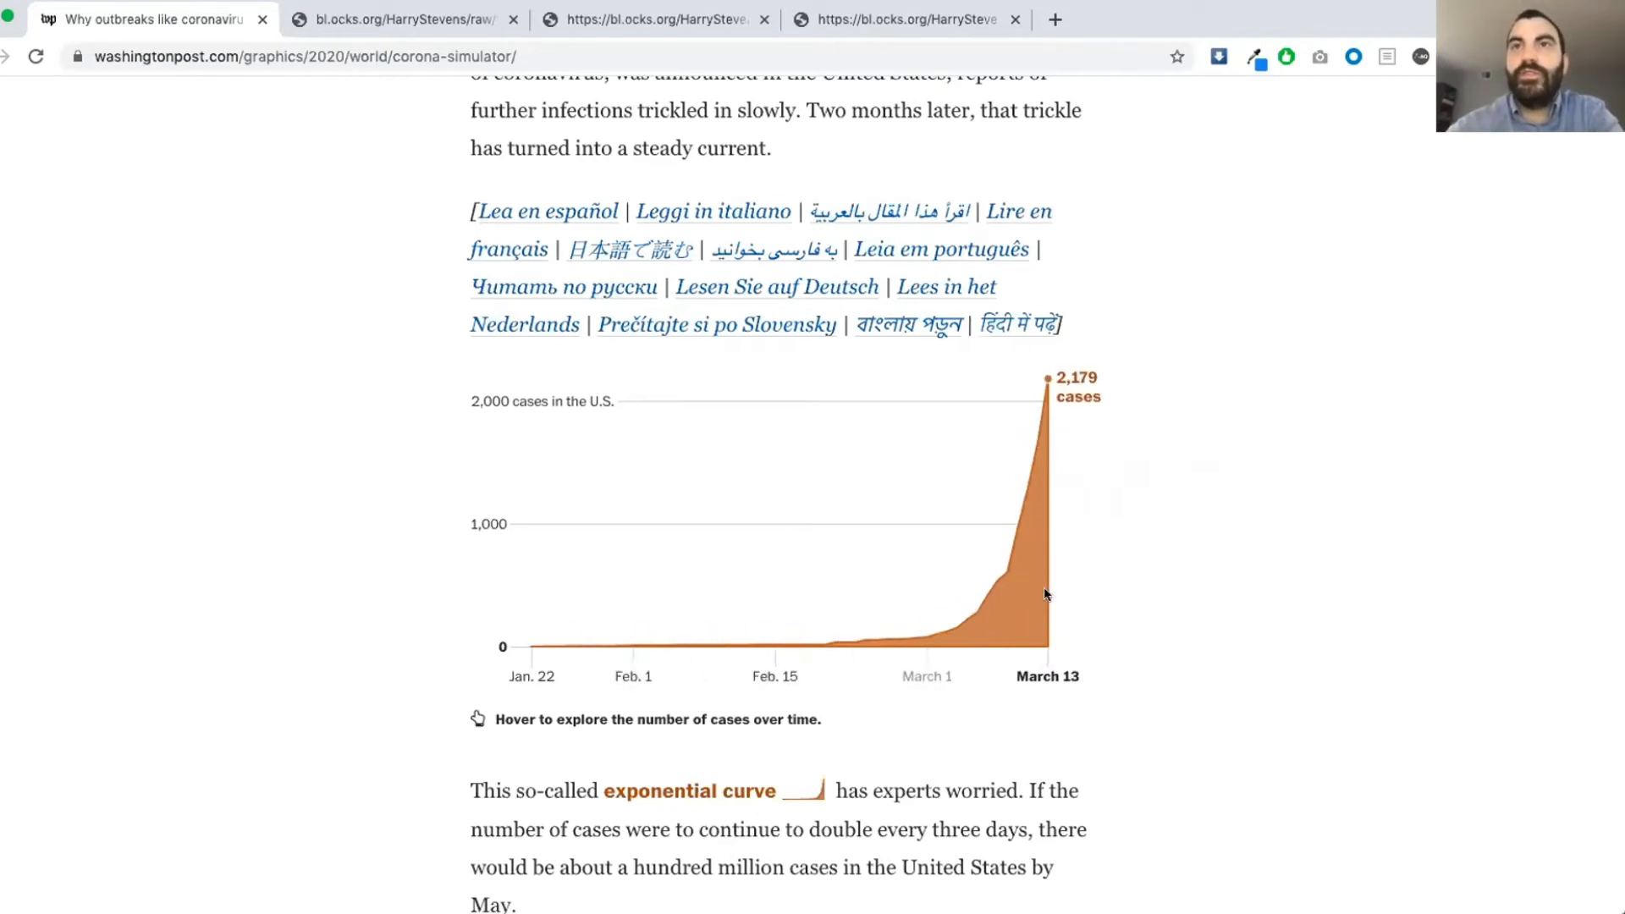
mouse_move(1266, 567)
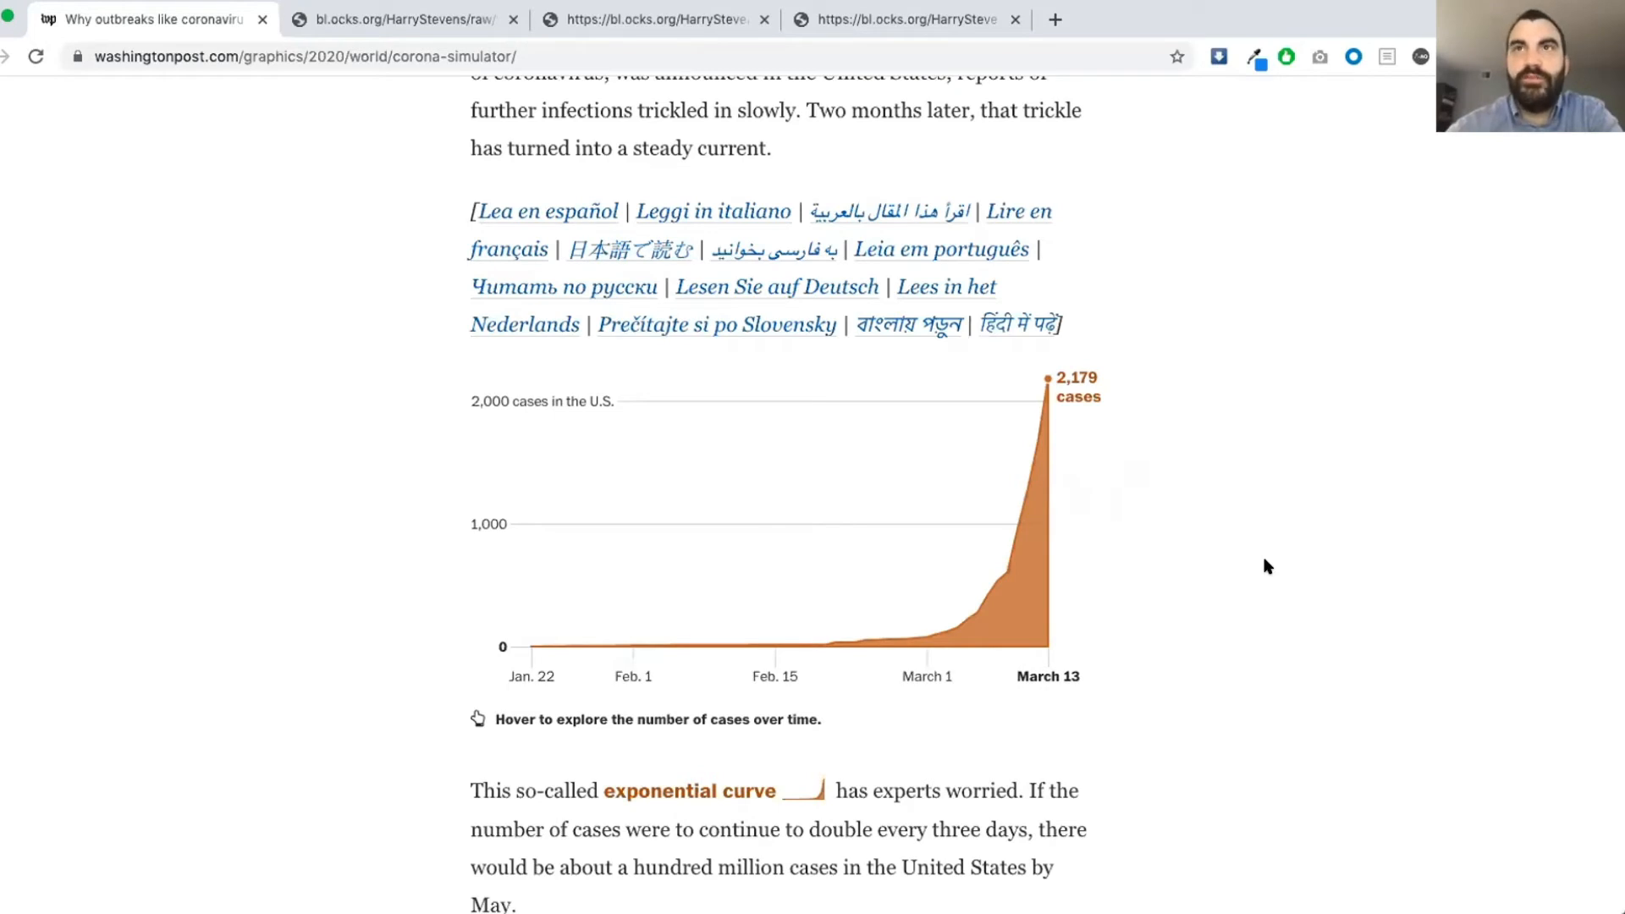
mouse_move(1151, 619)
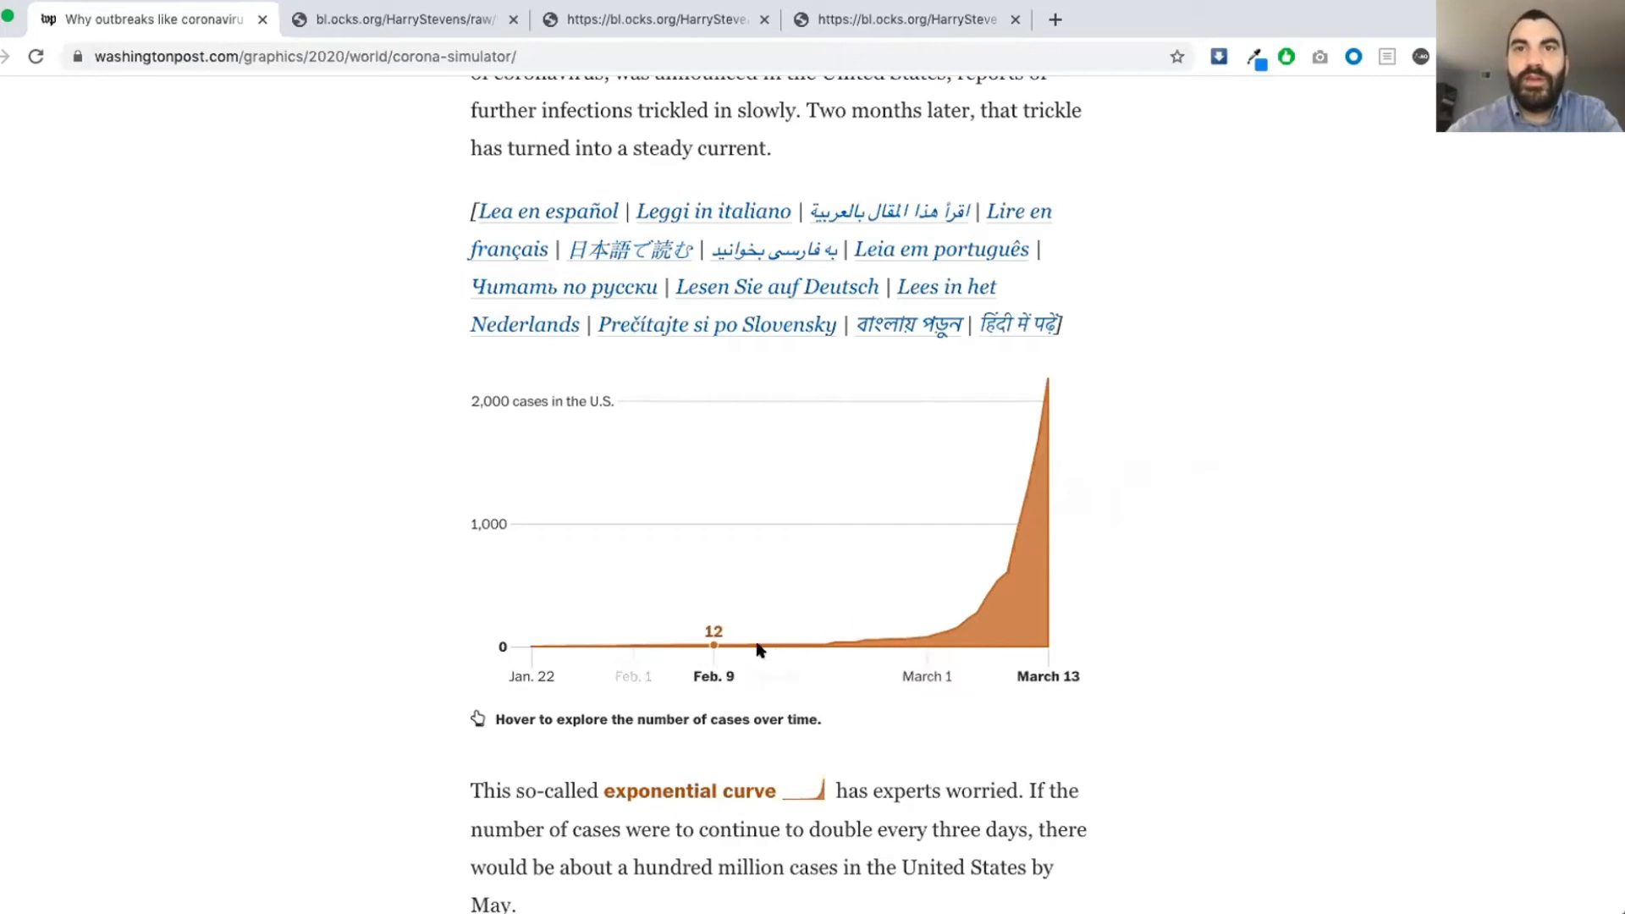
mouse_move(1236, 589)
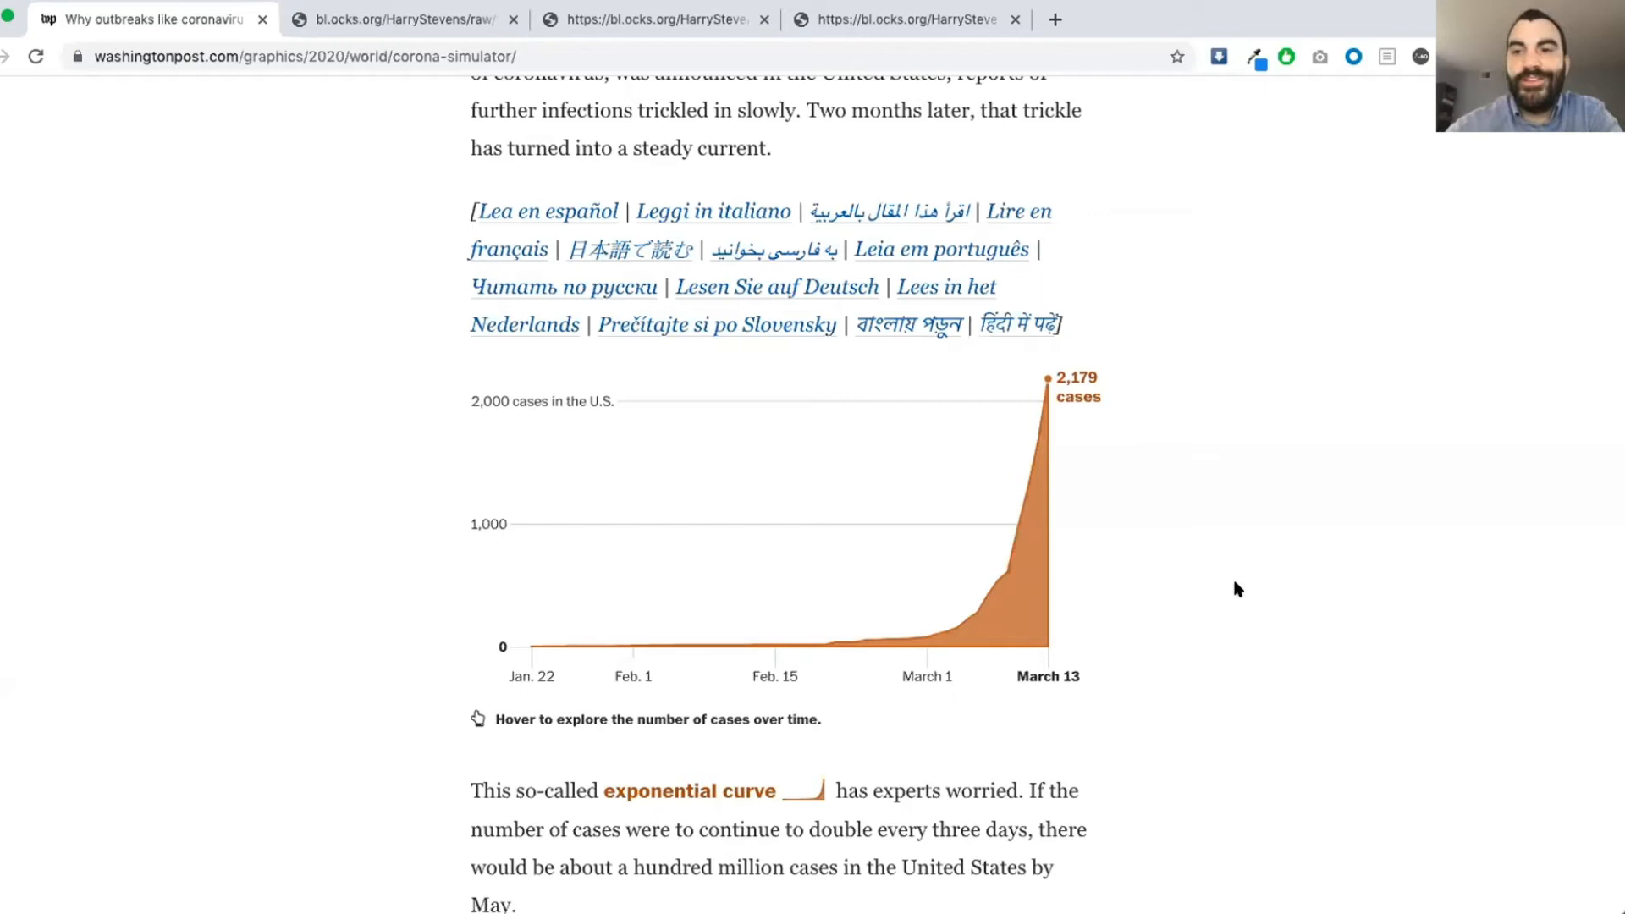
mouse_move(1190, 568)
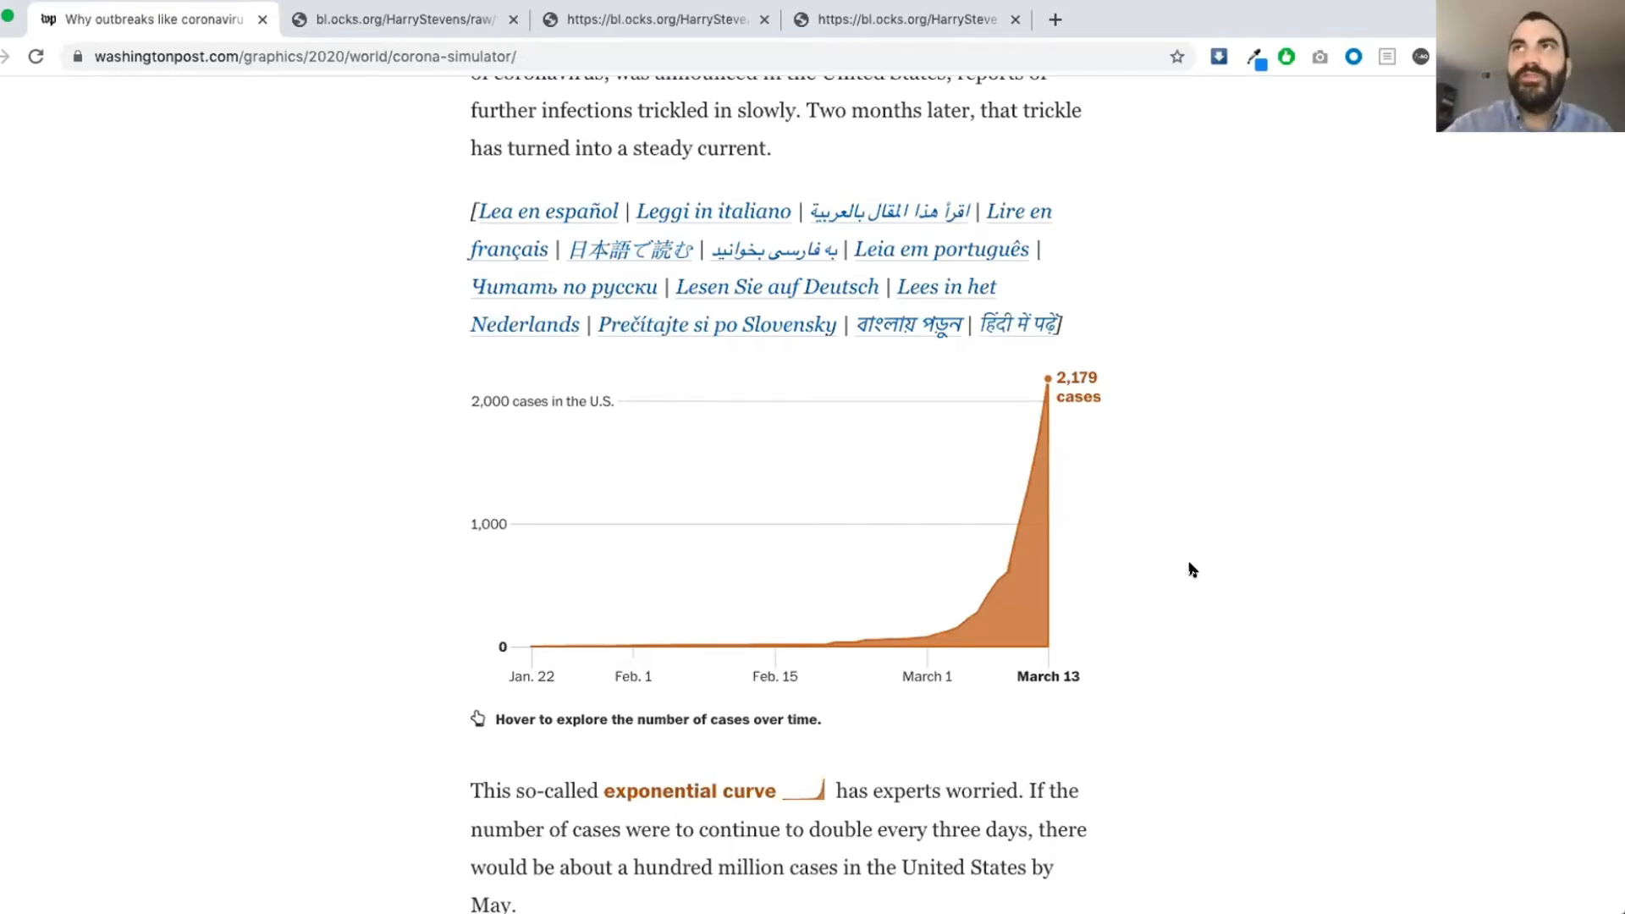
scroll("down", 3)
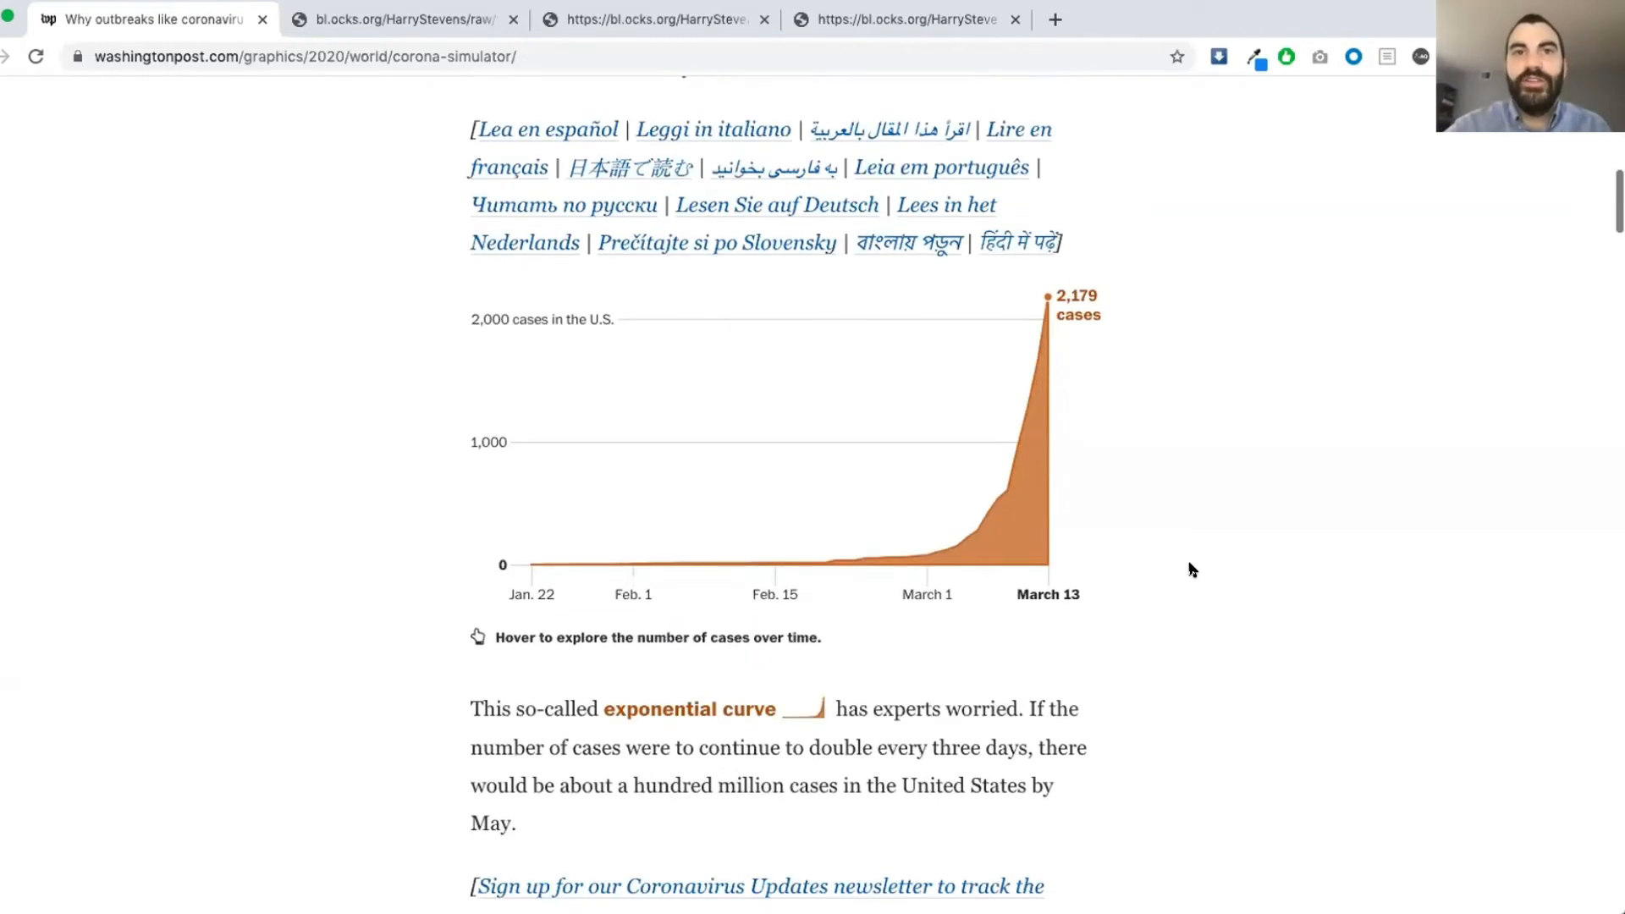
mouse_move(1148, 548)
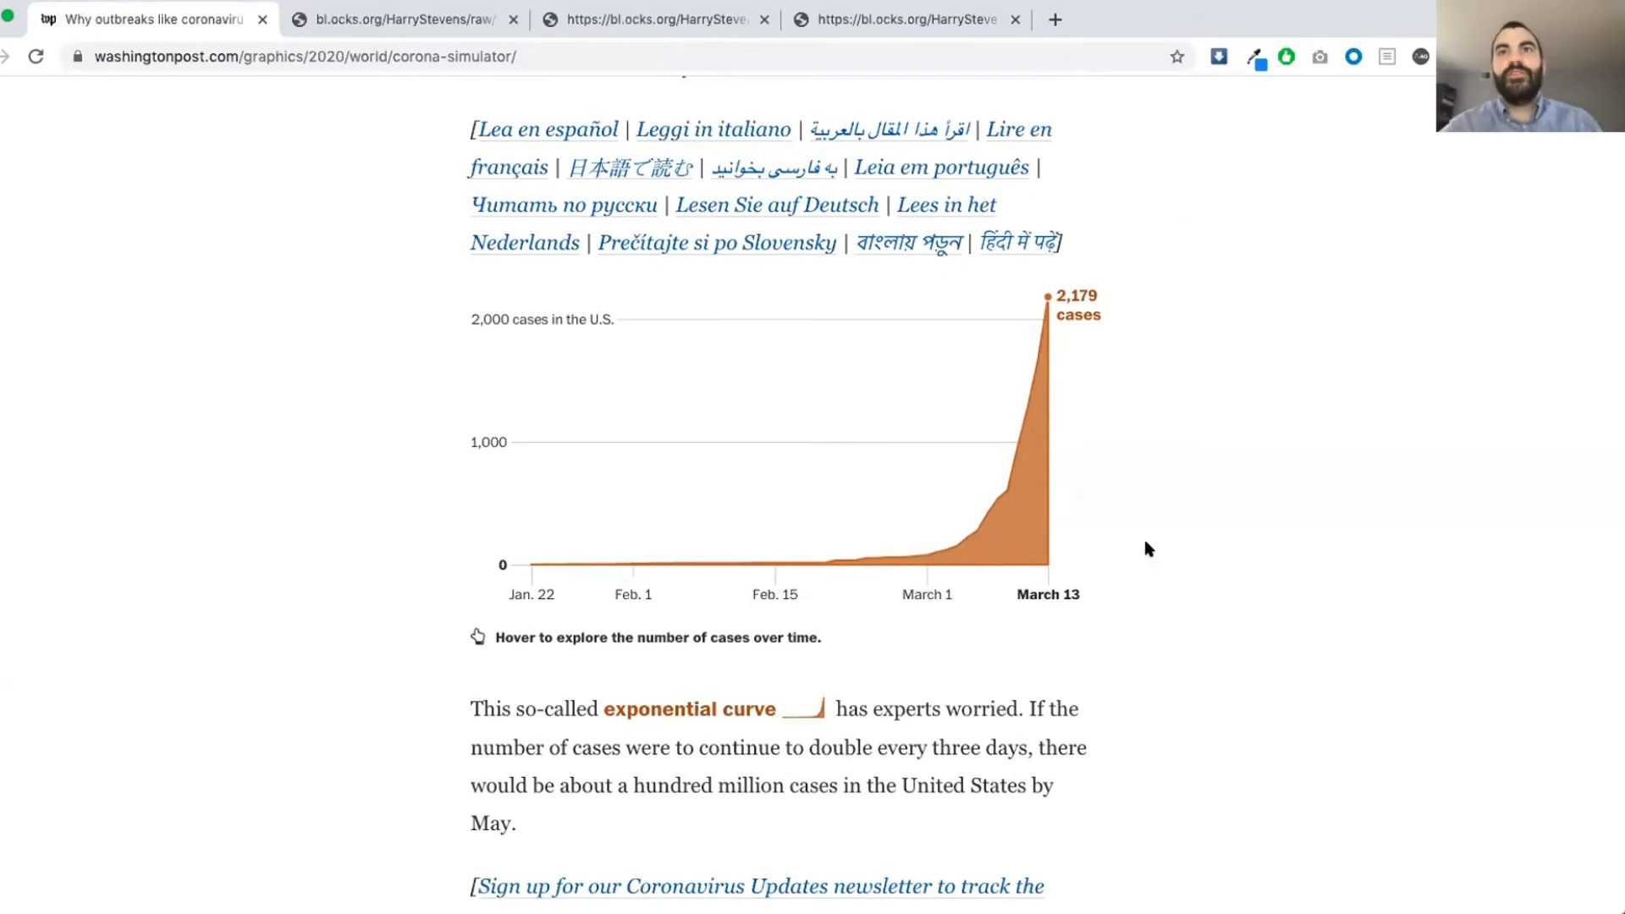
mouse_move(503, 576)
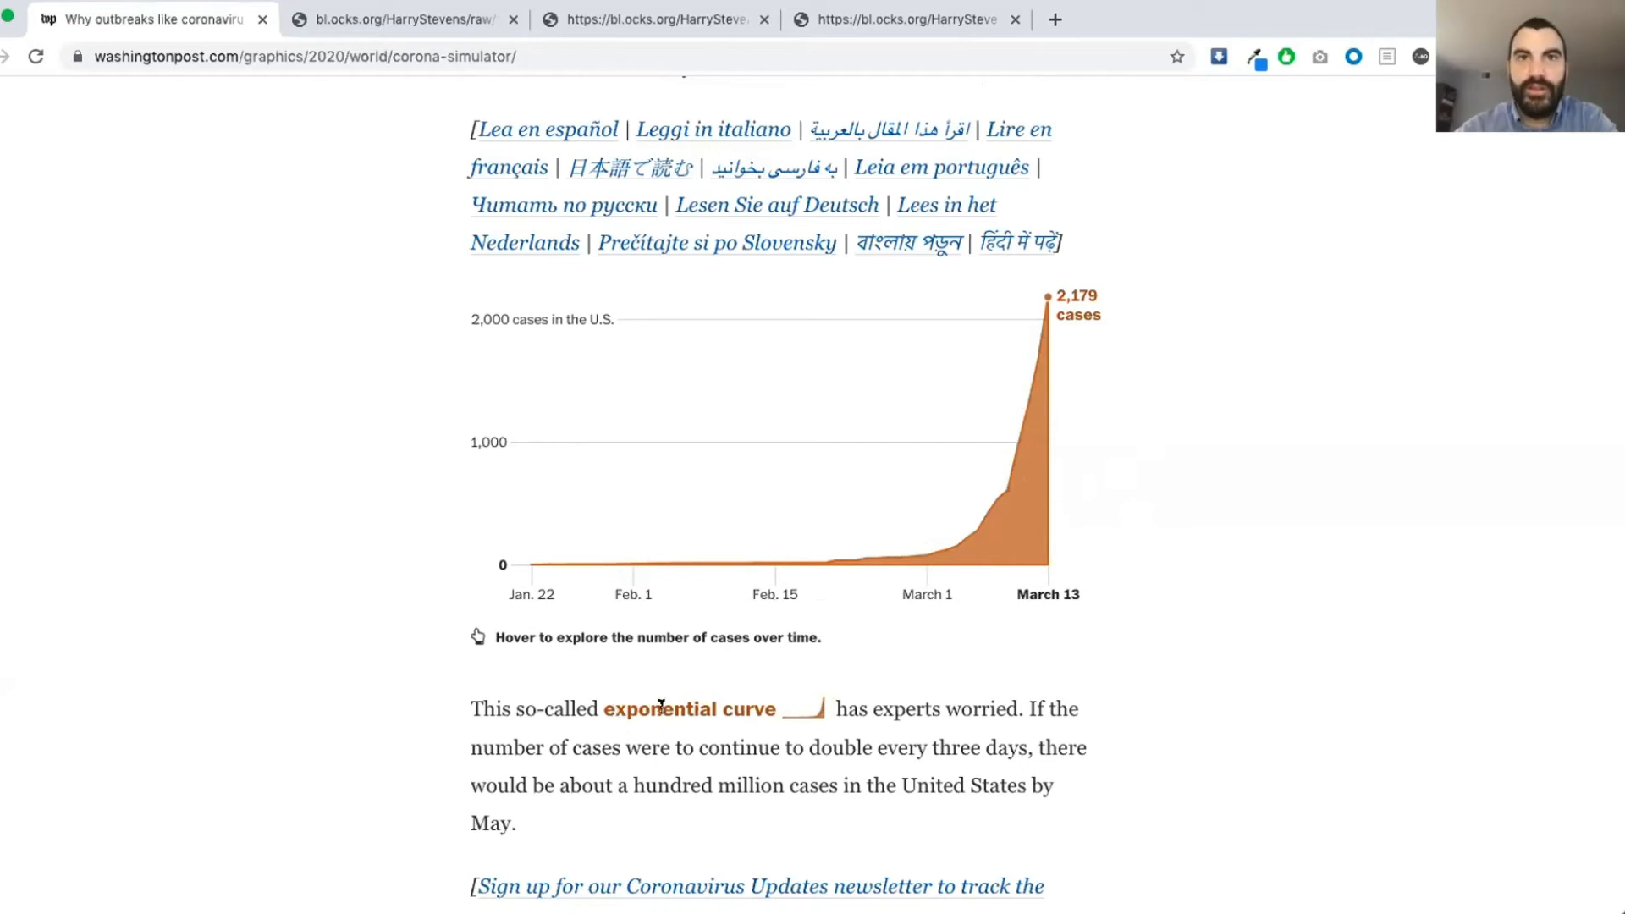
mouse_move(792, 724)
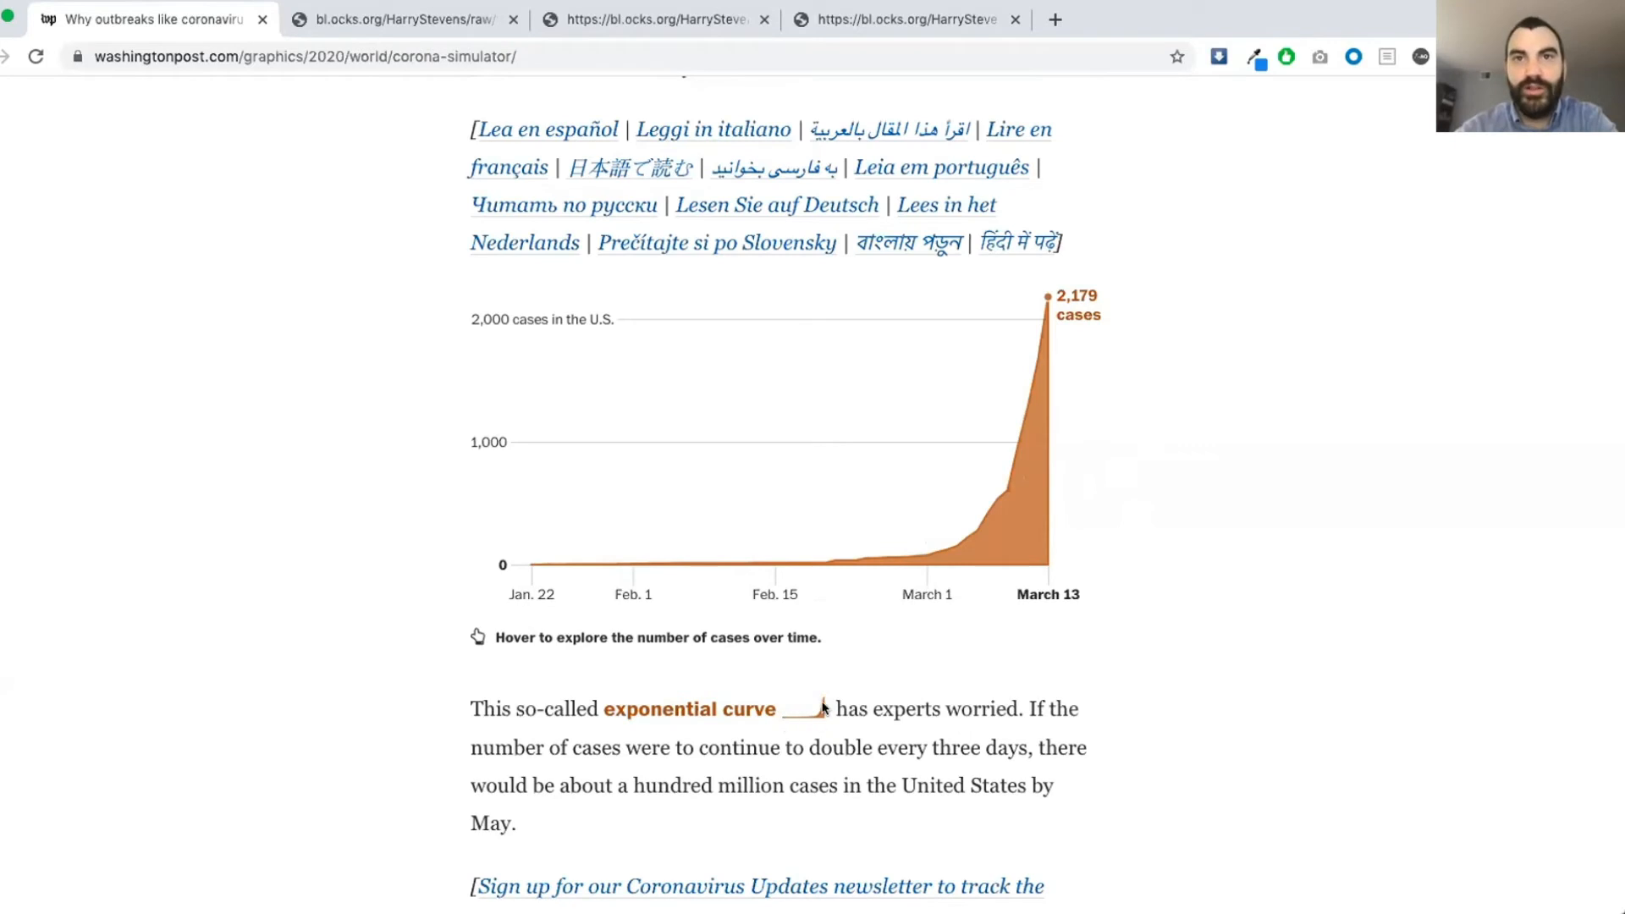
mouse_move(823, 694)
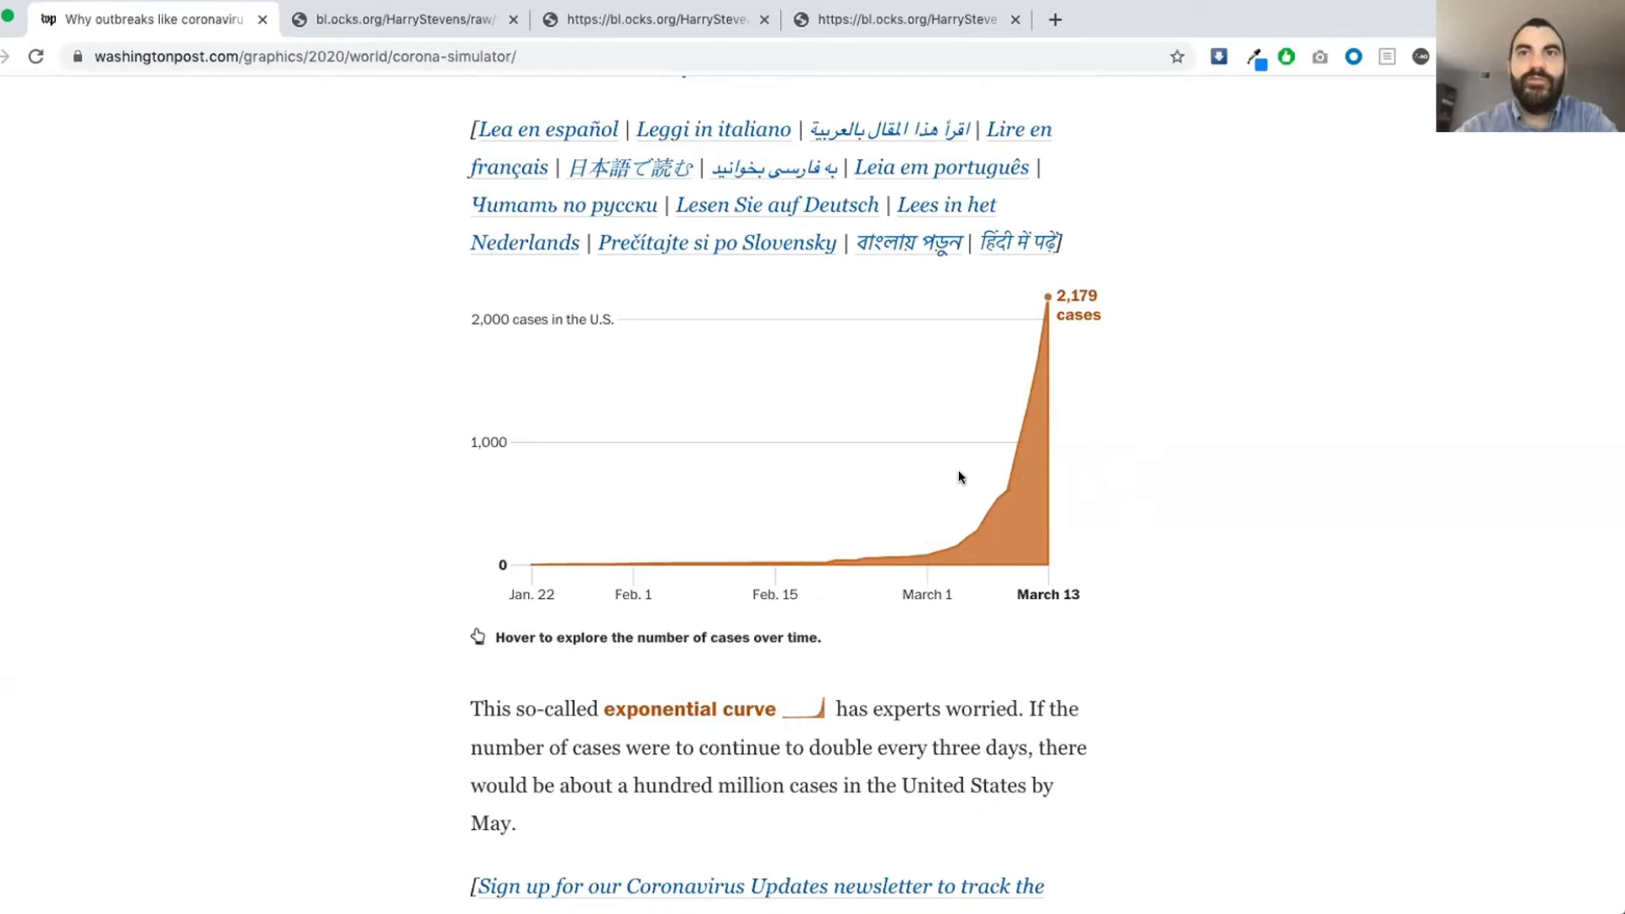
mouse_move(912, 508)
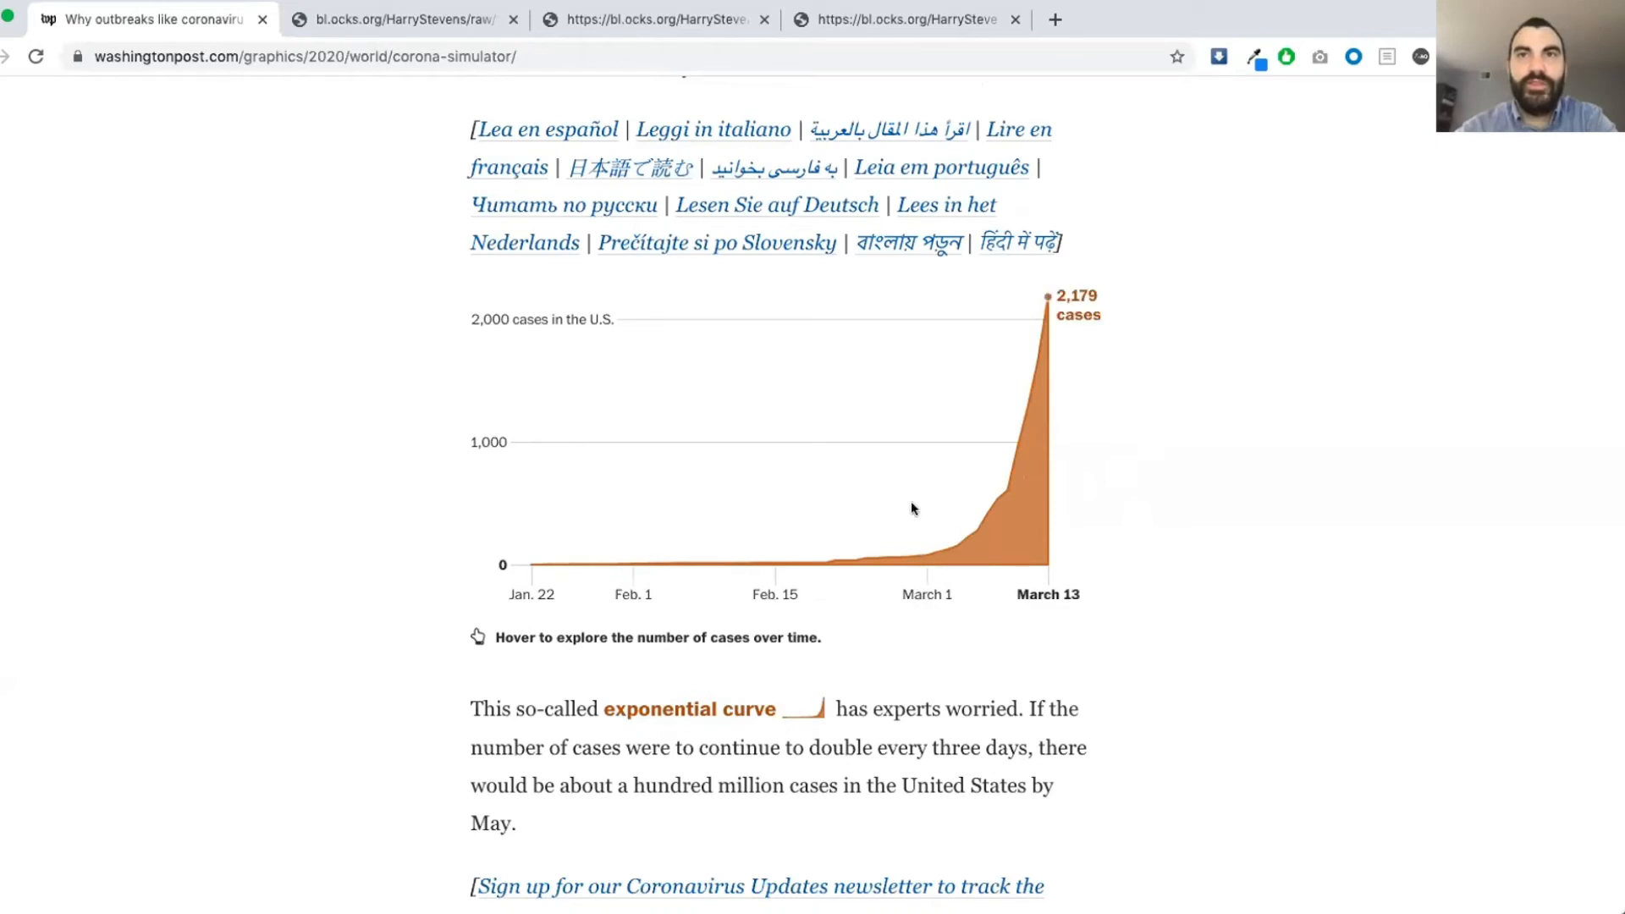
mouse_move(1260, 679)
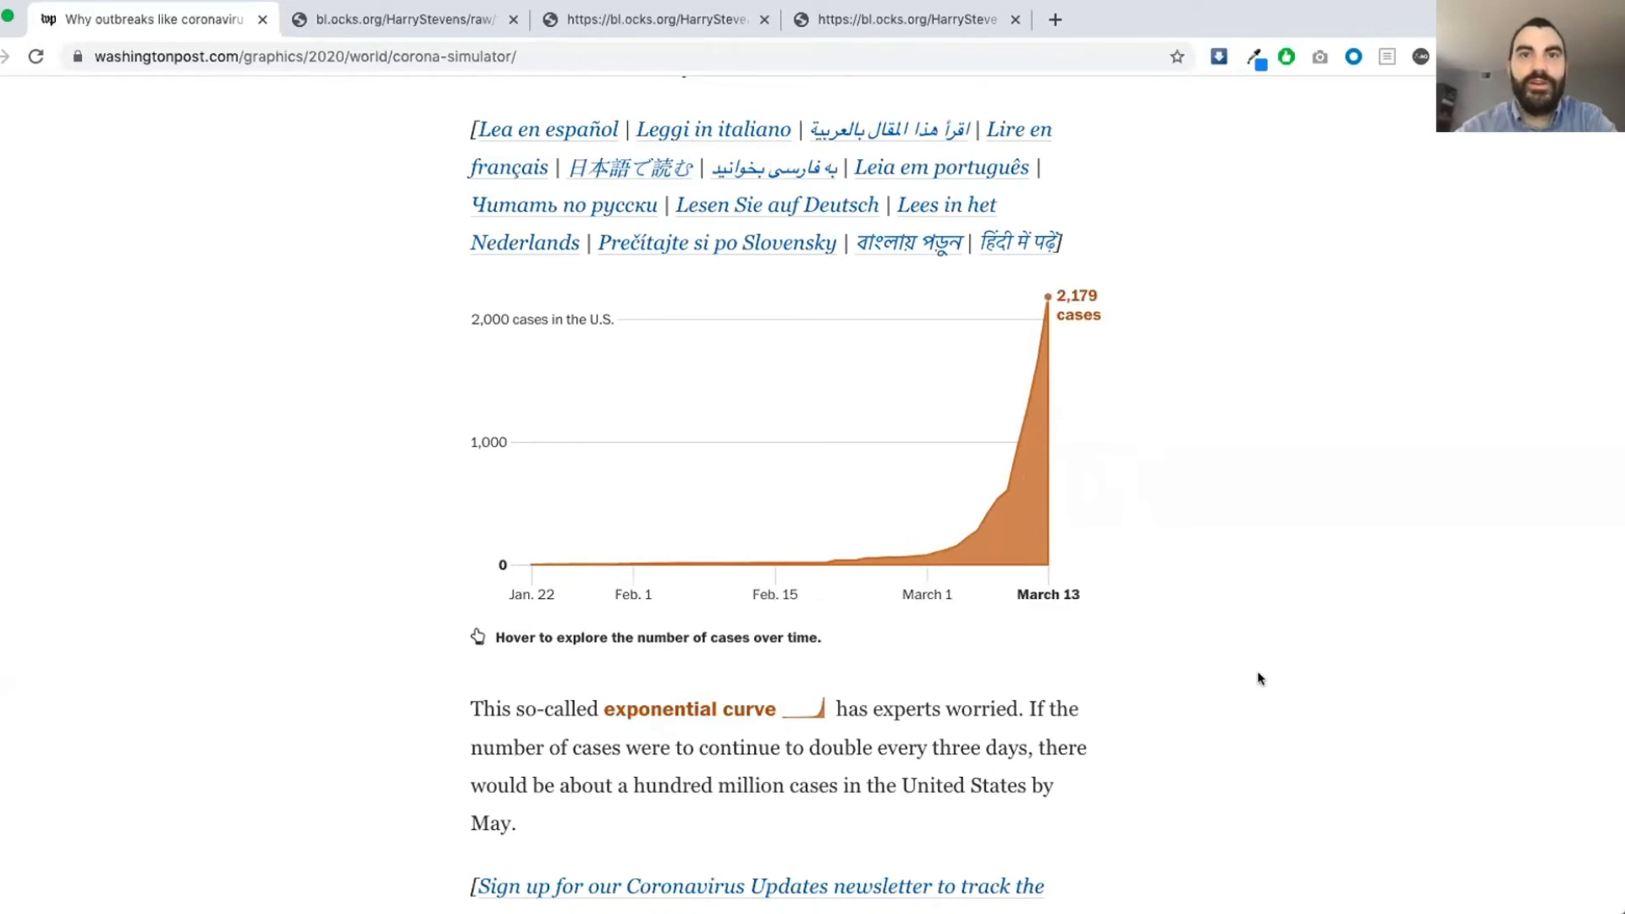
- Scroll down to the simulitis paragraphs and the first five-dot spread simulation
scroll("down", 3)
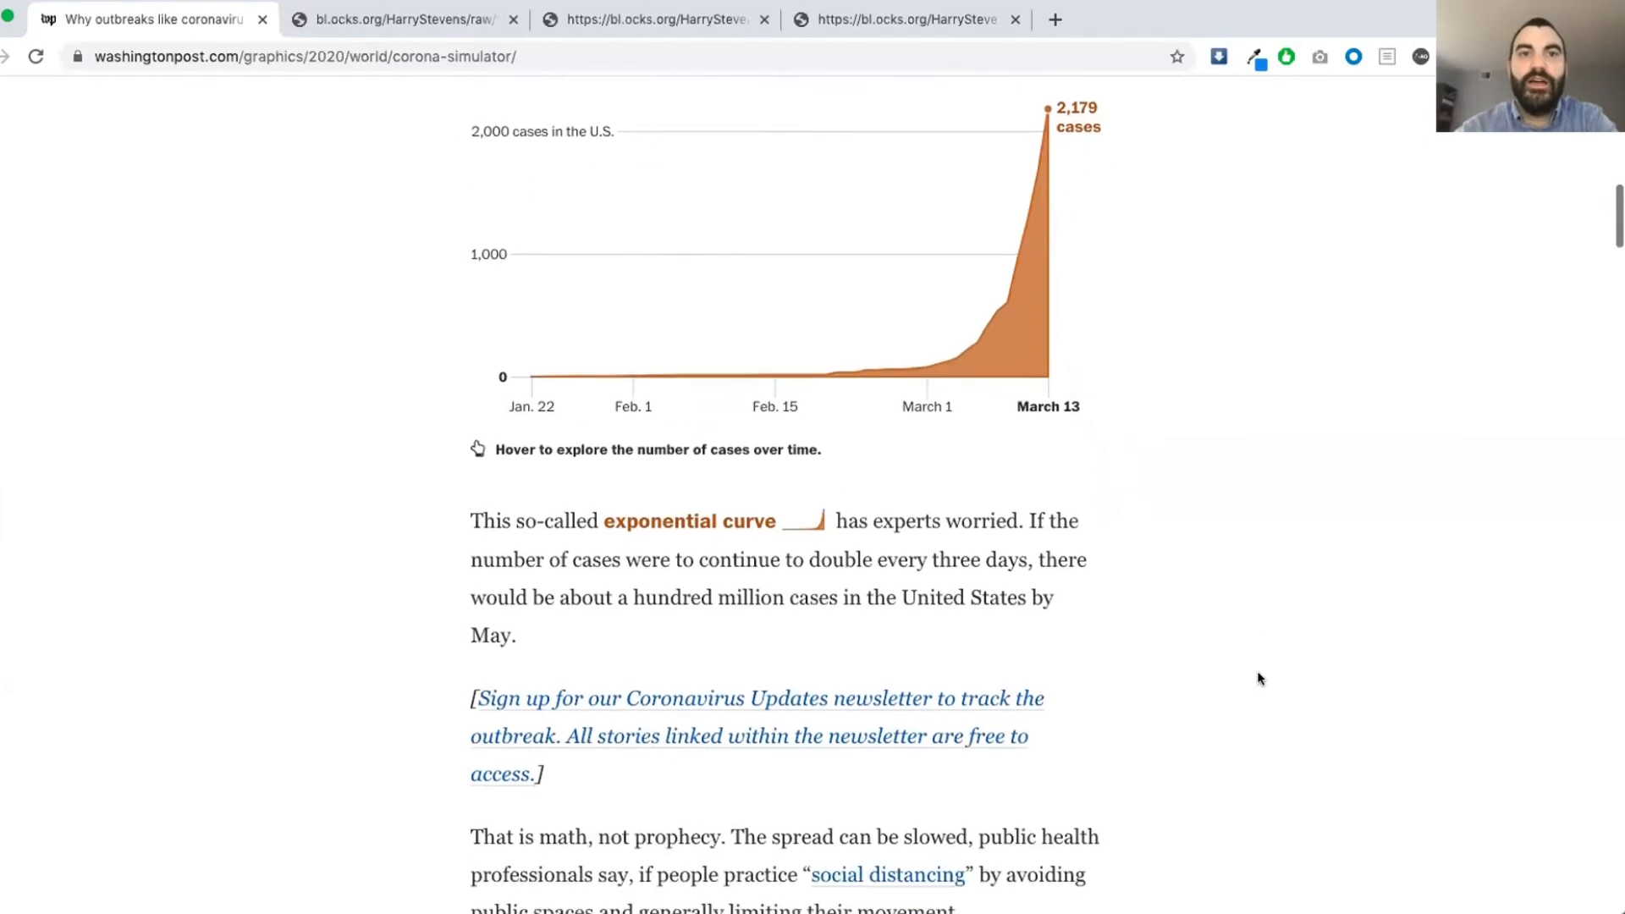
scroll("down", 3)
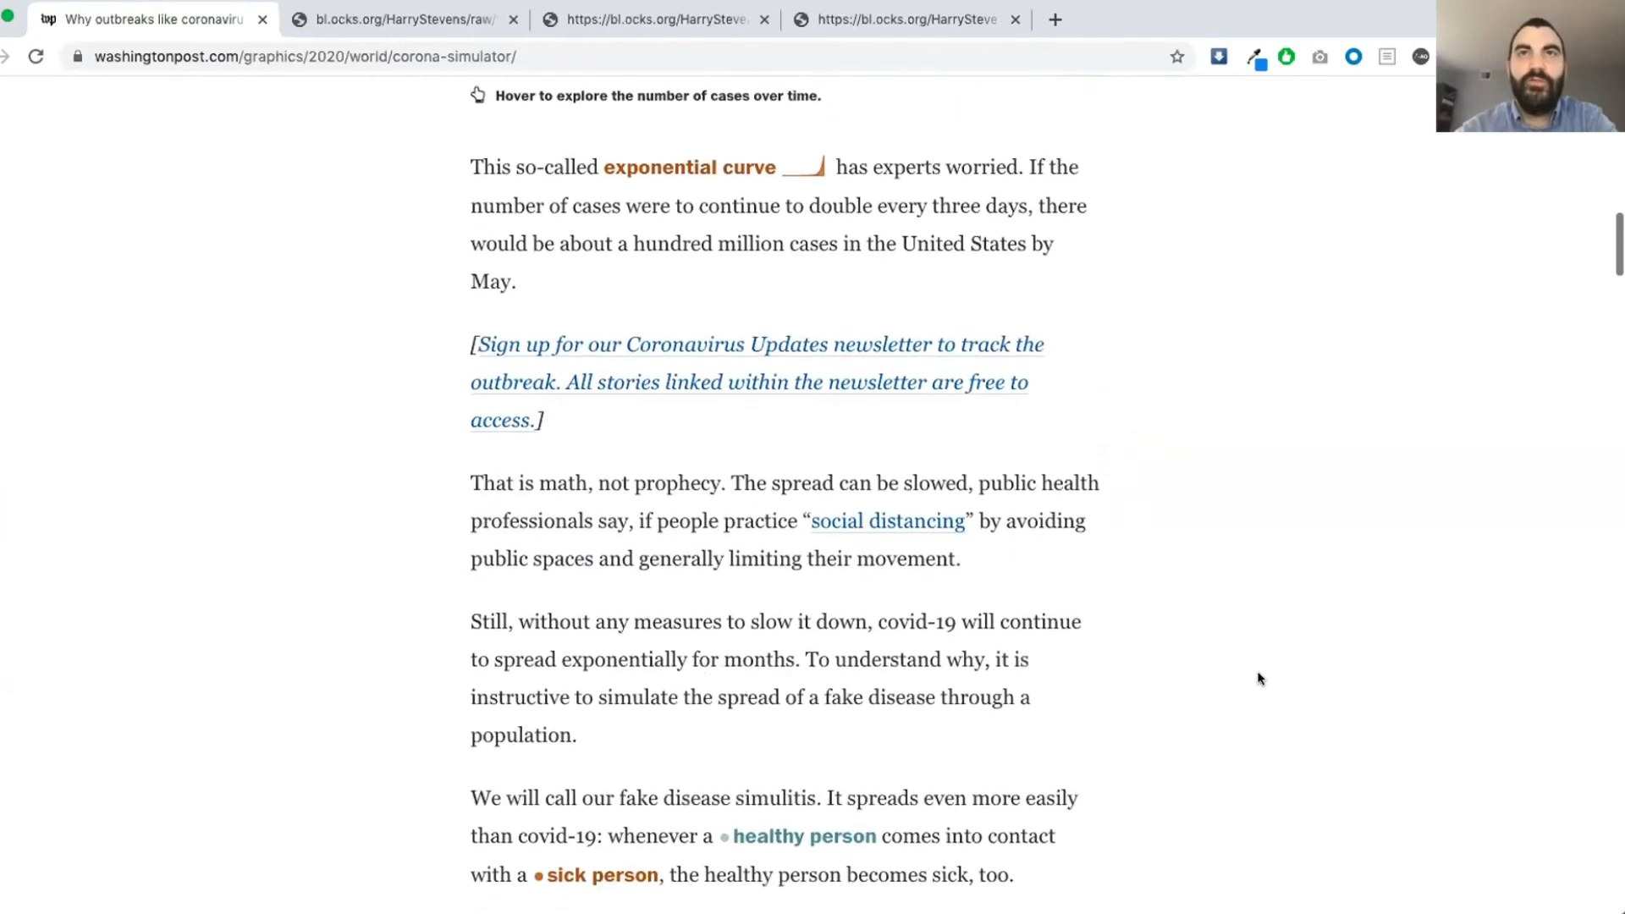
scroll("down", 3)
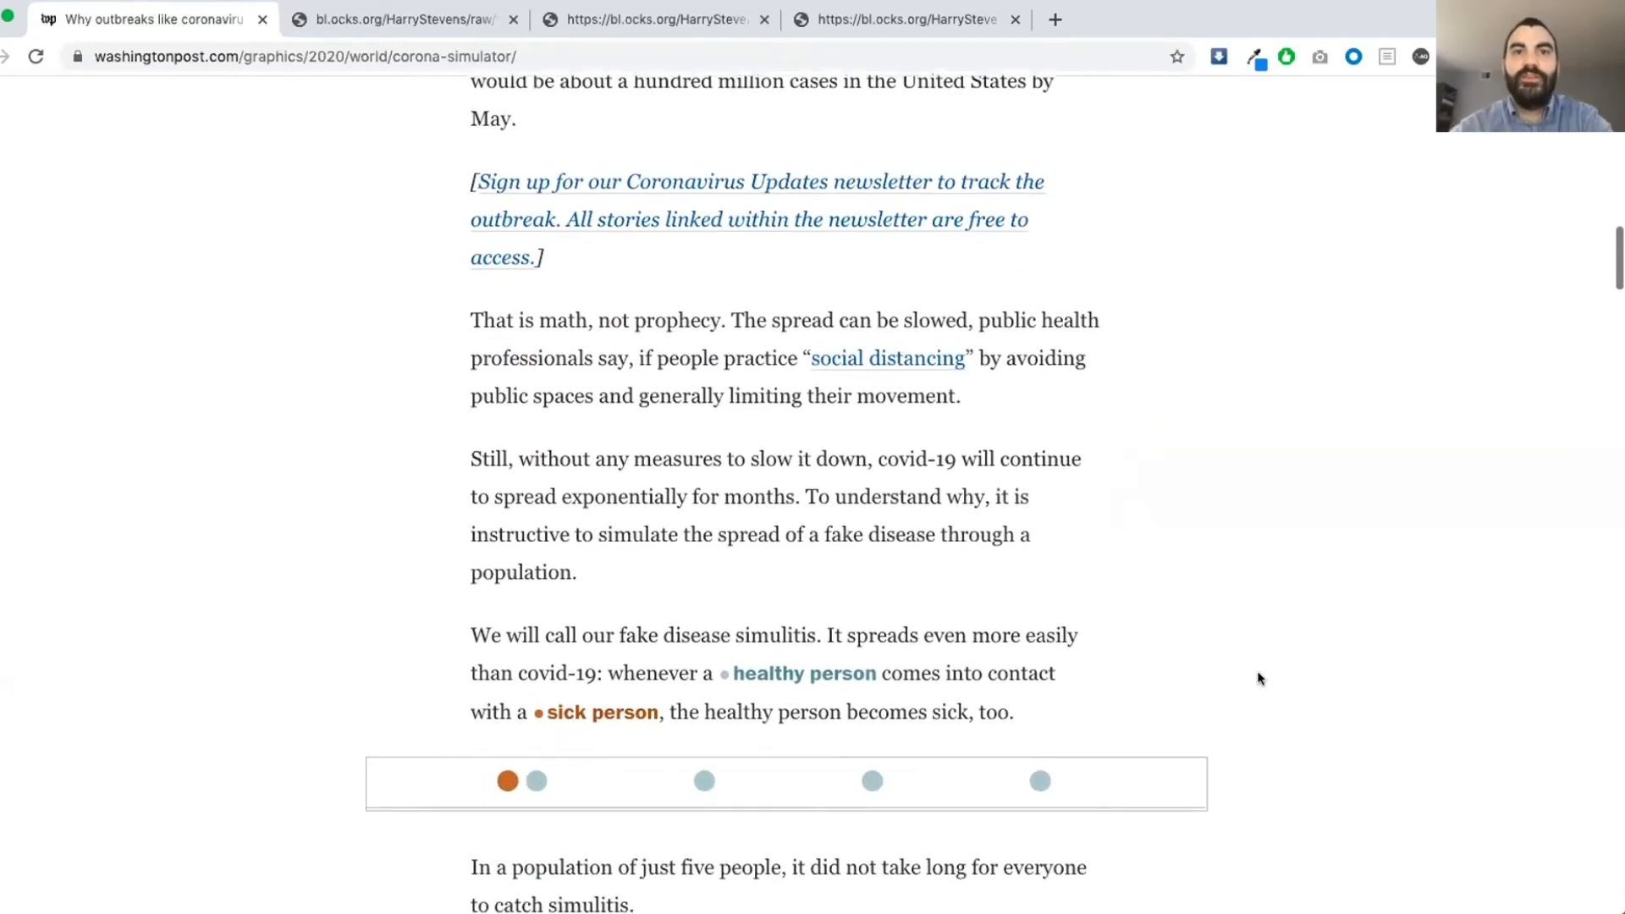
scroll("down", 3)
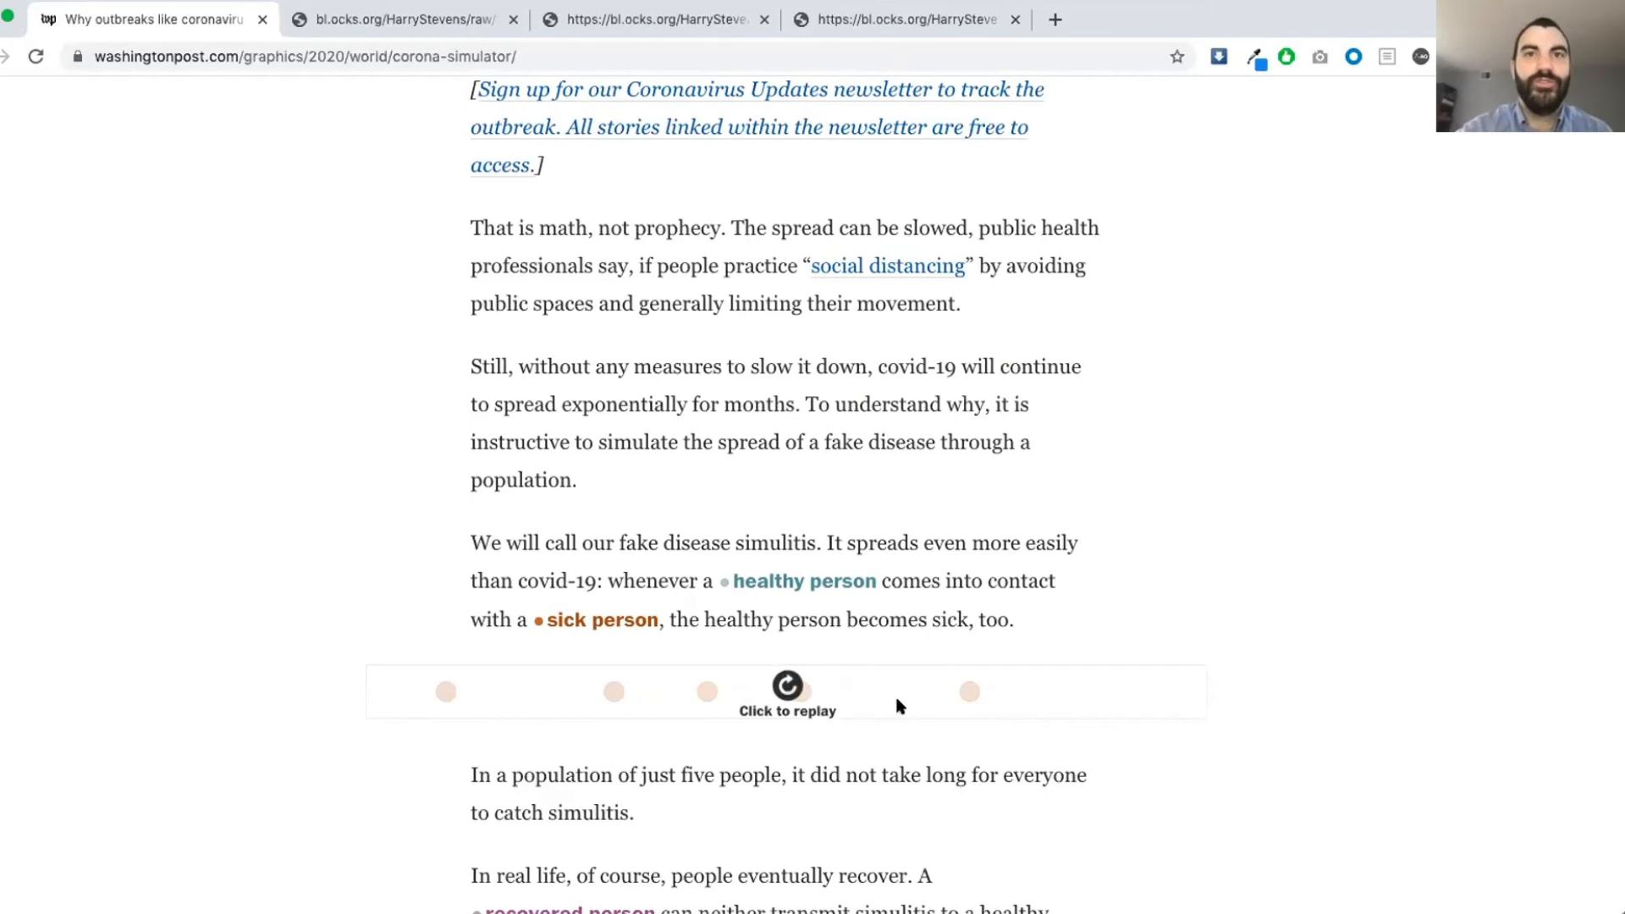
left_click(787, 685)
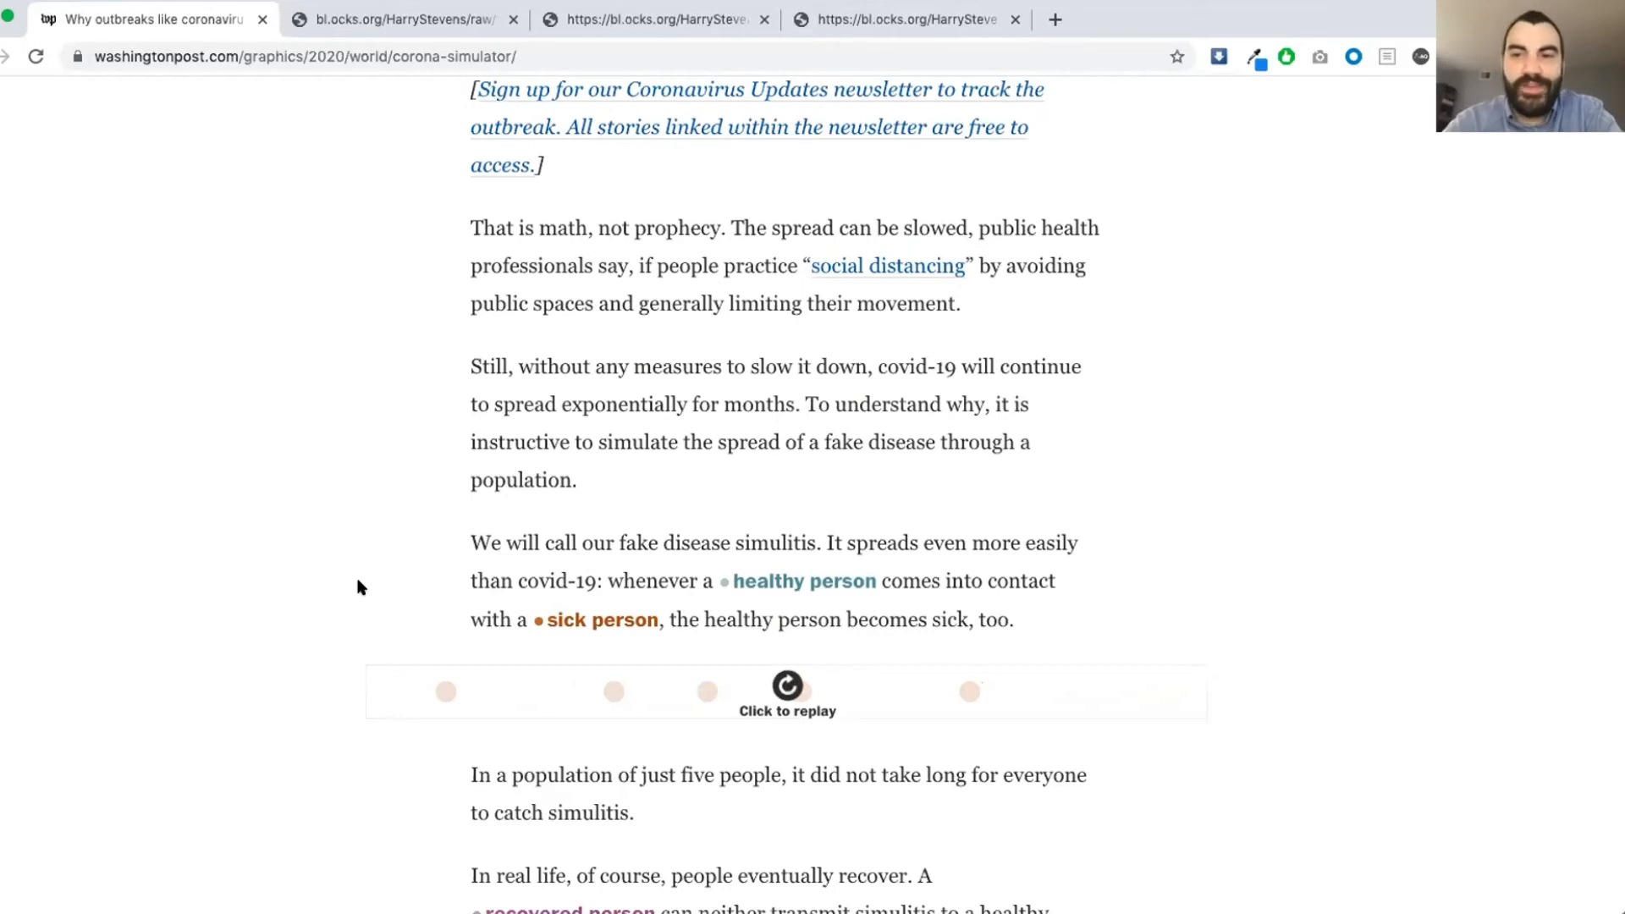
left_click(787, 686)
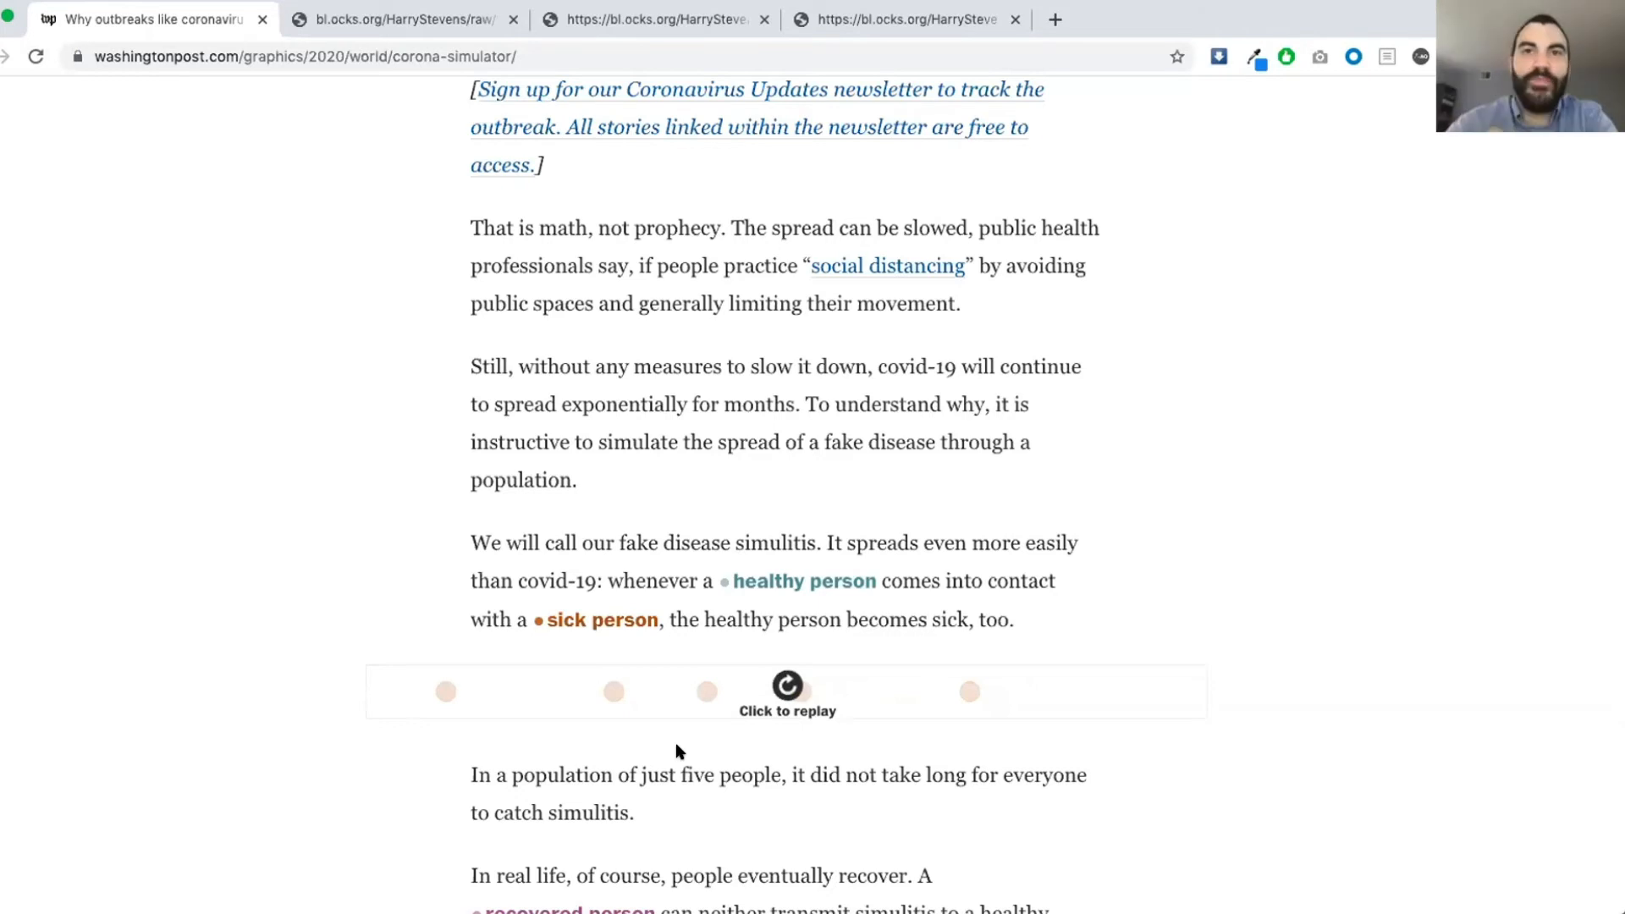
left_click(787, 685)
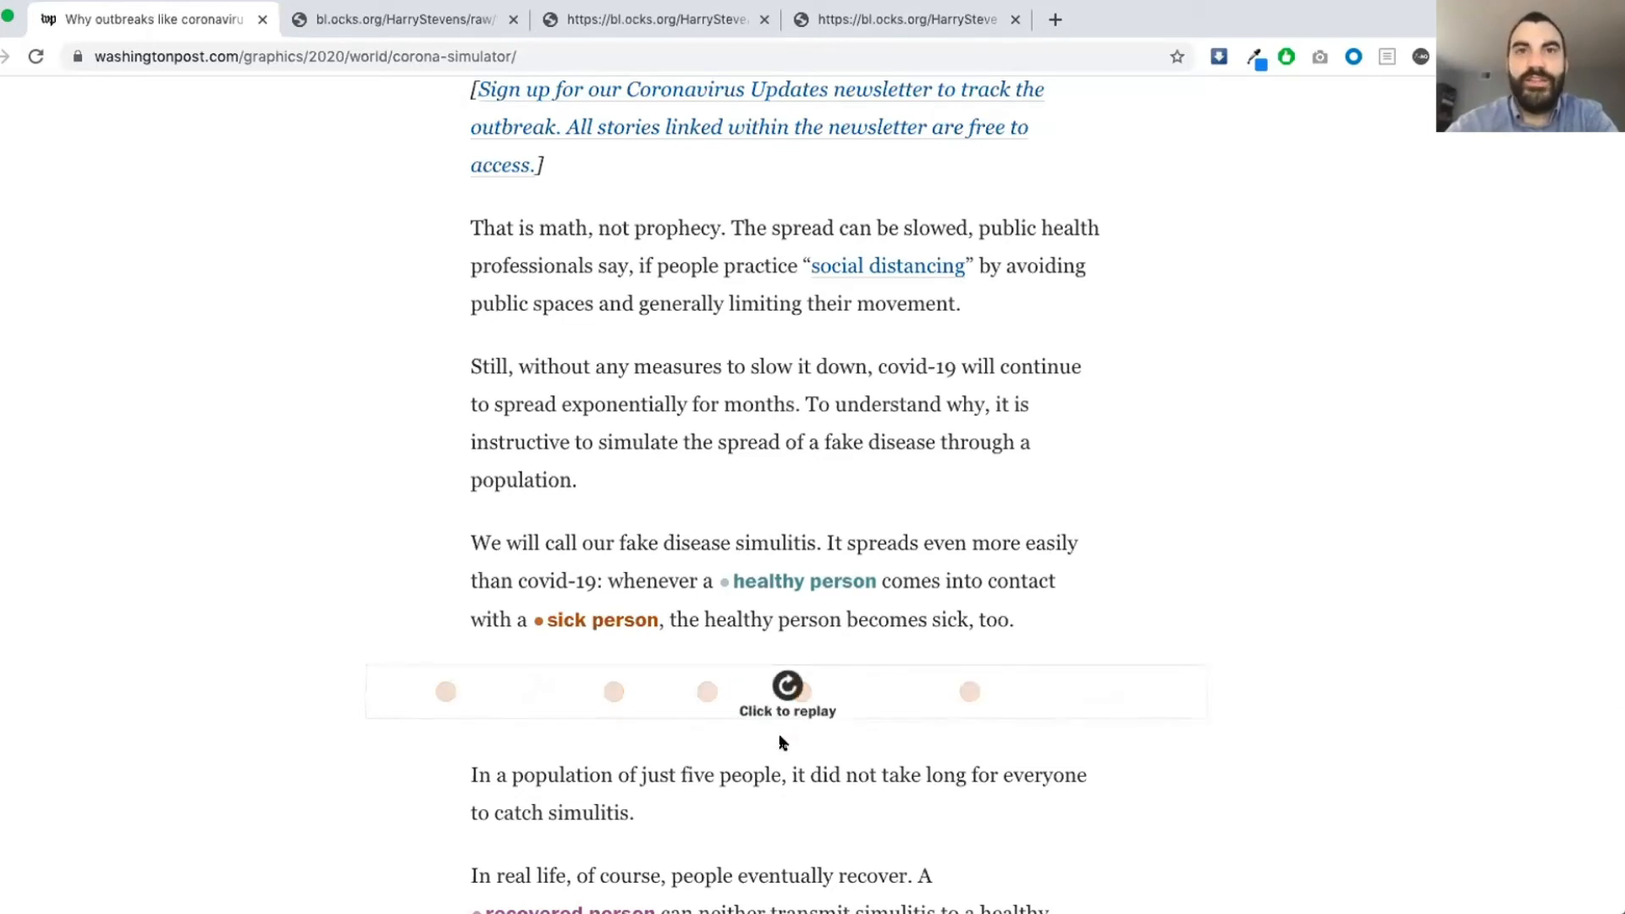
left_click(787, 686)
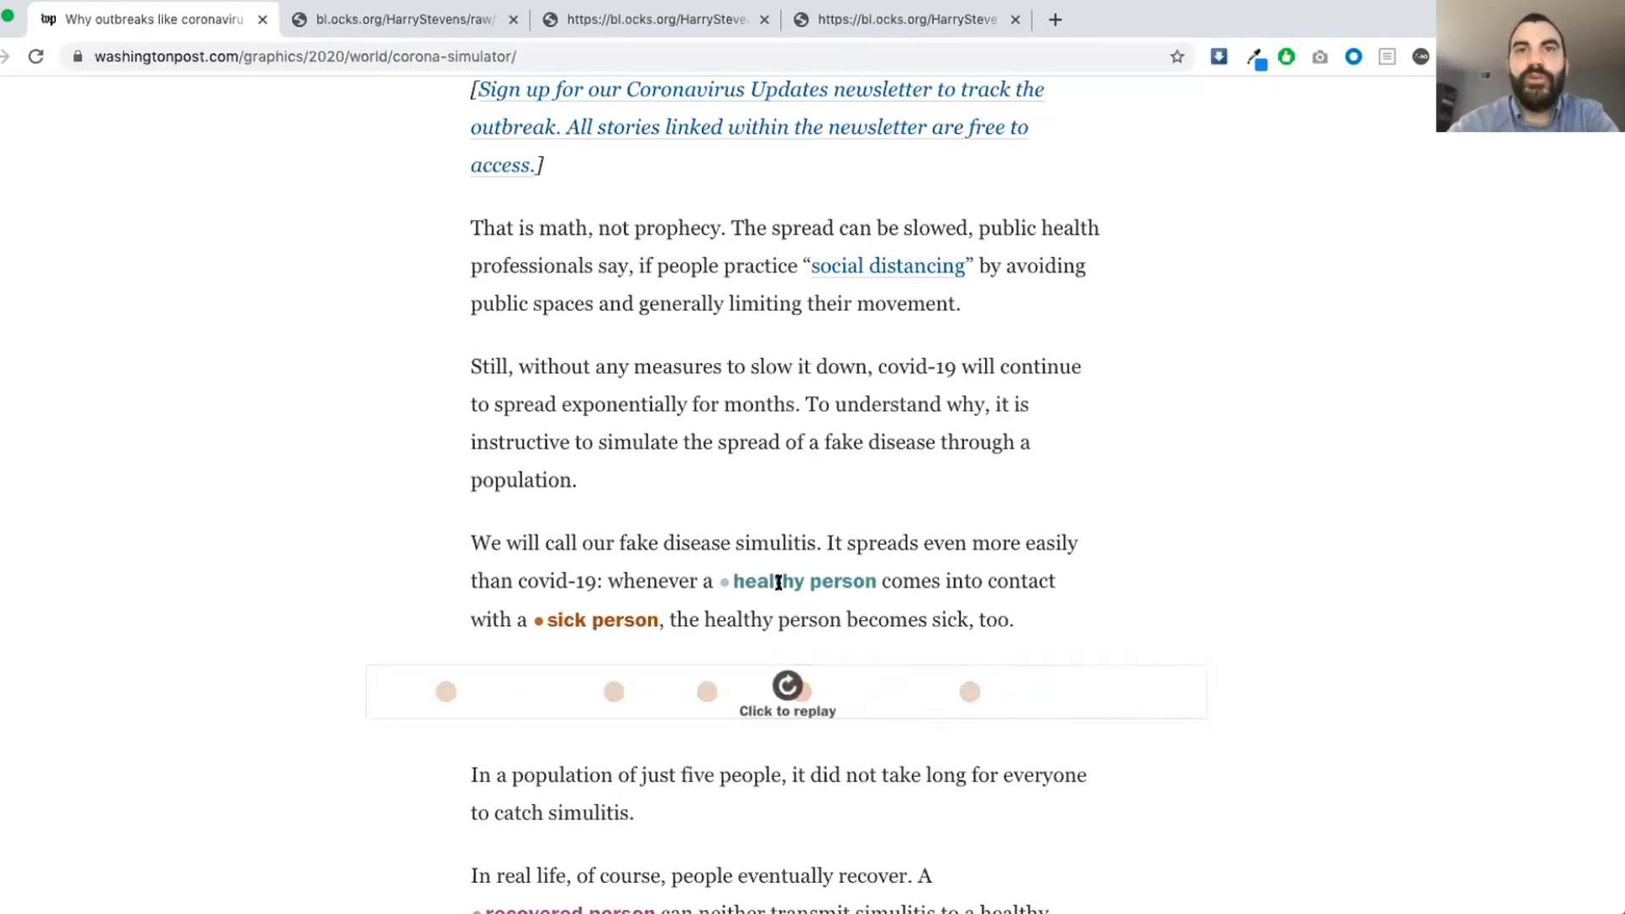
mouse_move(699, 592)
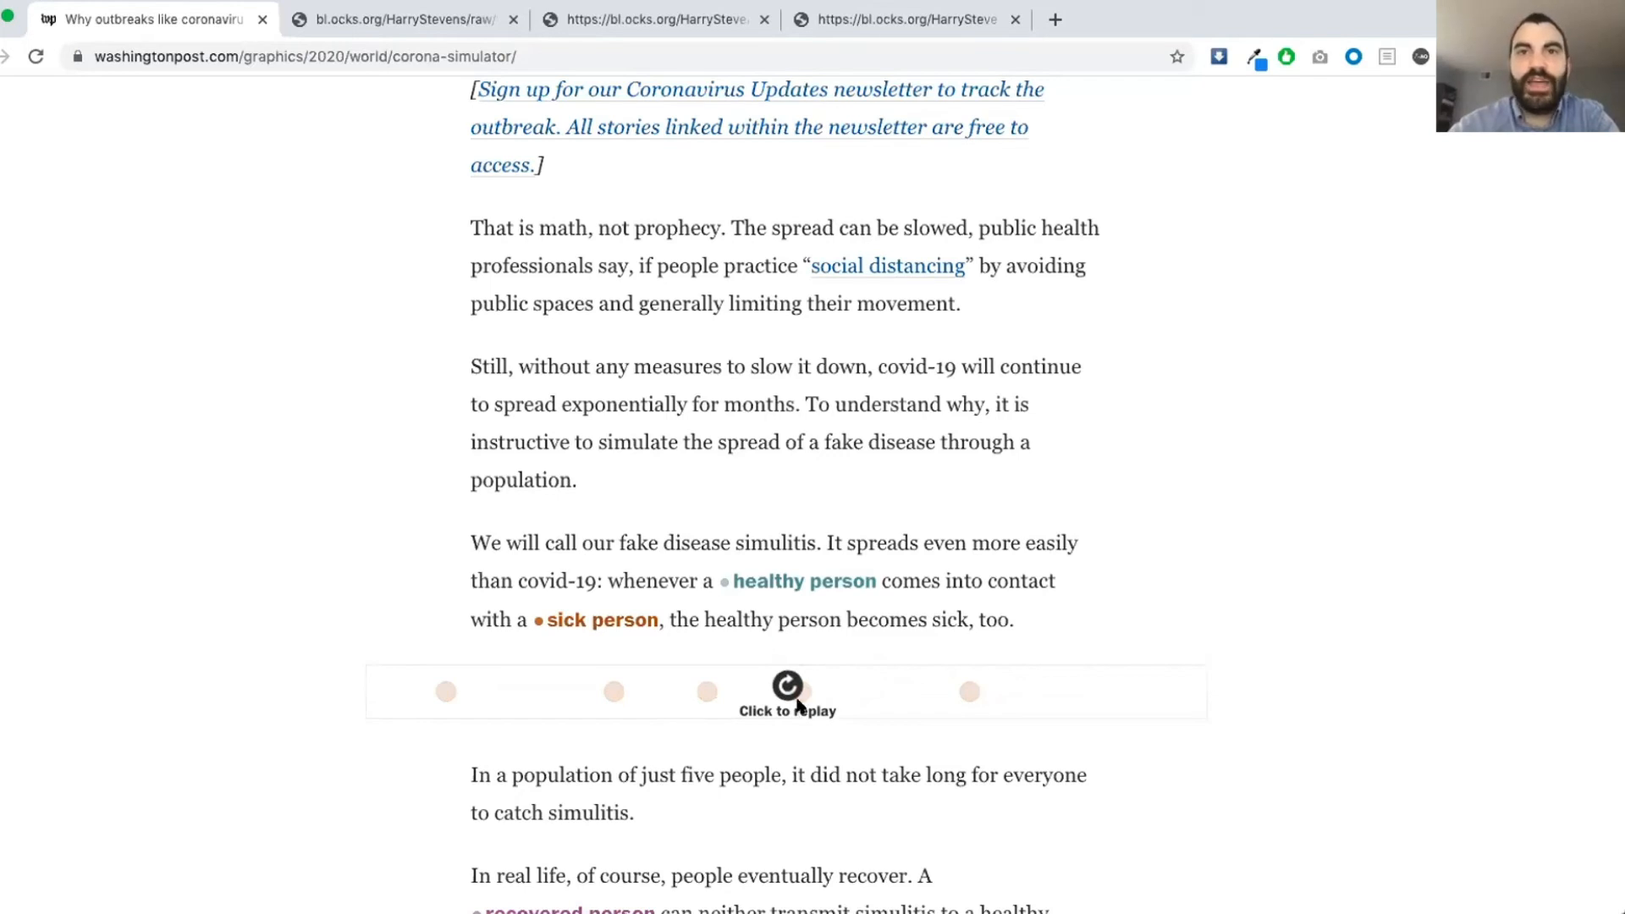
left_click(787, 685)
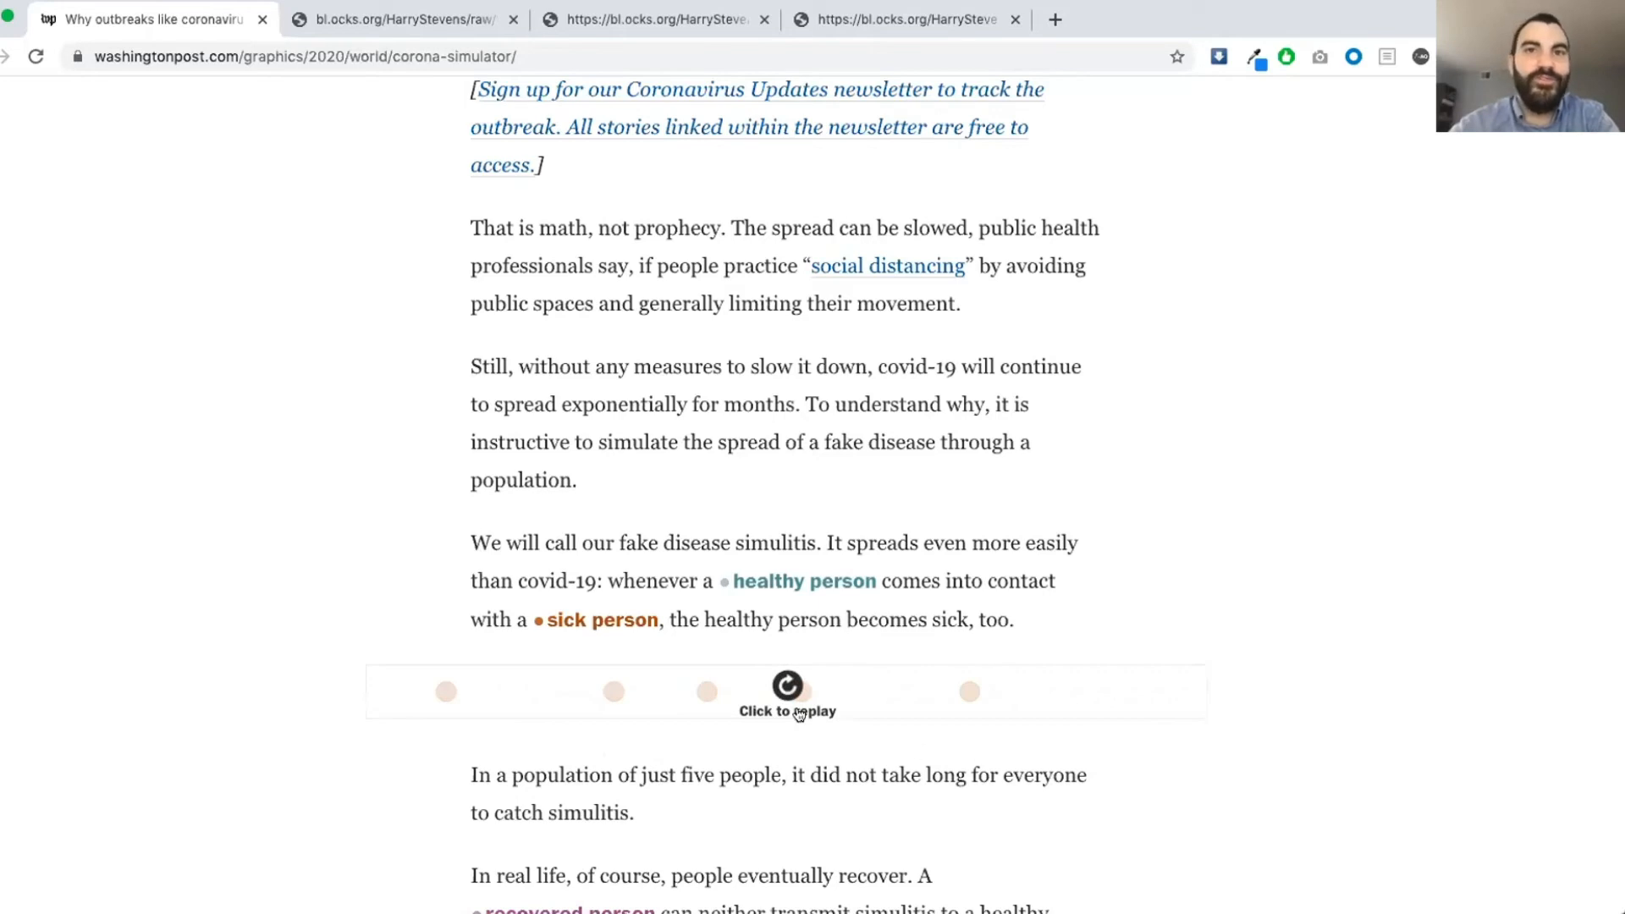
left_click(787, 692)
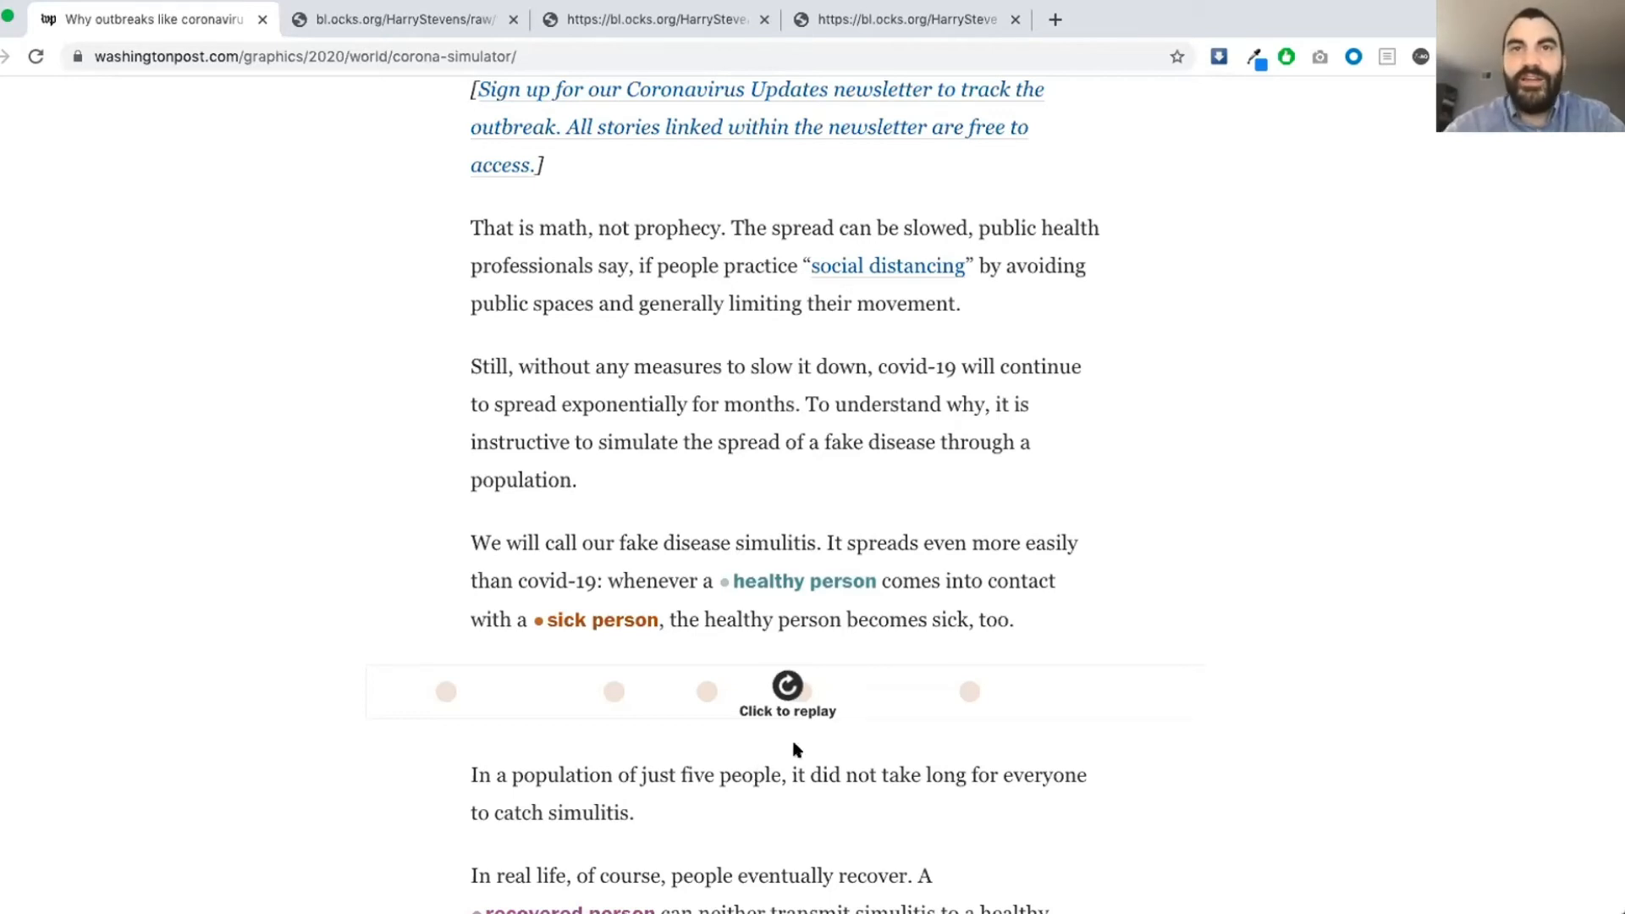
mouse_move(791, 771)
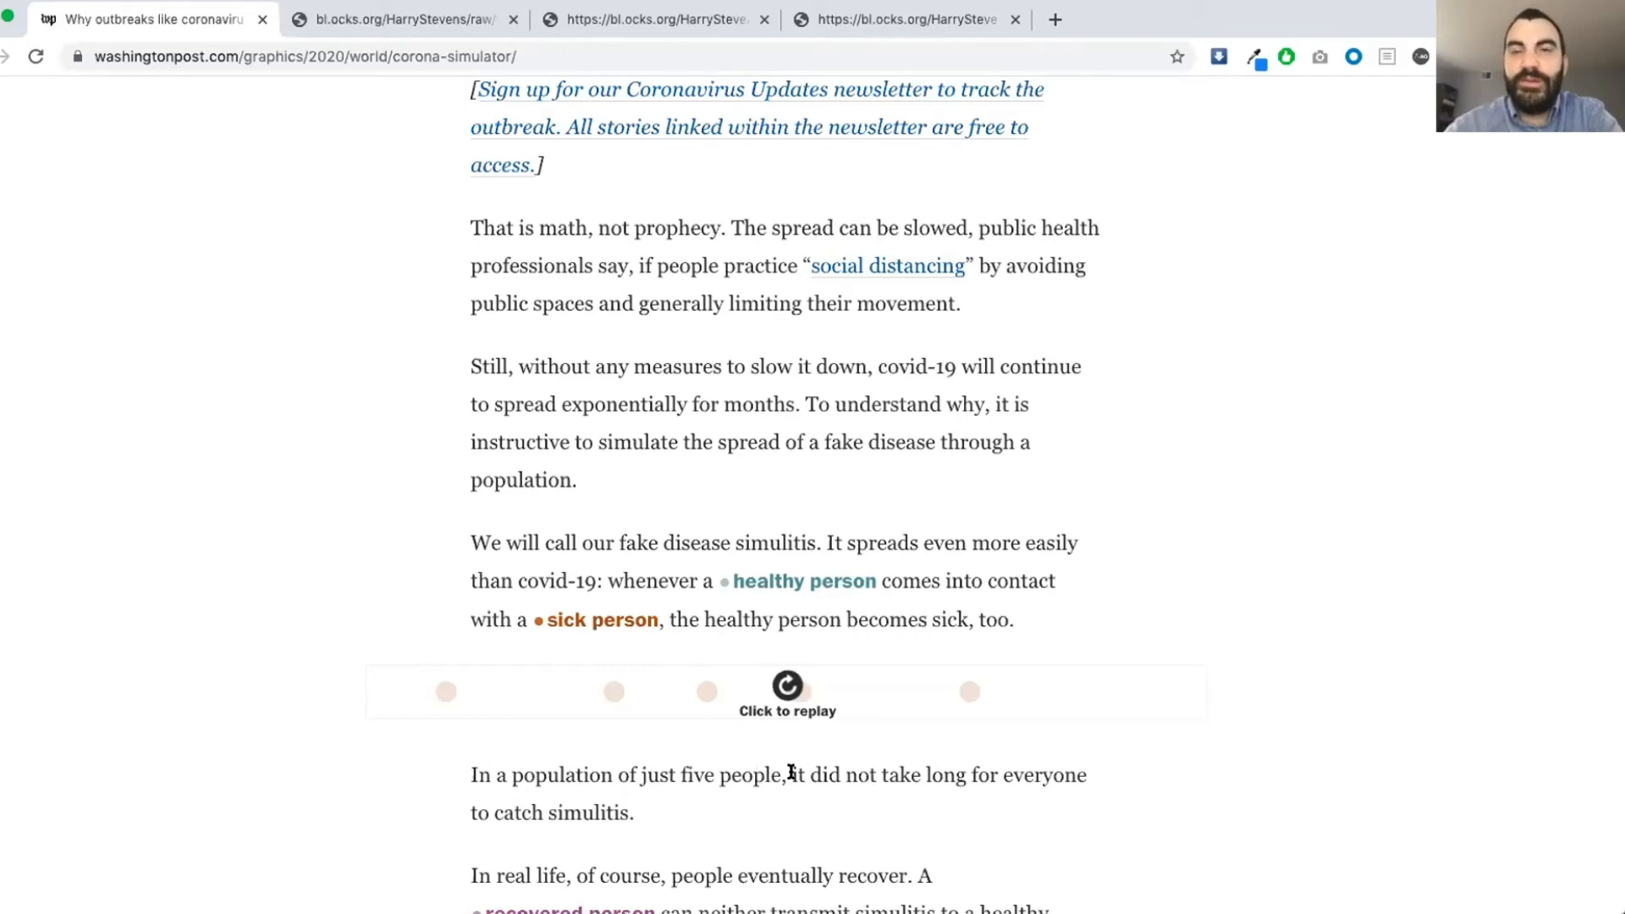
left_click(787, 685)
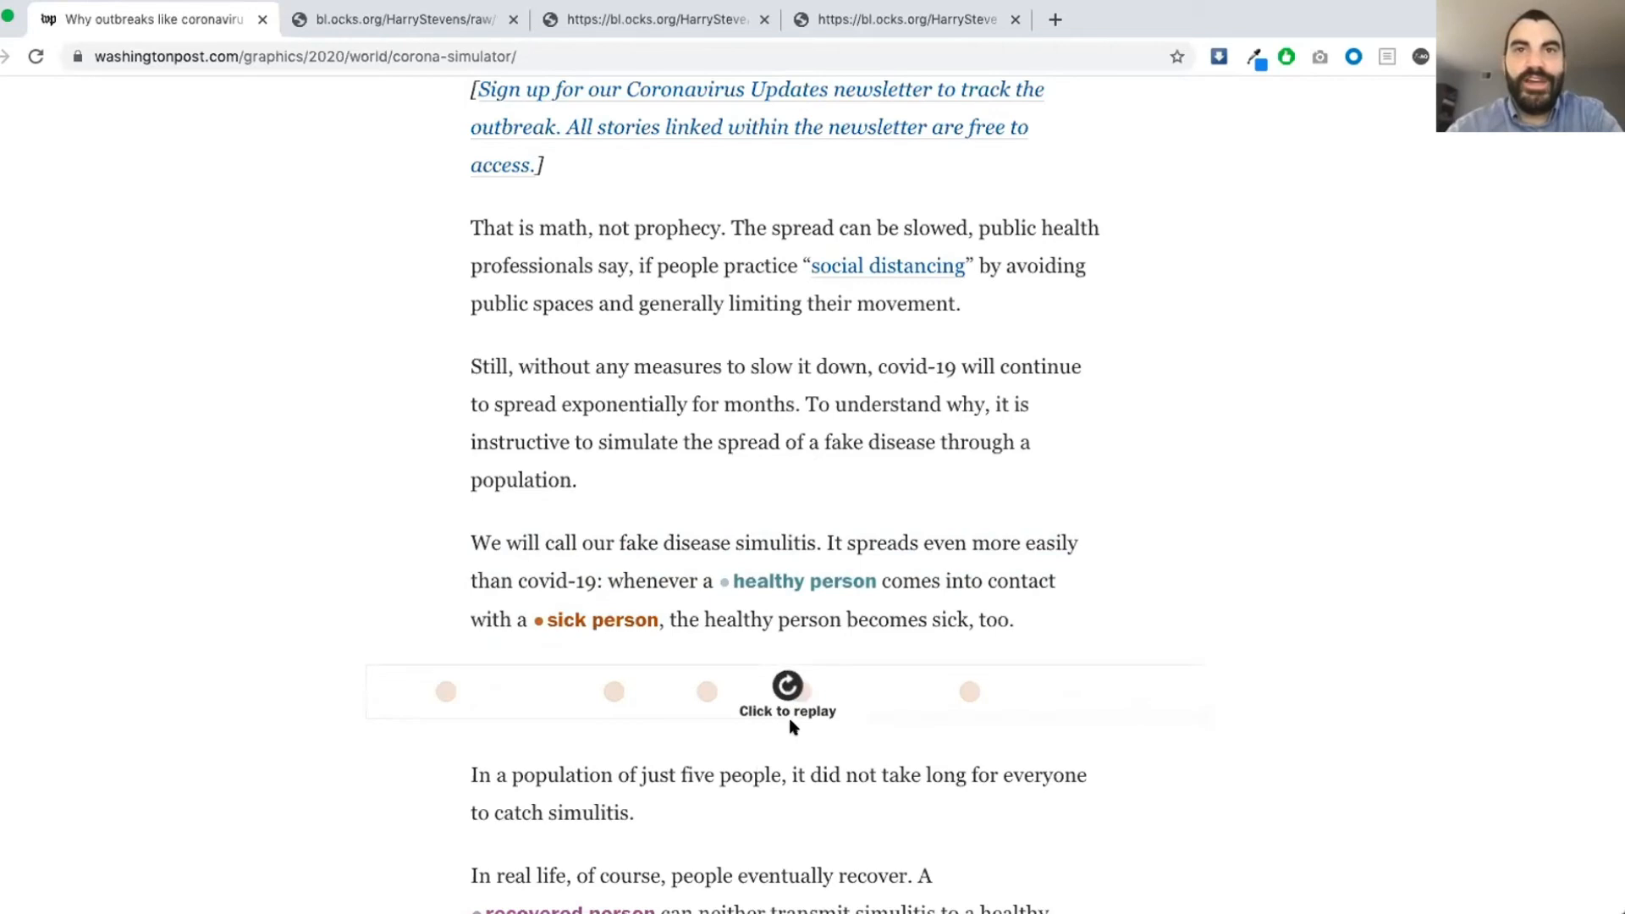
left_click(787, 685)
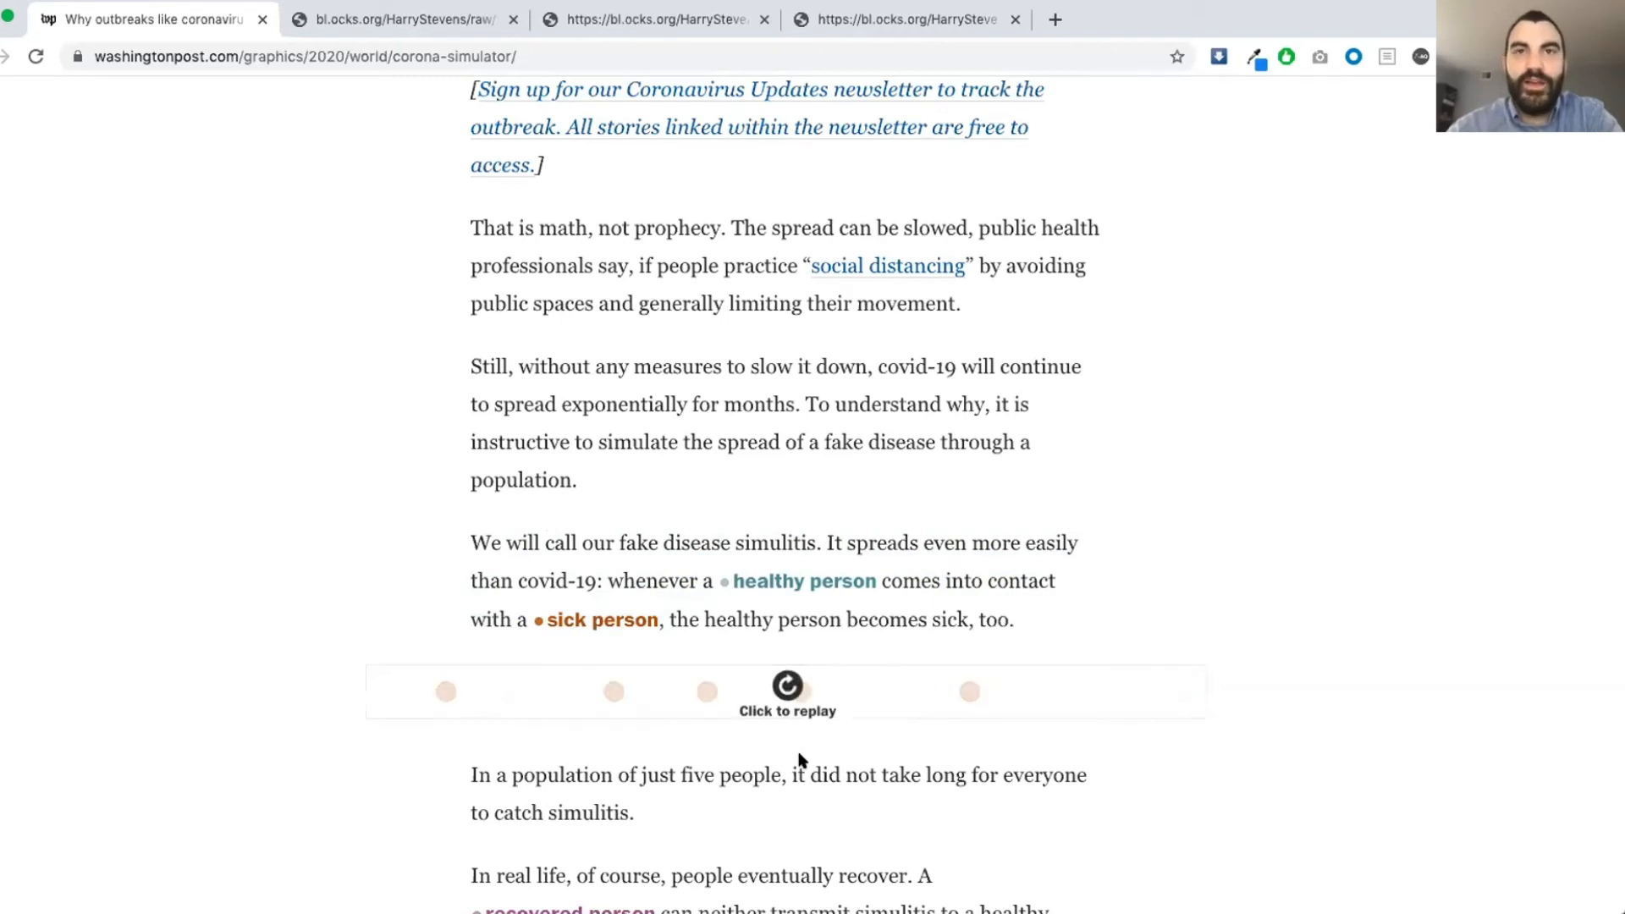
scroll("down", 3)
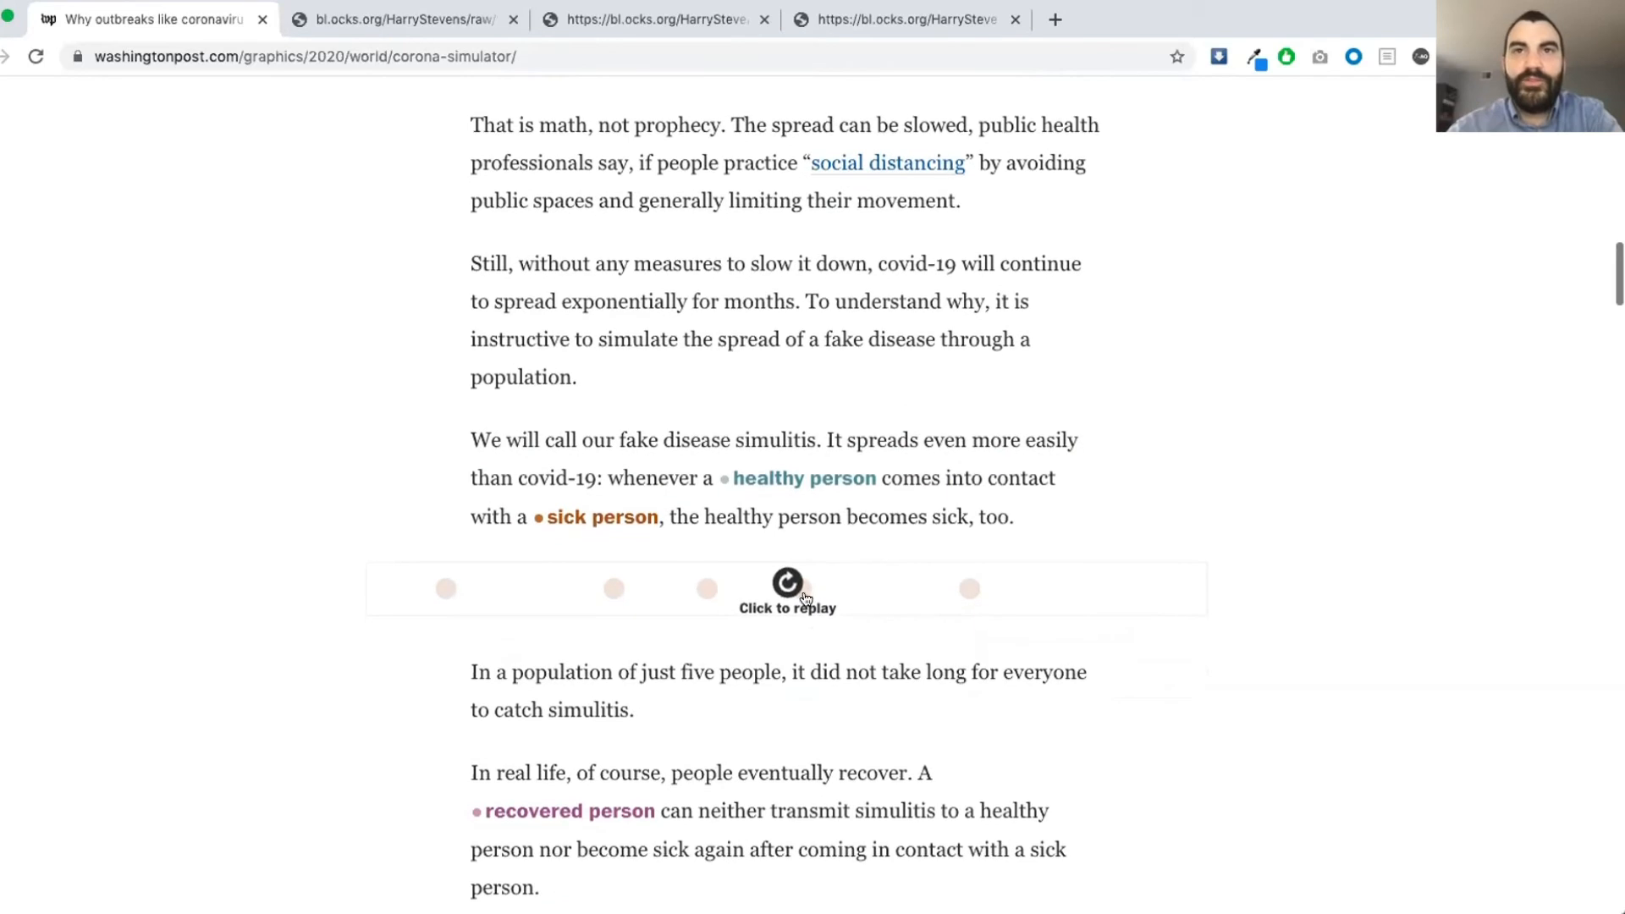
- Replay the five-person recovery animation and watch sick dots turn recovered
scroll("down", 3)
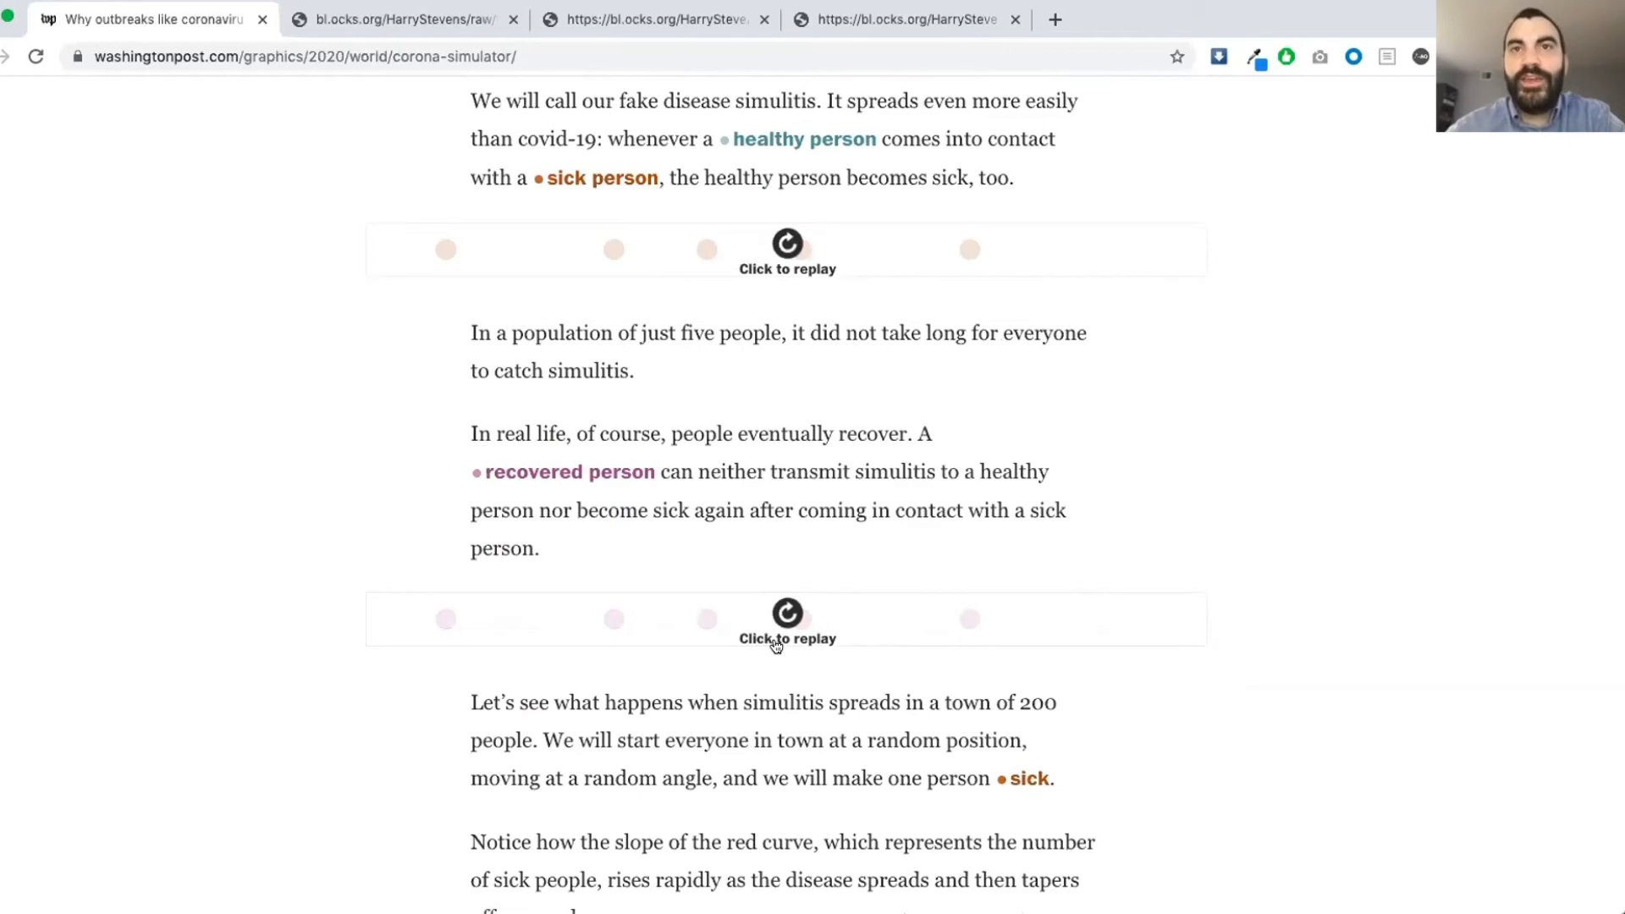
left_click(787, 622)
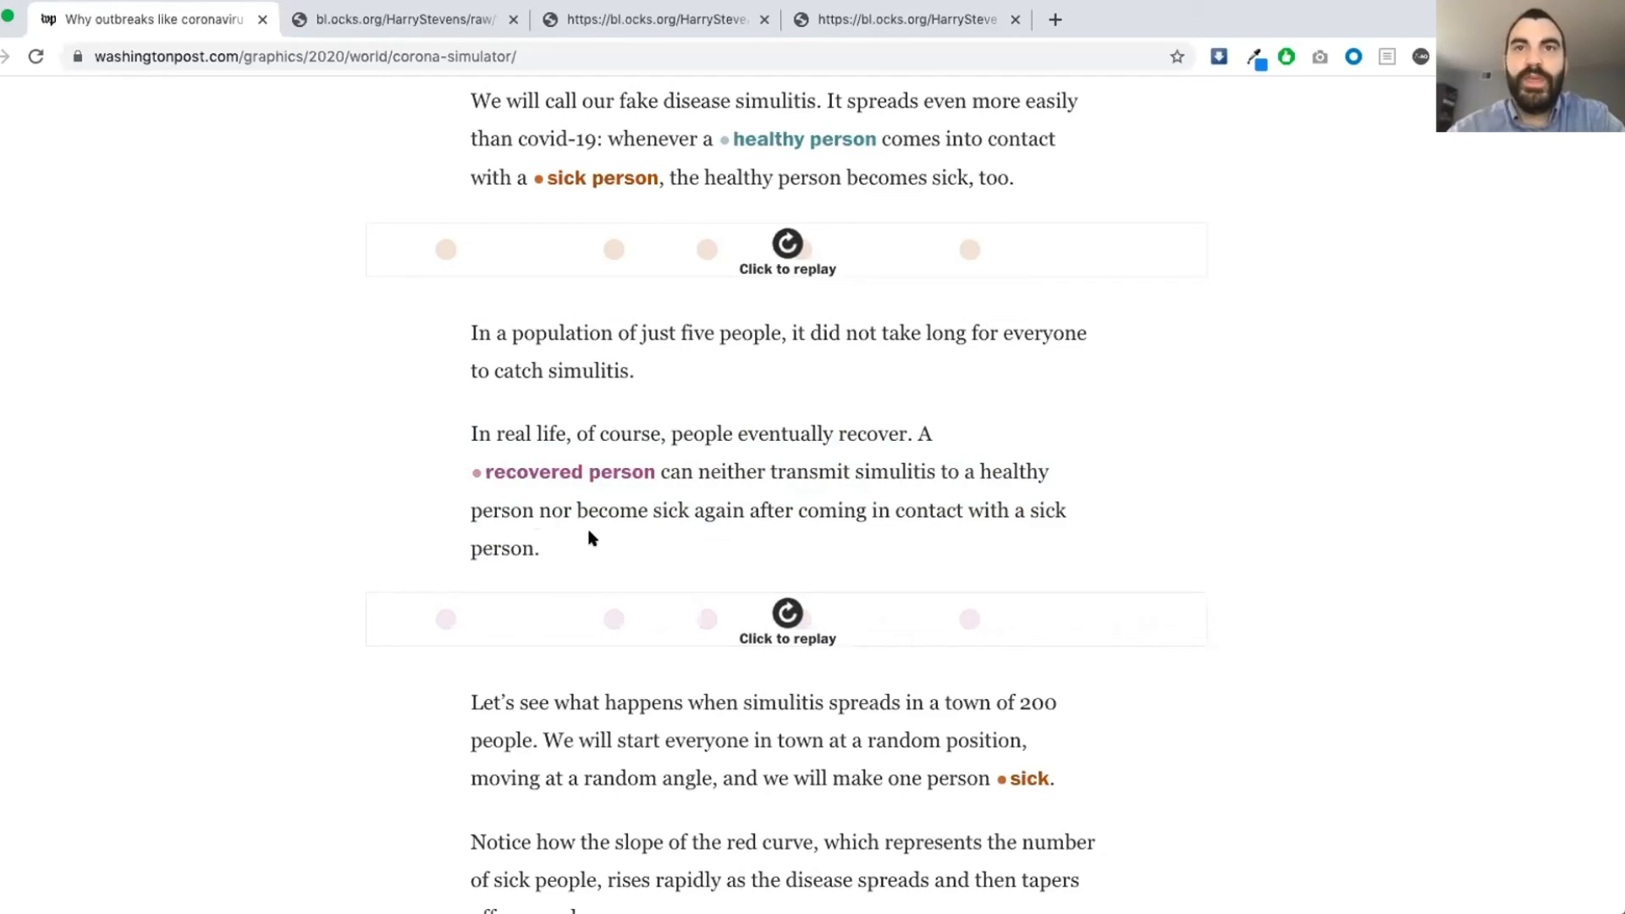
left_click(787, 619)
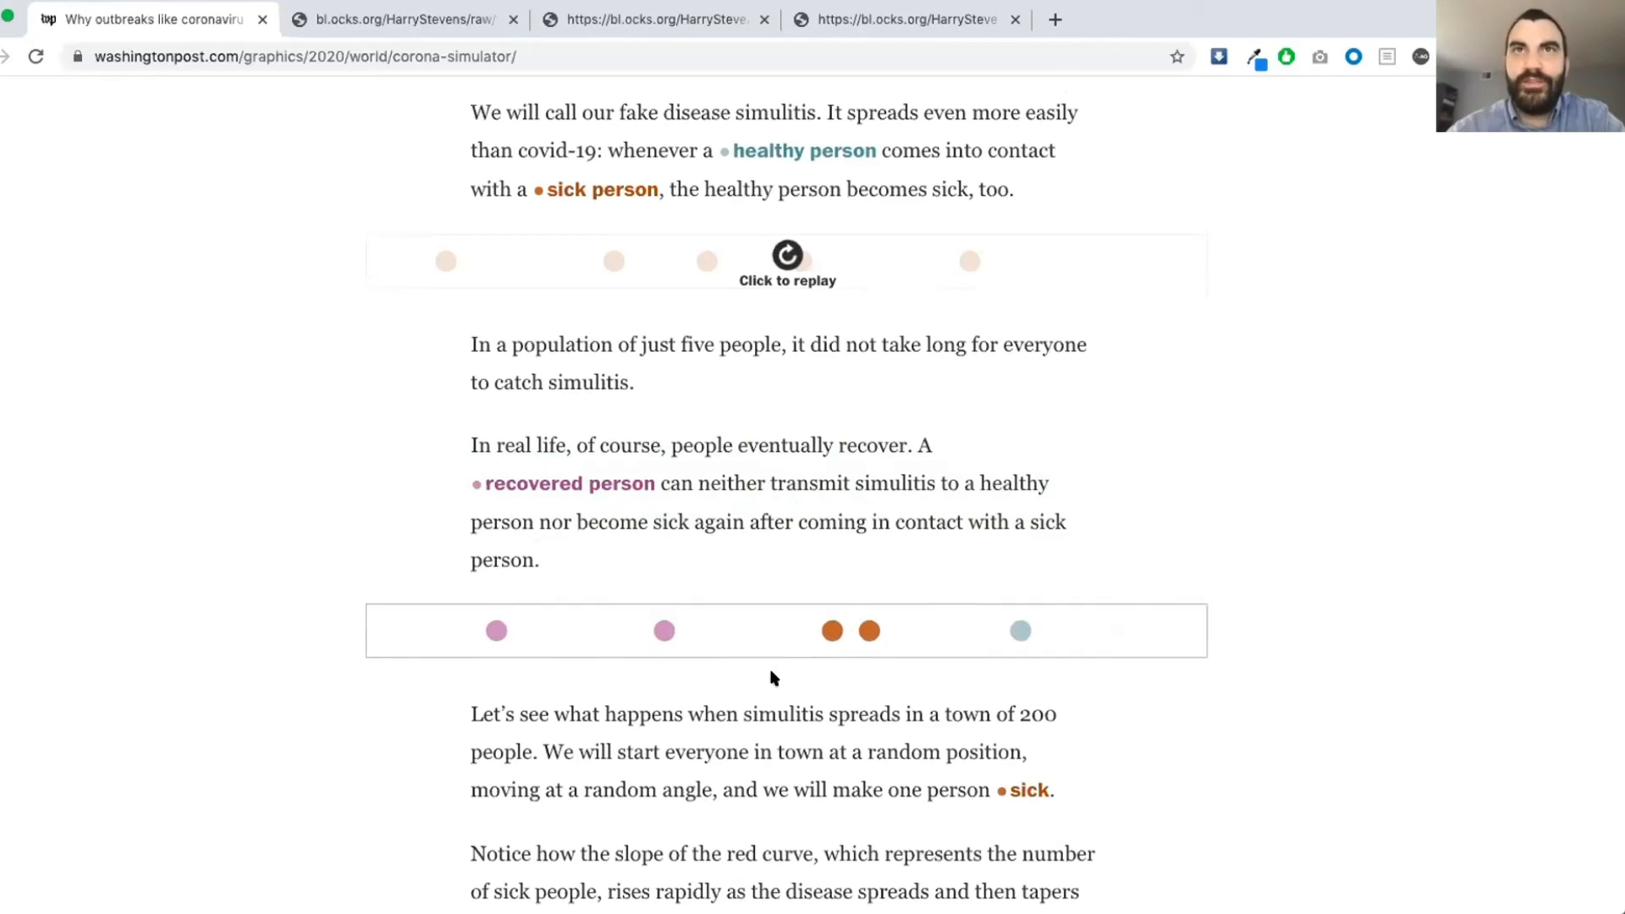
- Scroll on to the 200-person town paragraph and its chart headings
scroll("down", 3)
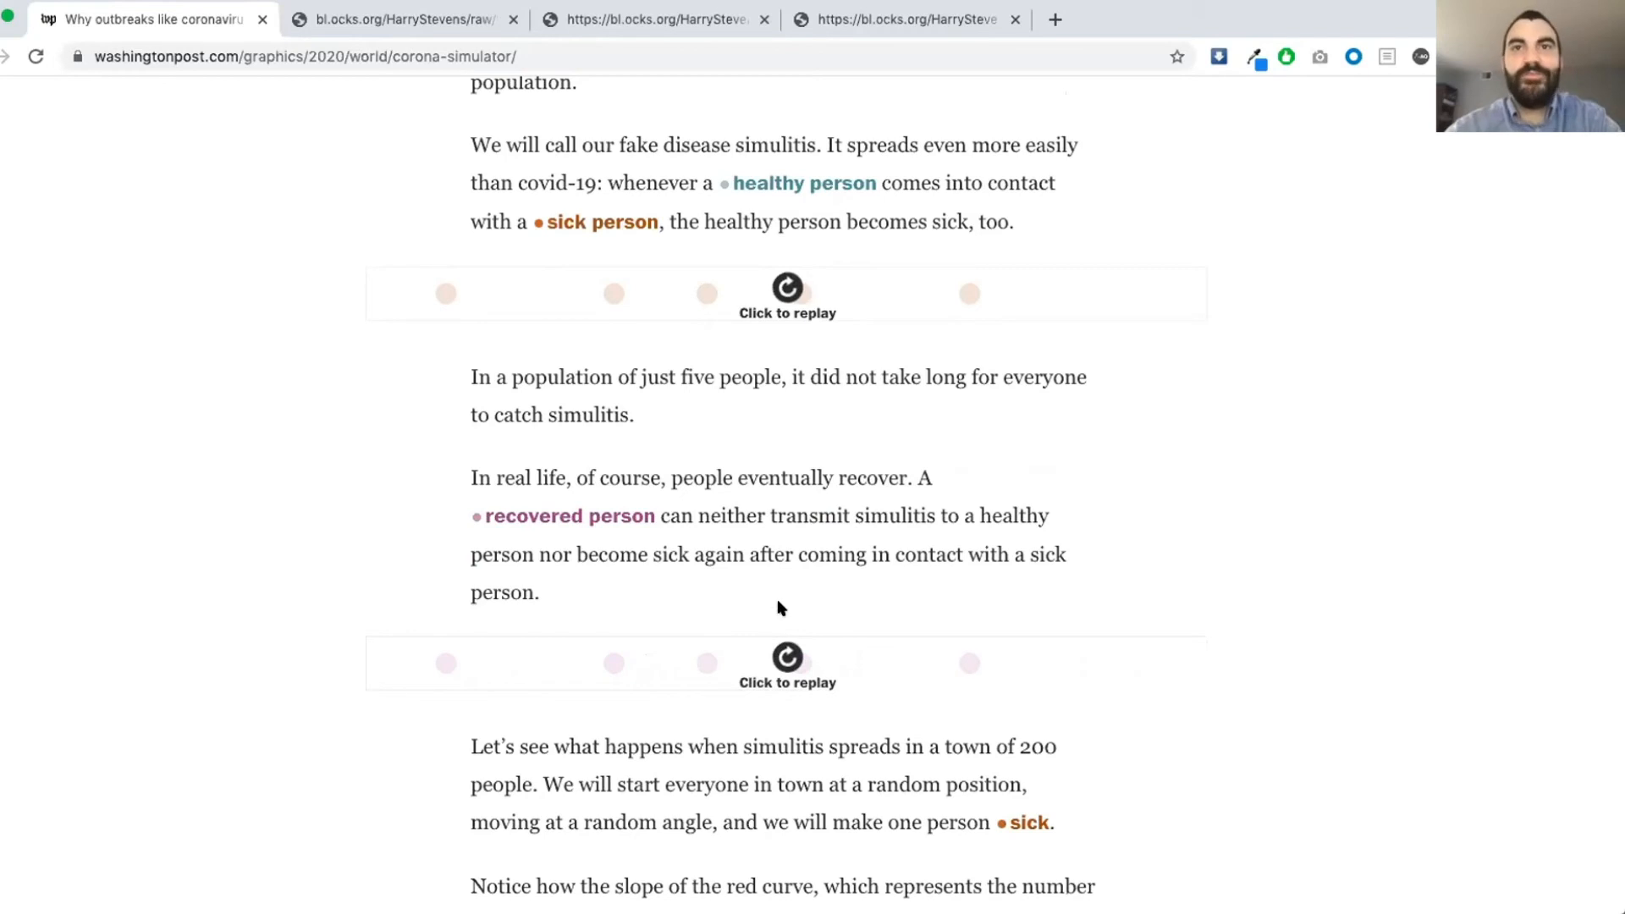
mouse_move(753, 586)
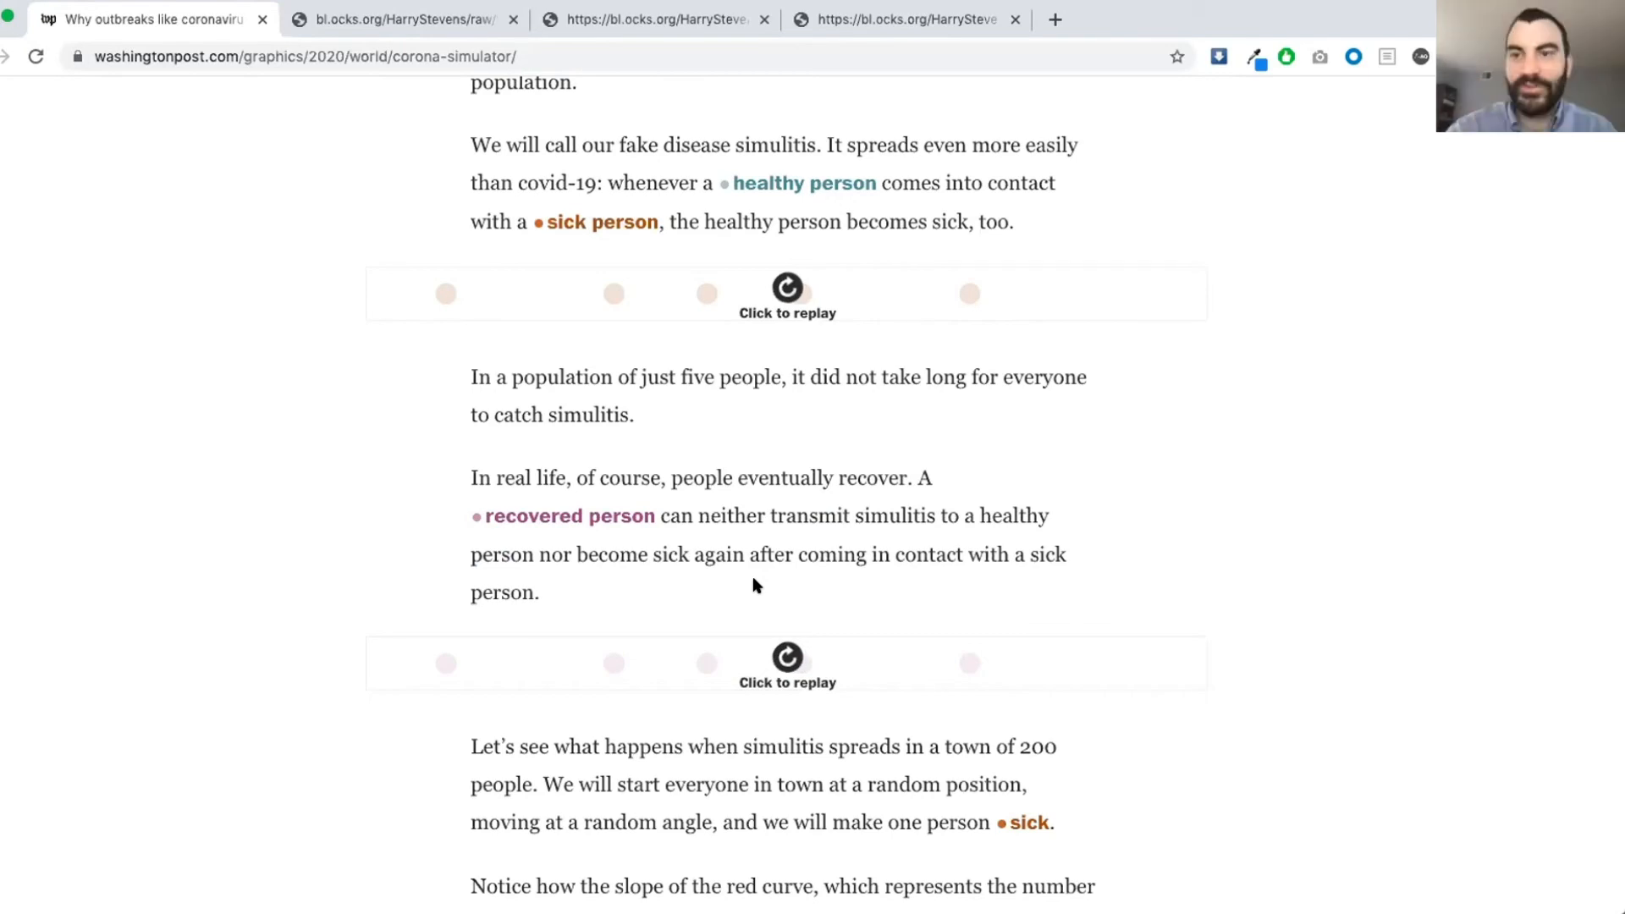
scroll("down", 3)
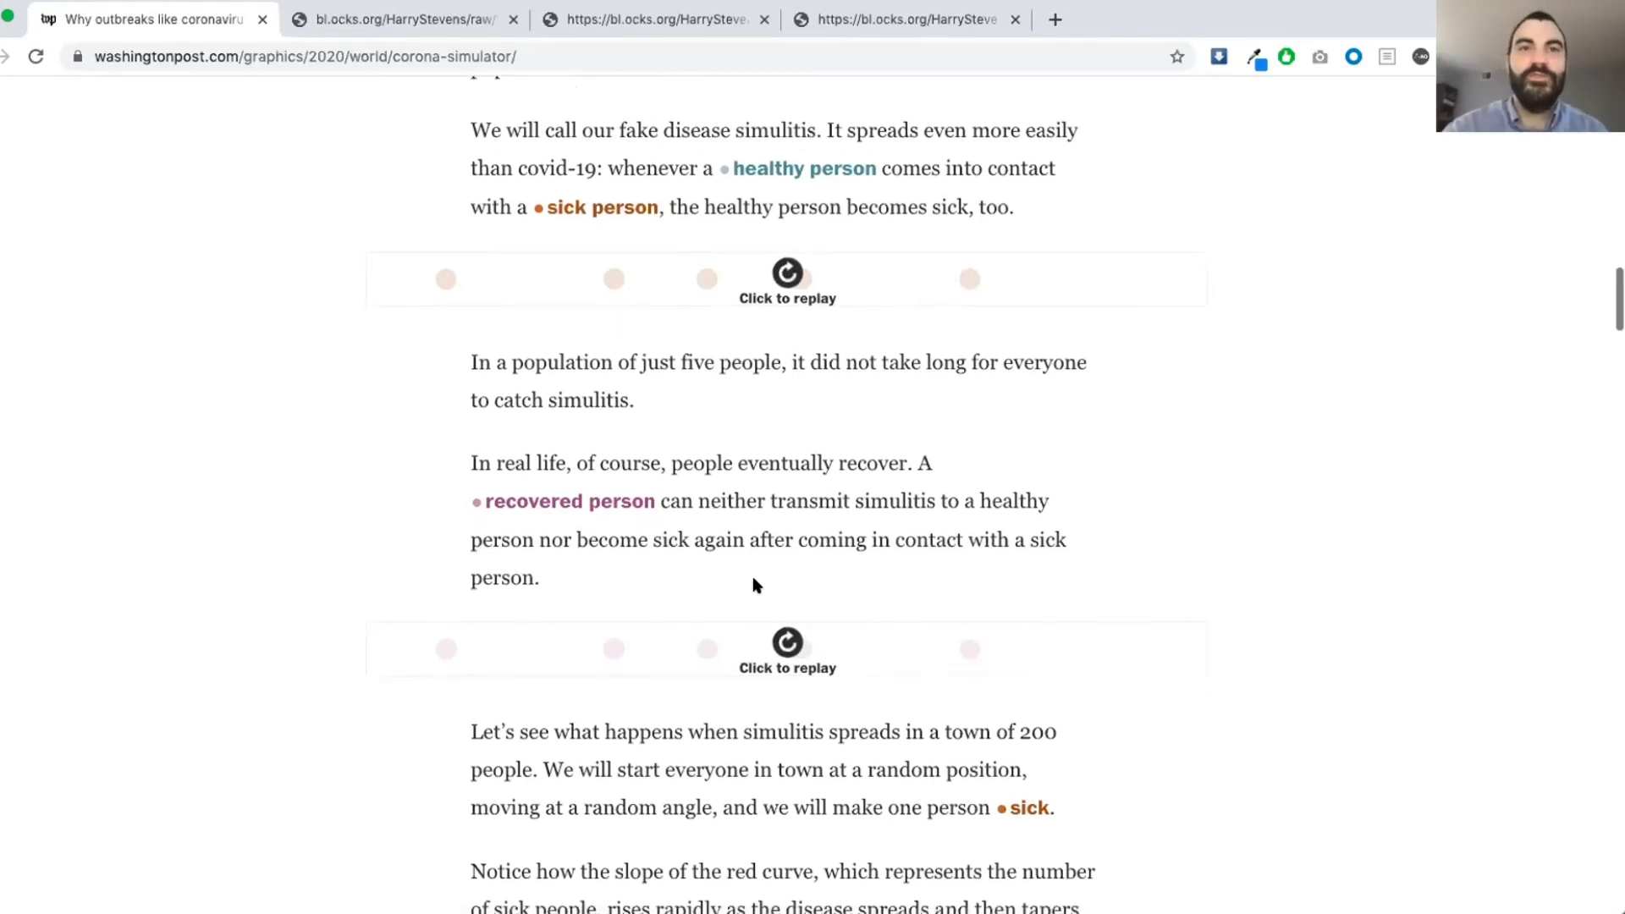
scroll("down", 3)
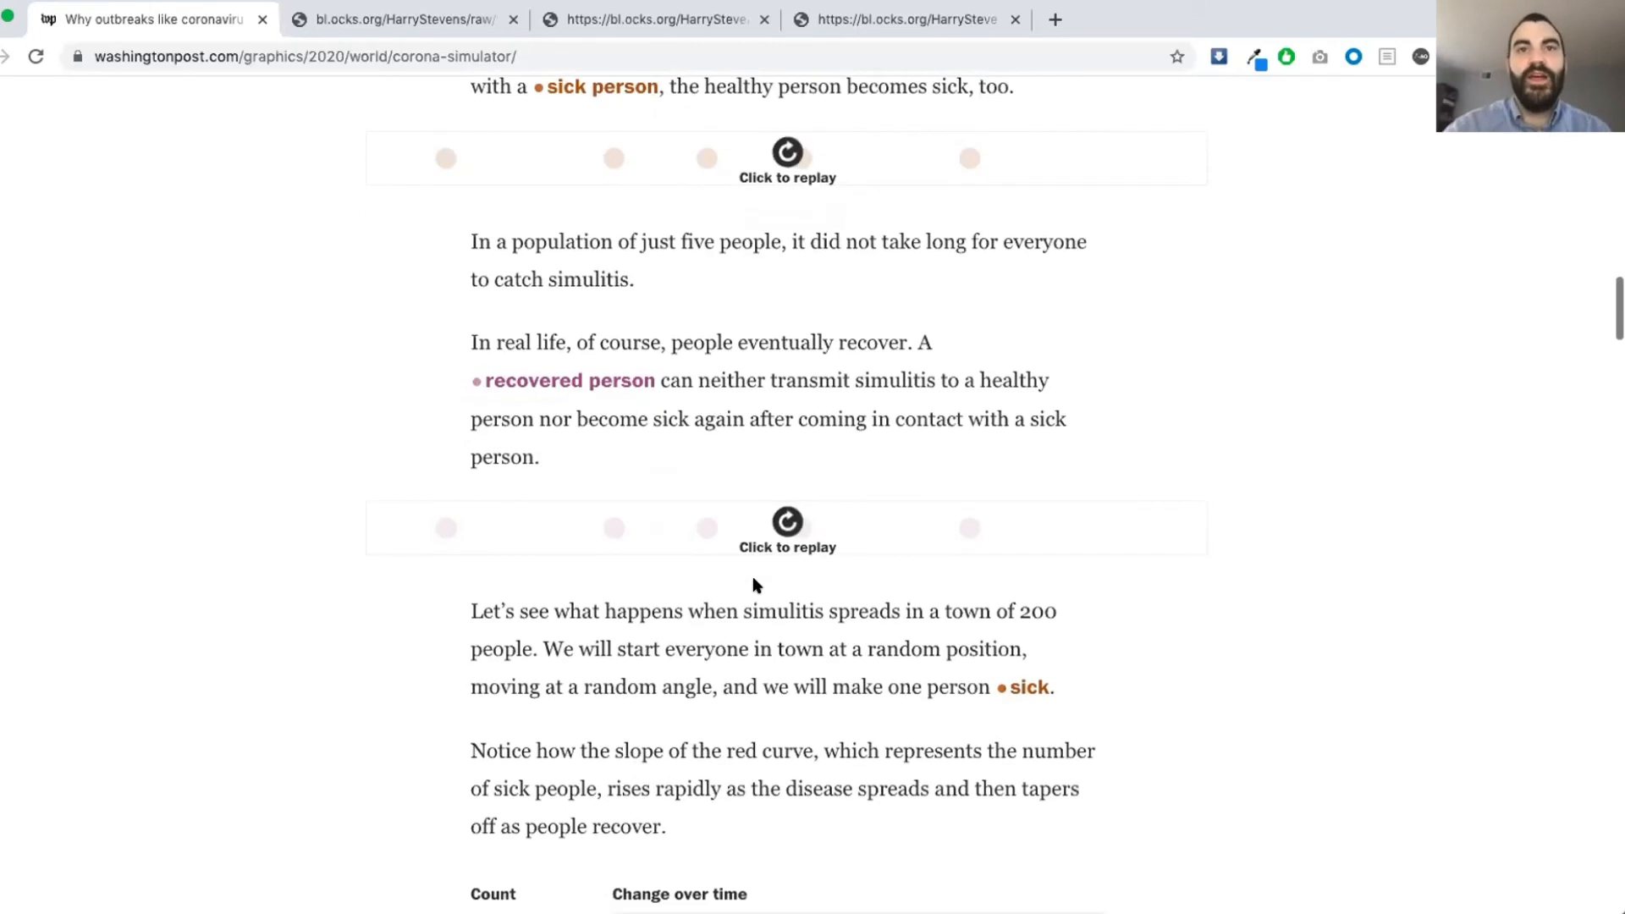
- Scroll to the town simulation with its Count and Change over time chart
scroll("down", 3)
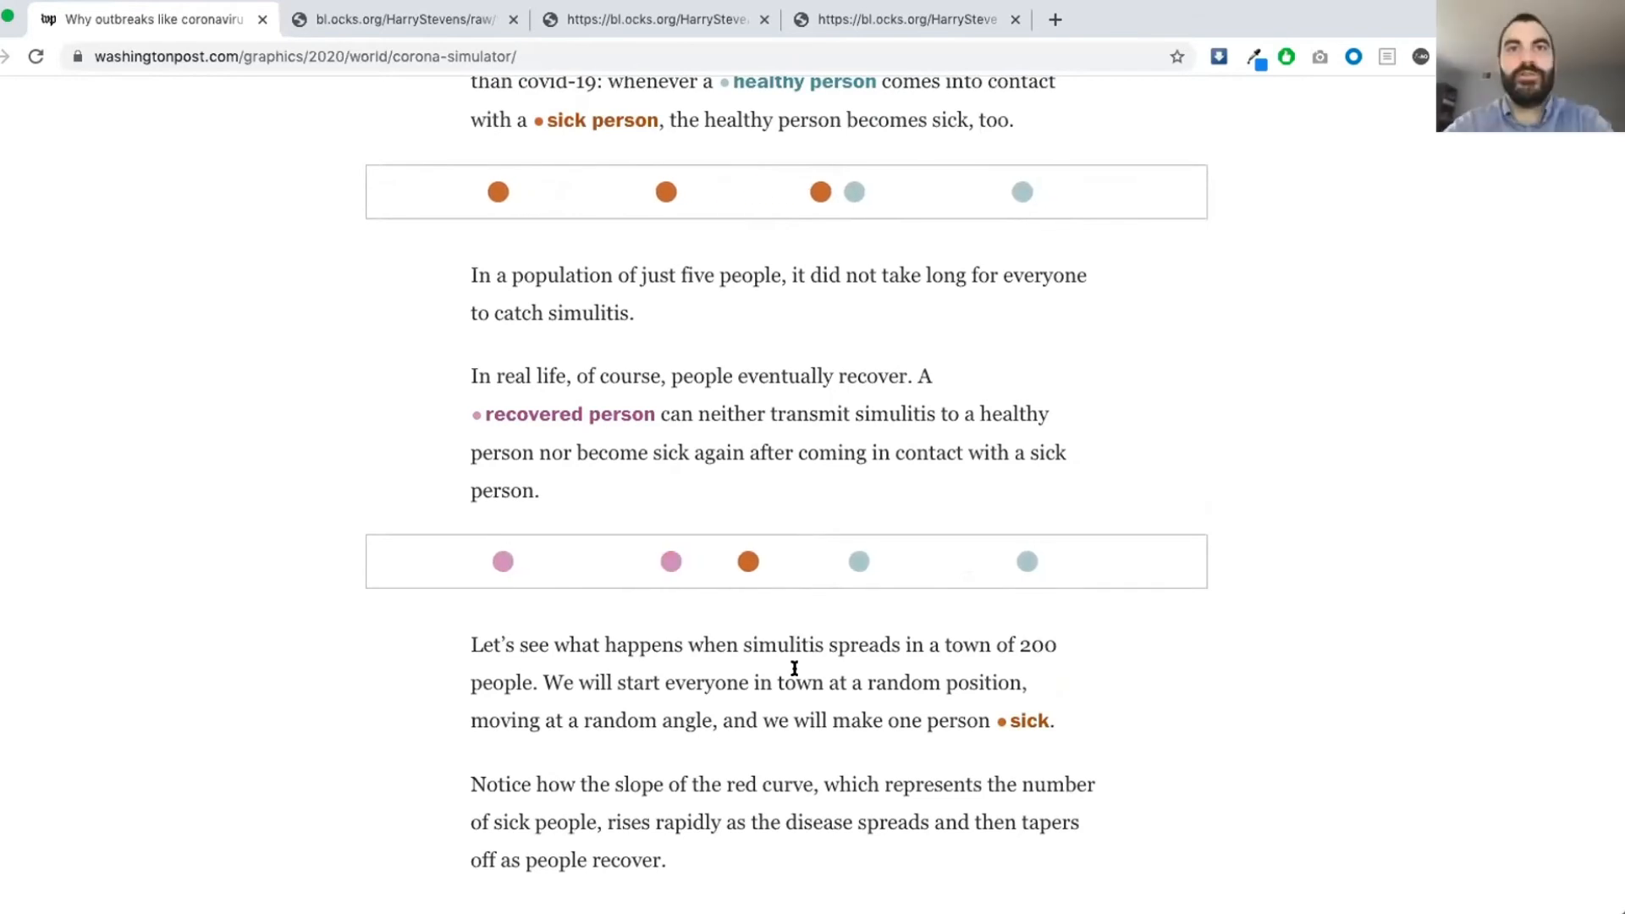
scroll("down", 3)
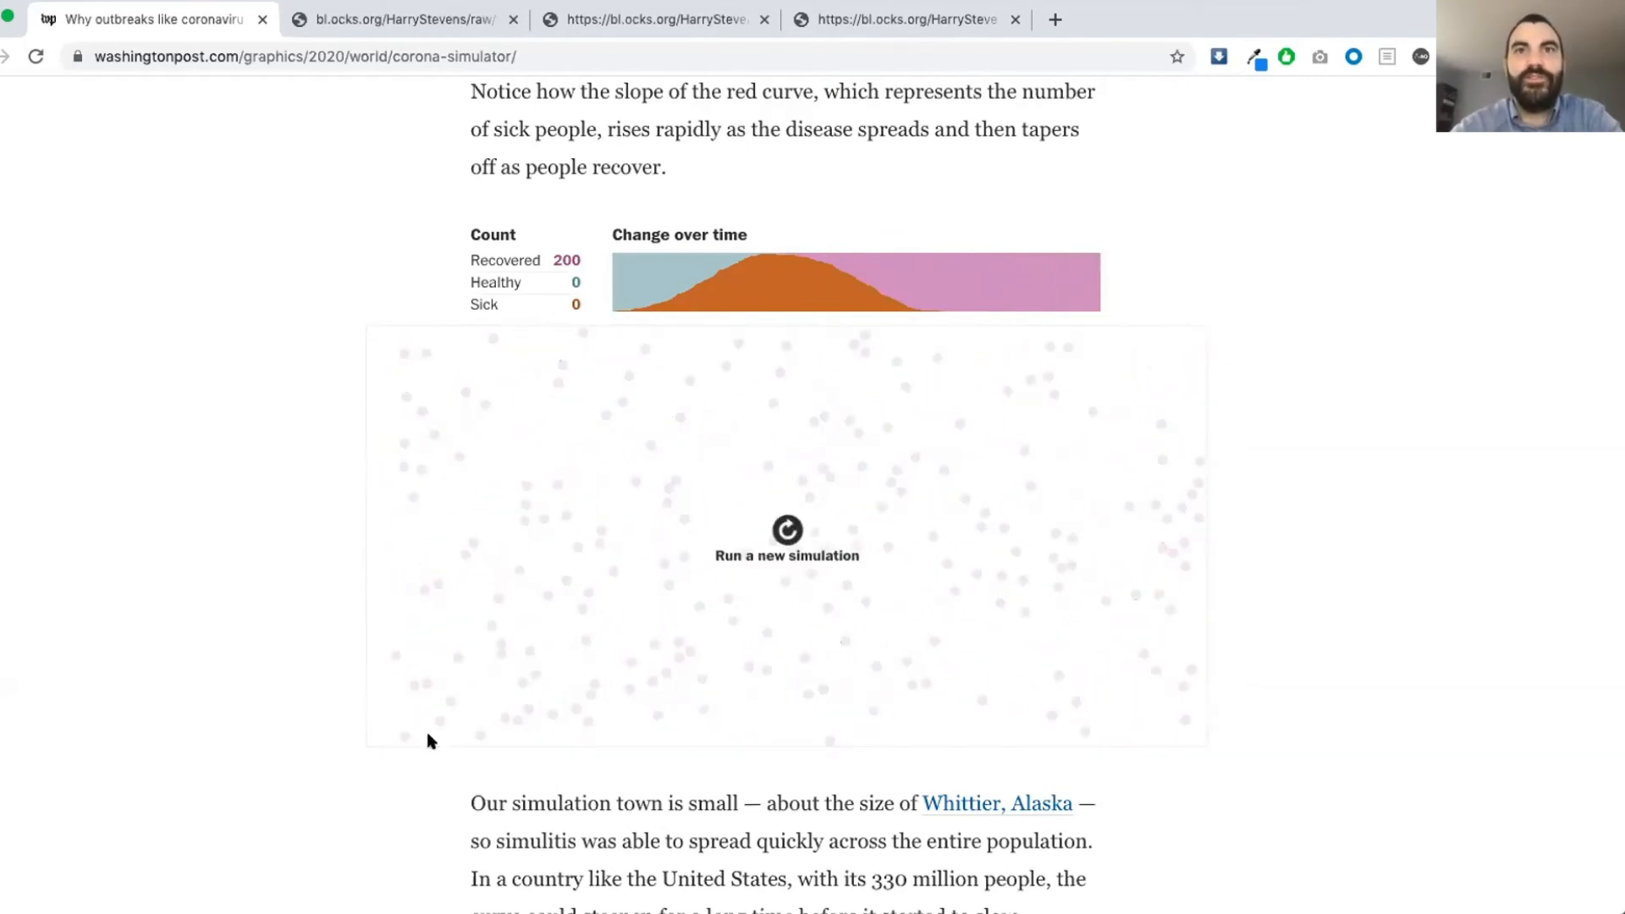
mouse_move(741, 601)
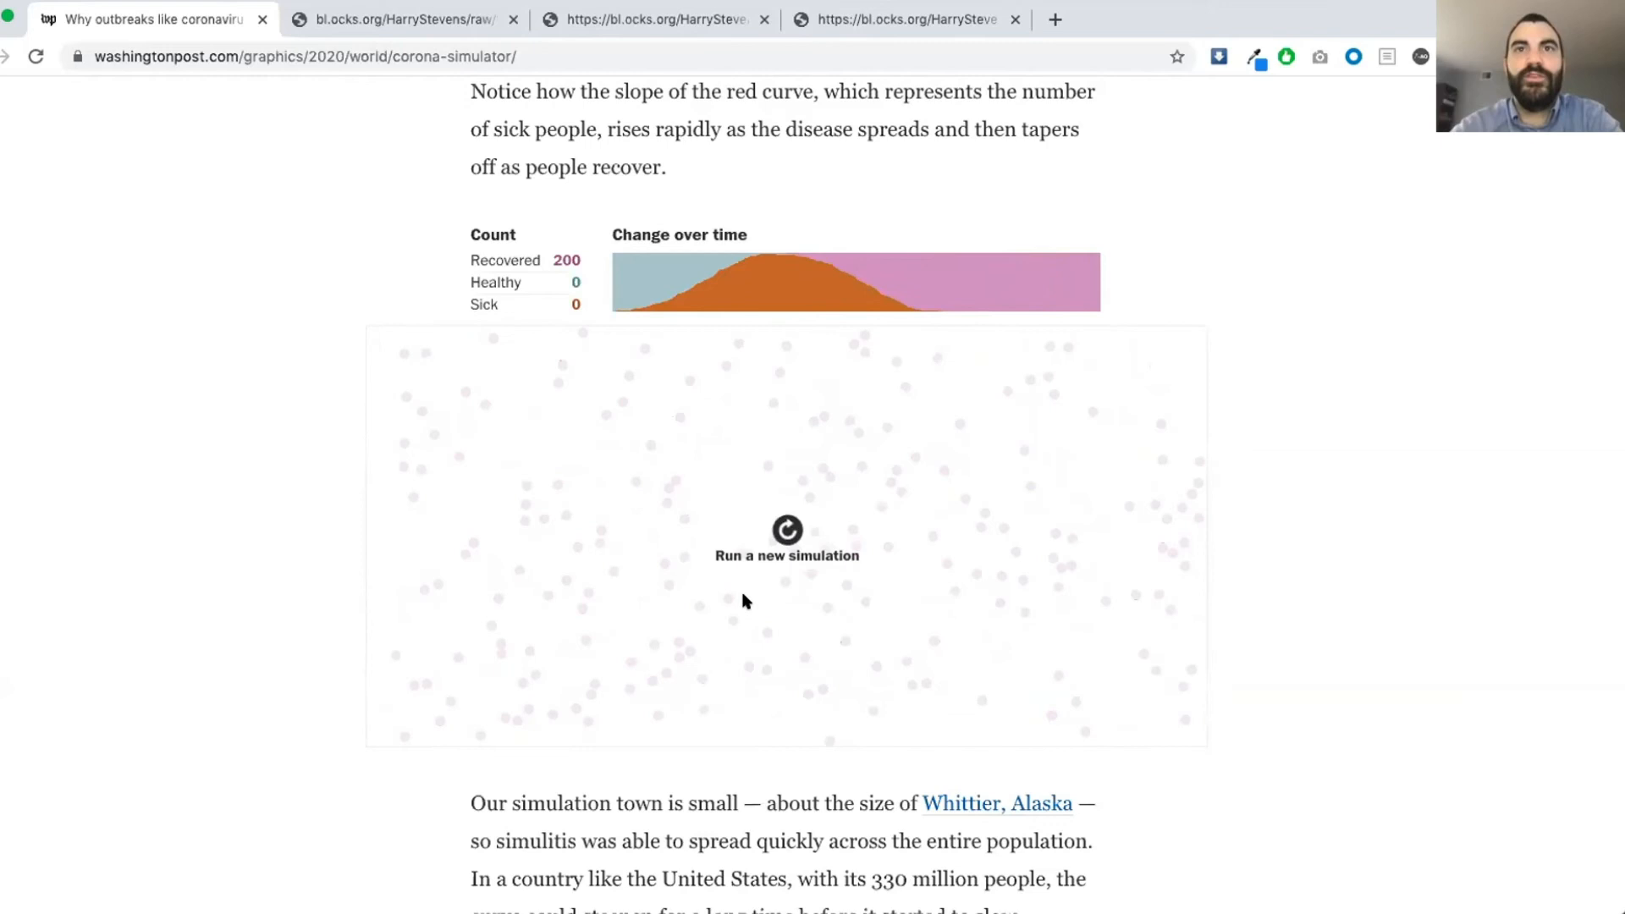
left_click(785, 538)
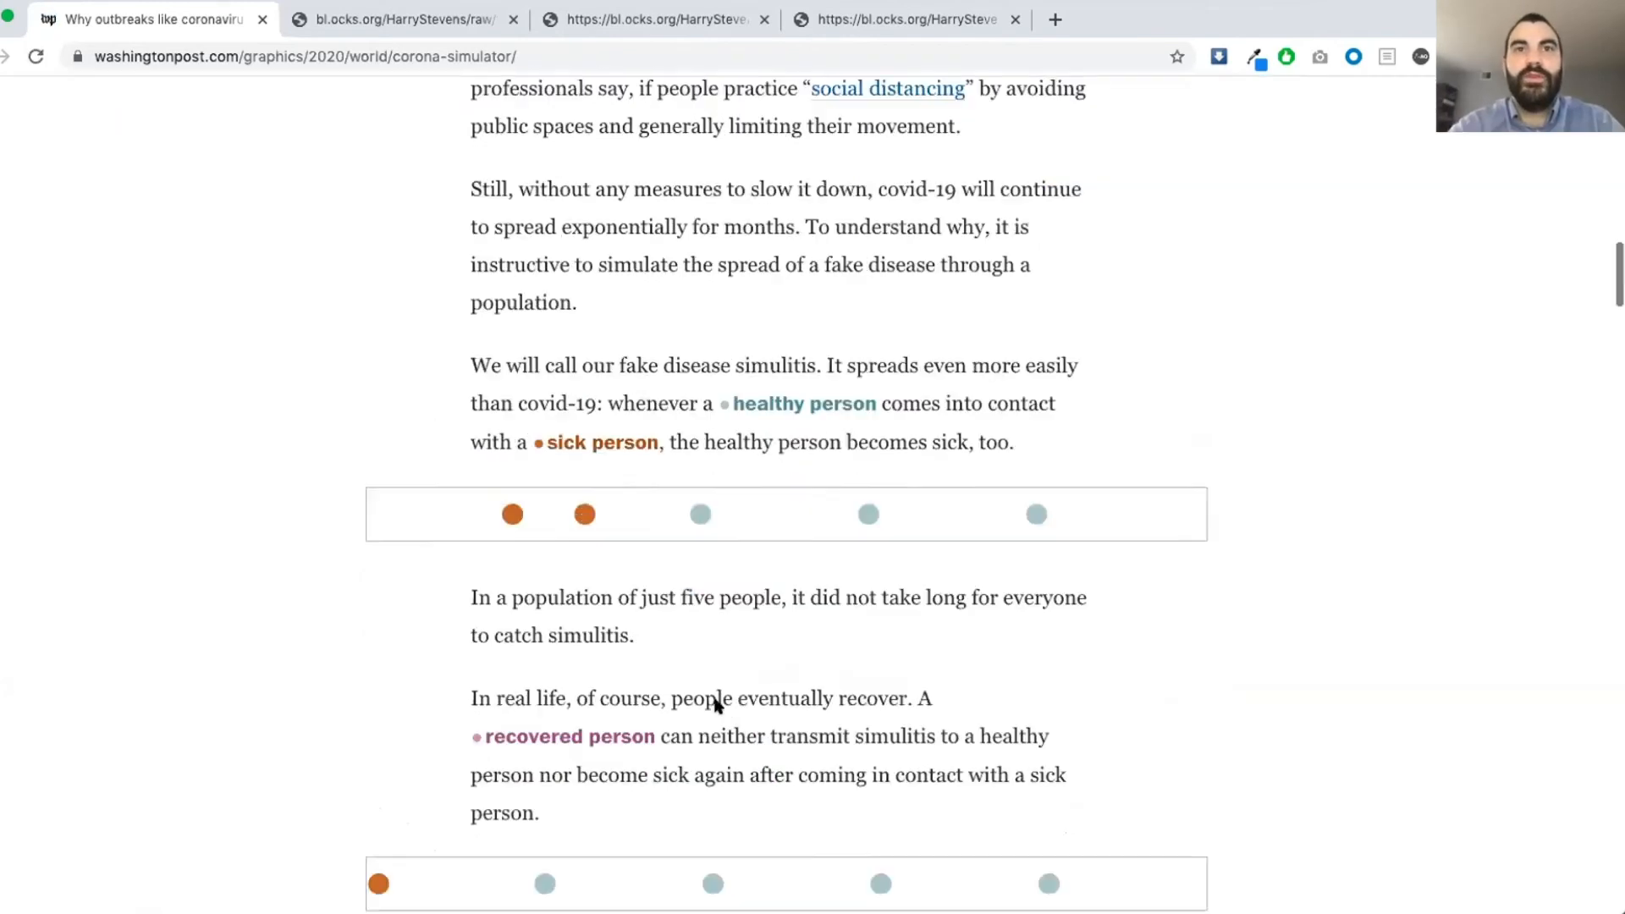
scroll("down", 3)
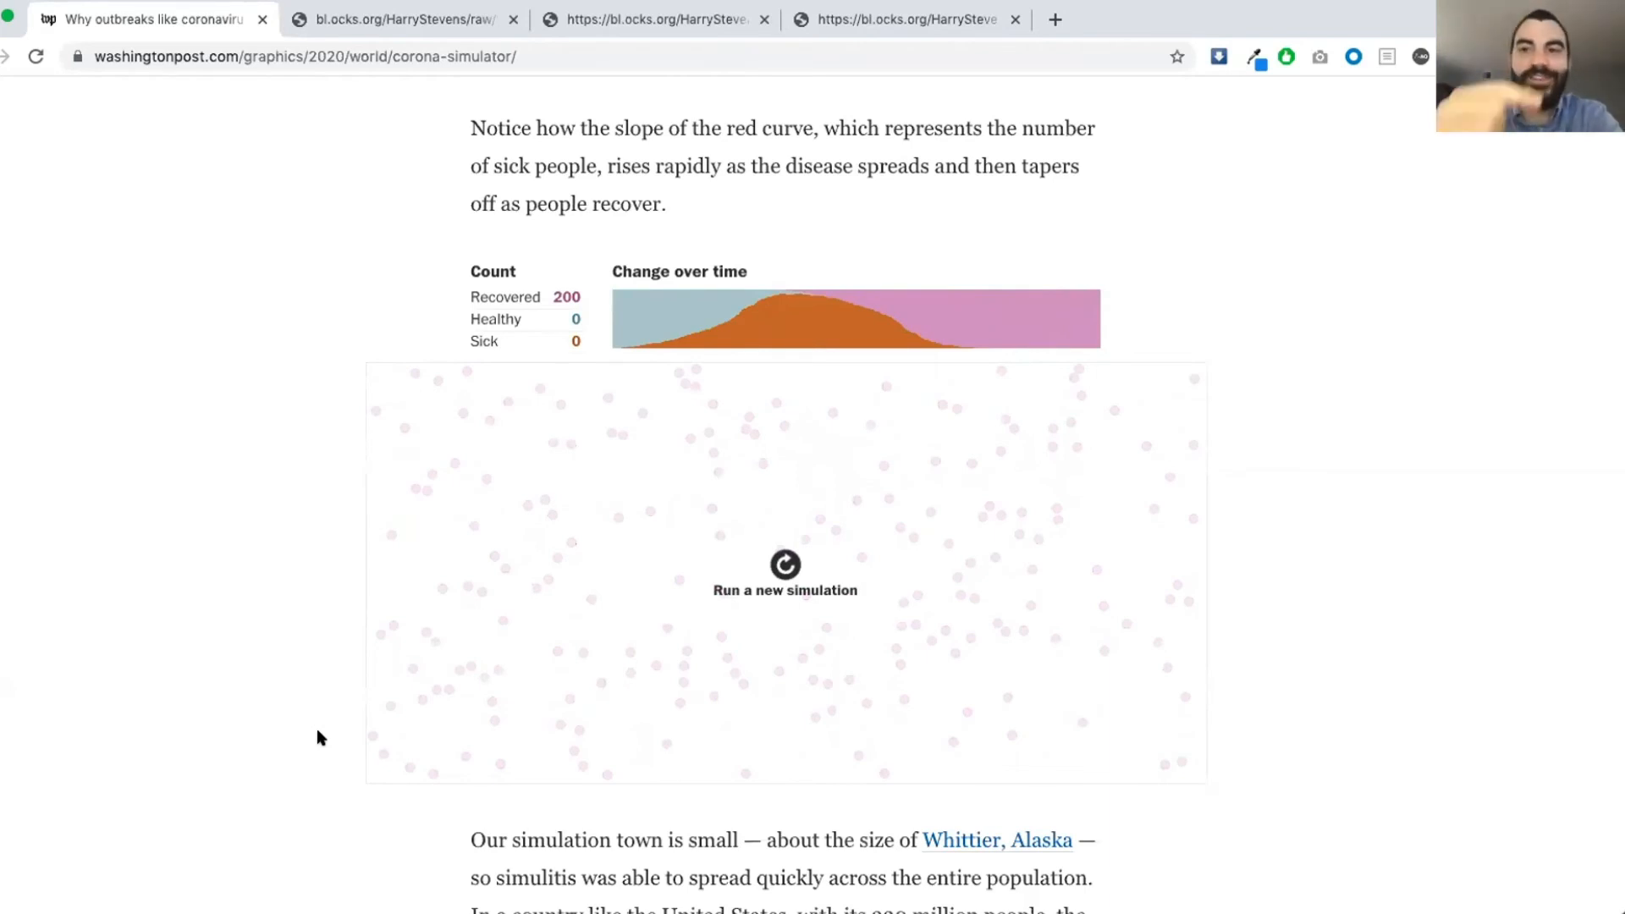
- Rerun the 200-person town simulation several times, watching the sick curve rise and recover
left_click(783, 575)
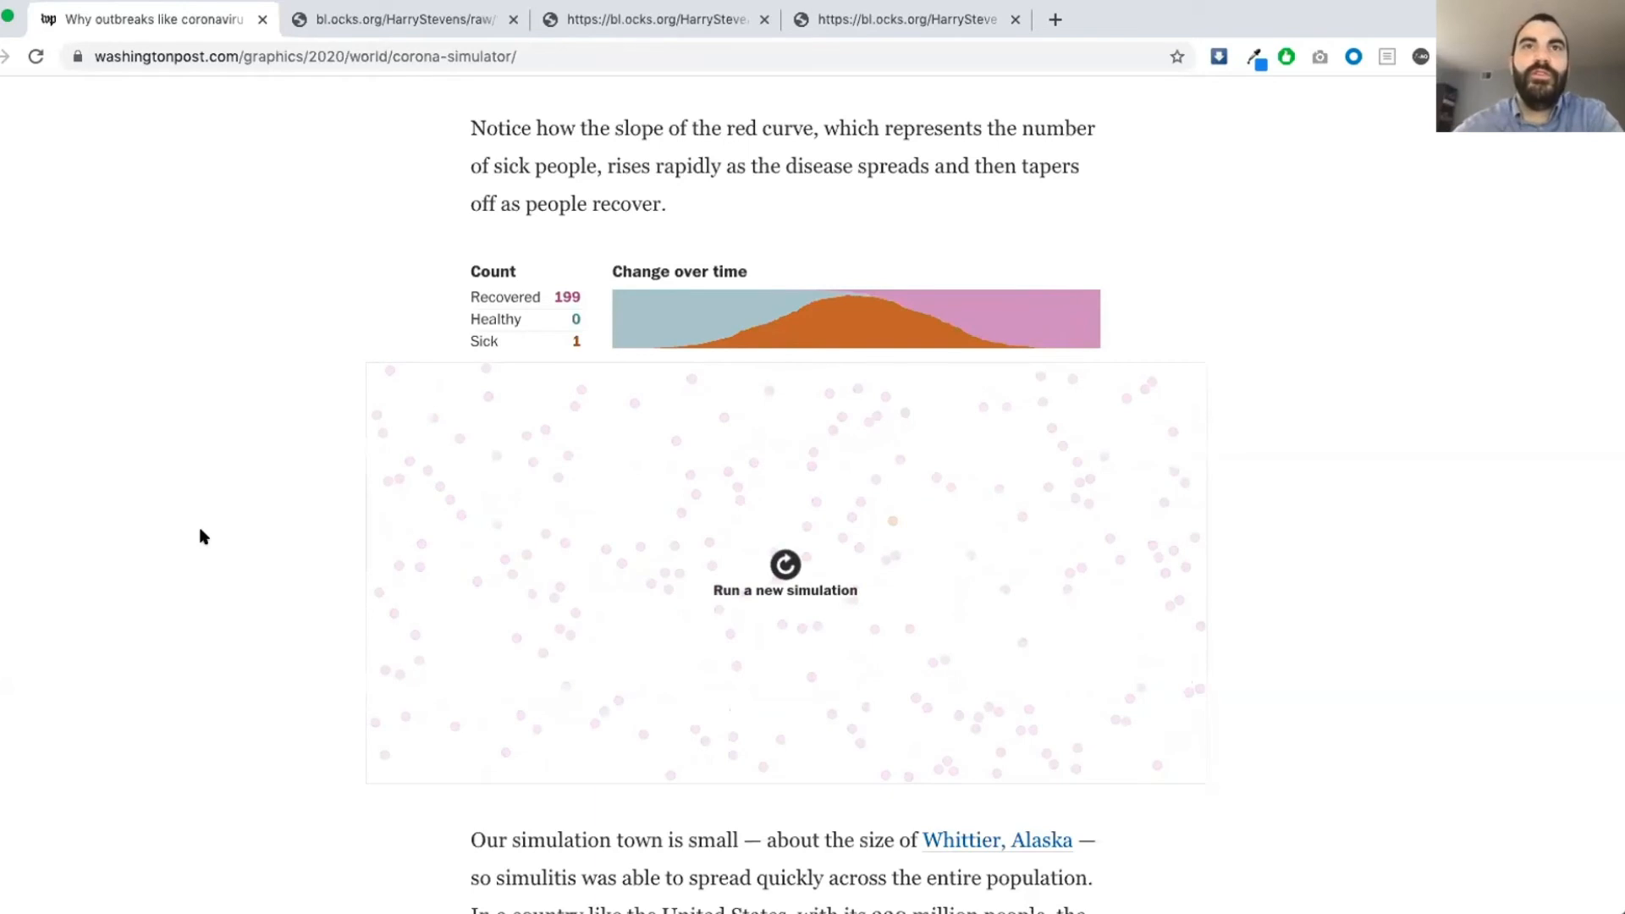
left_click(784, 576)
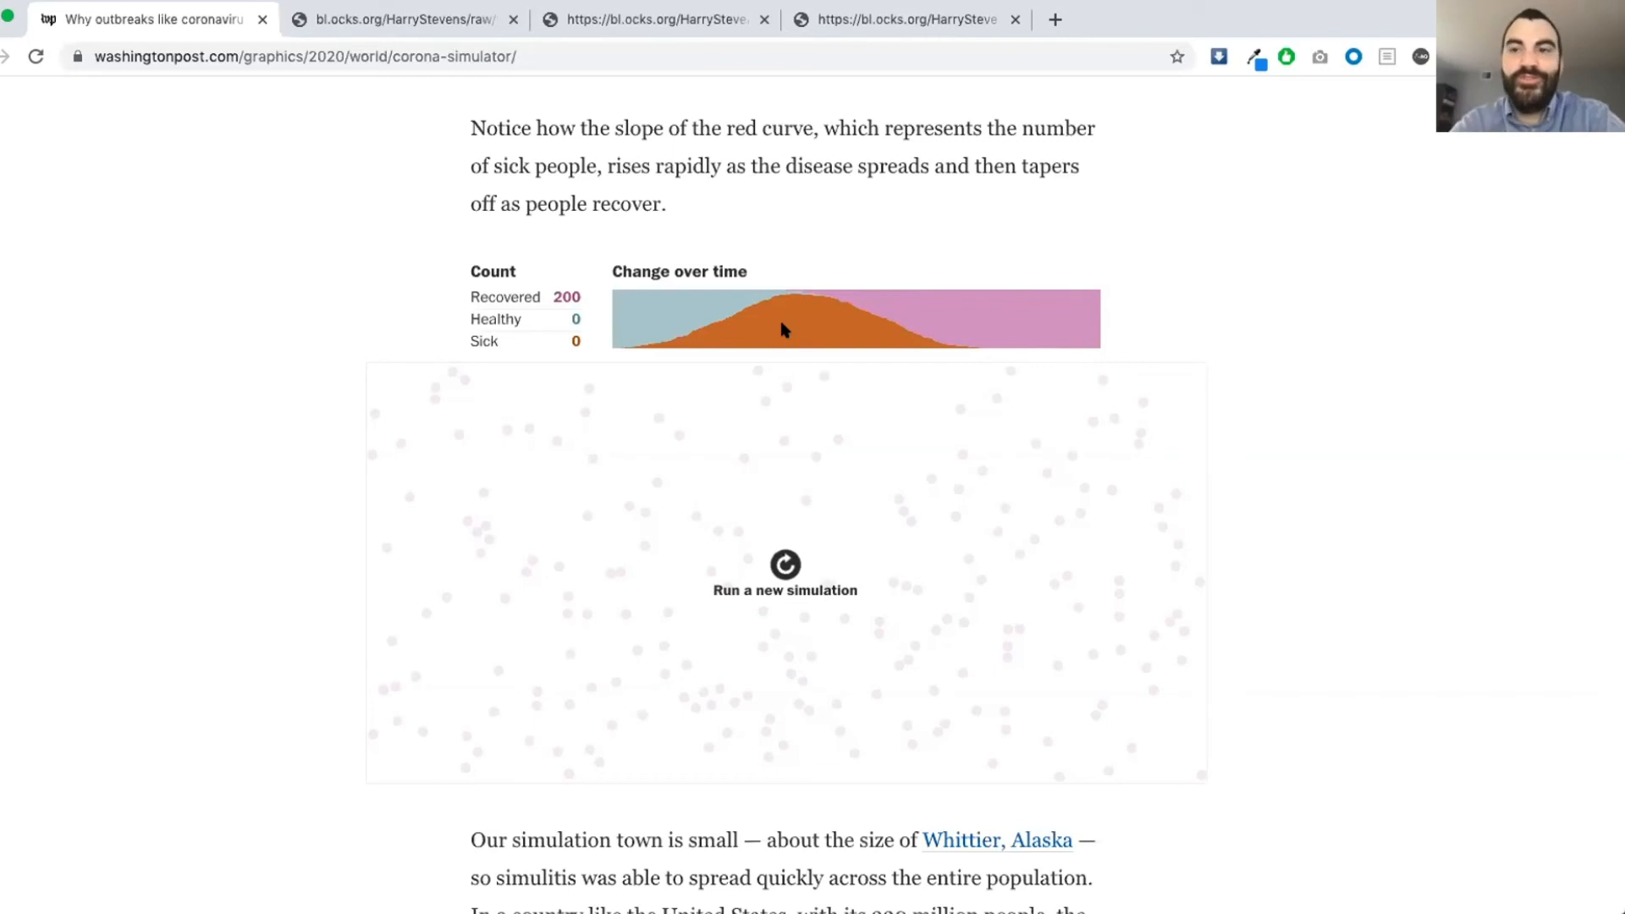
left_click(784, 575)
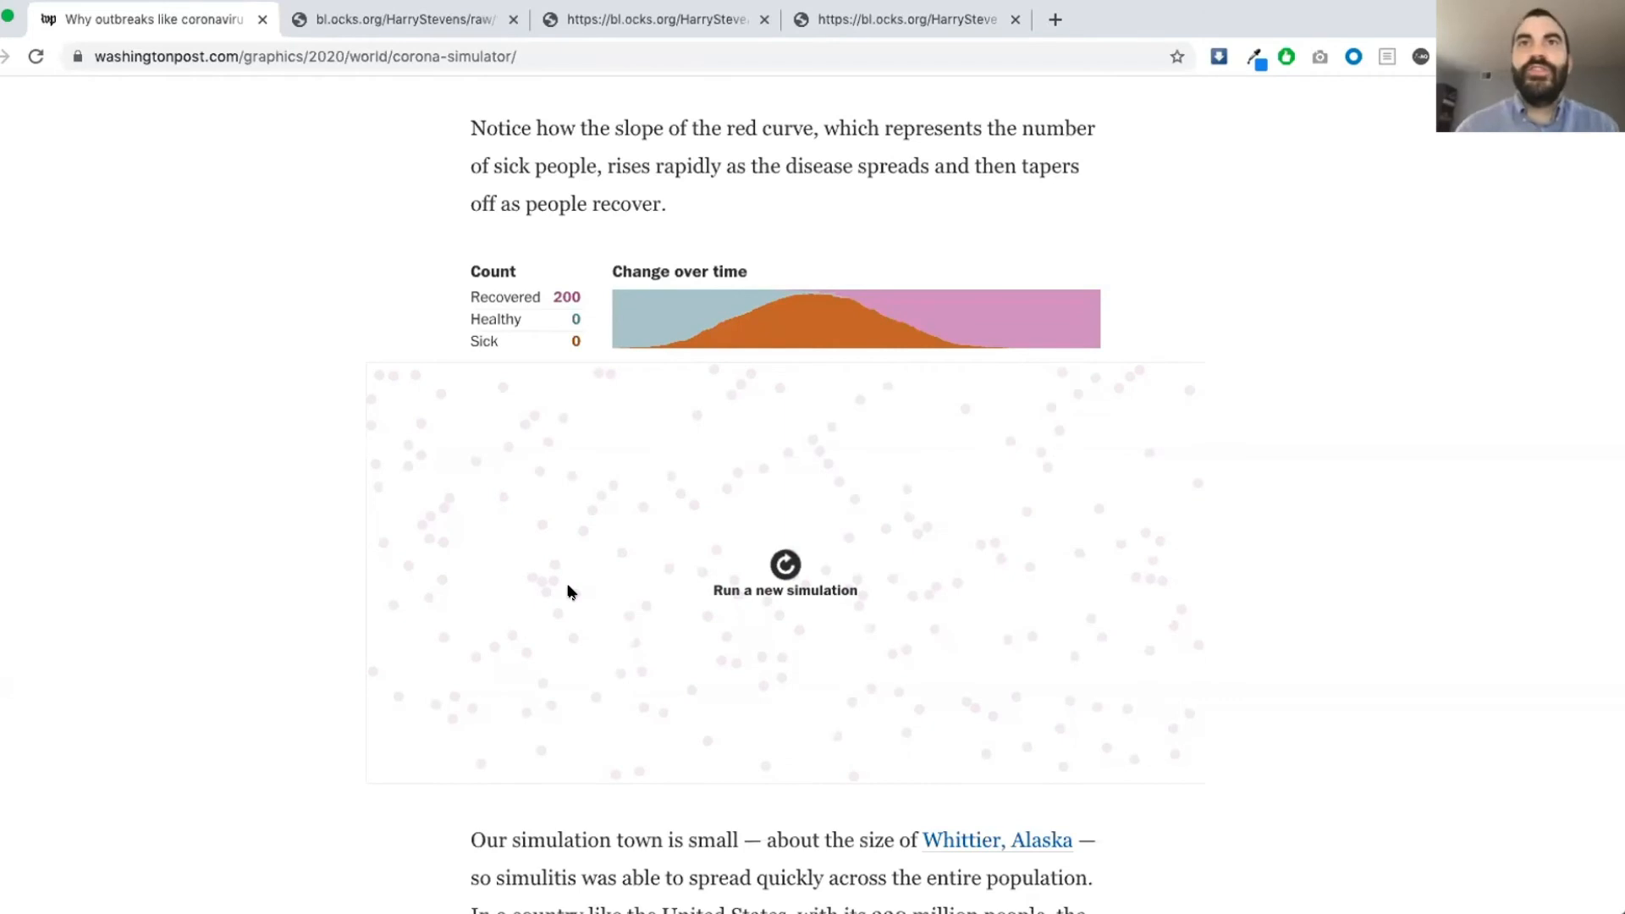
mouse_move(625, 312)
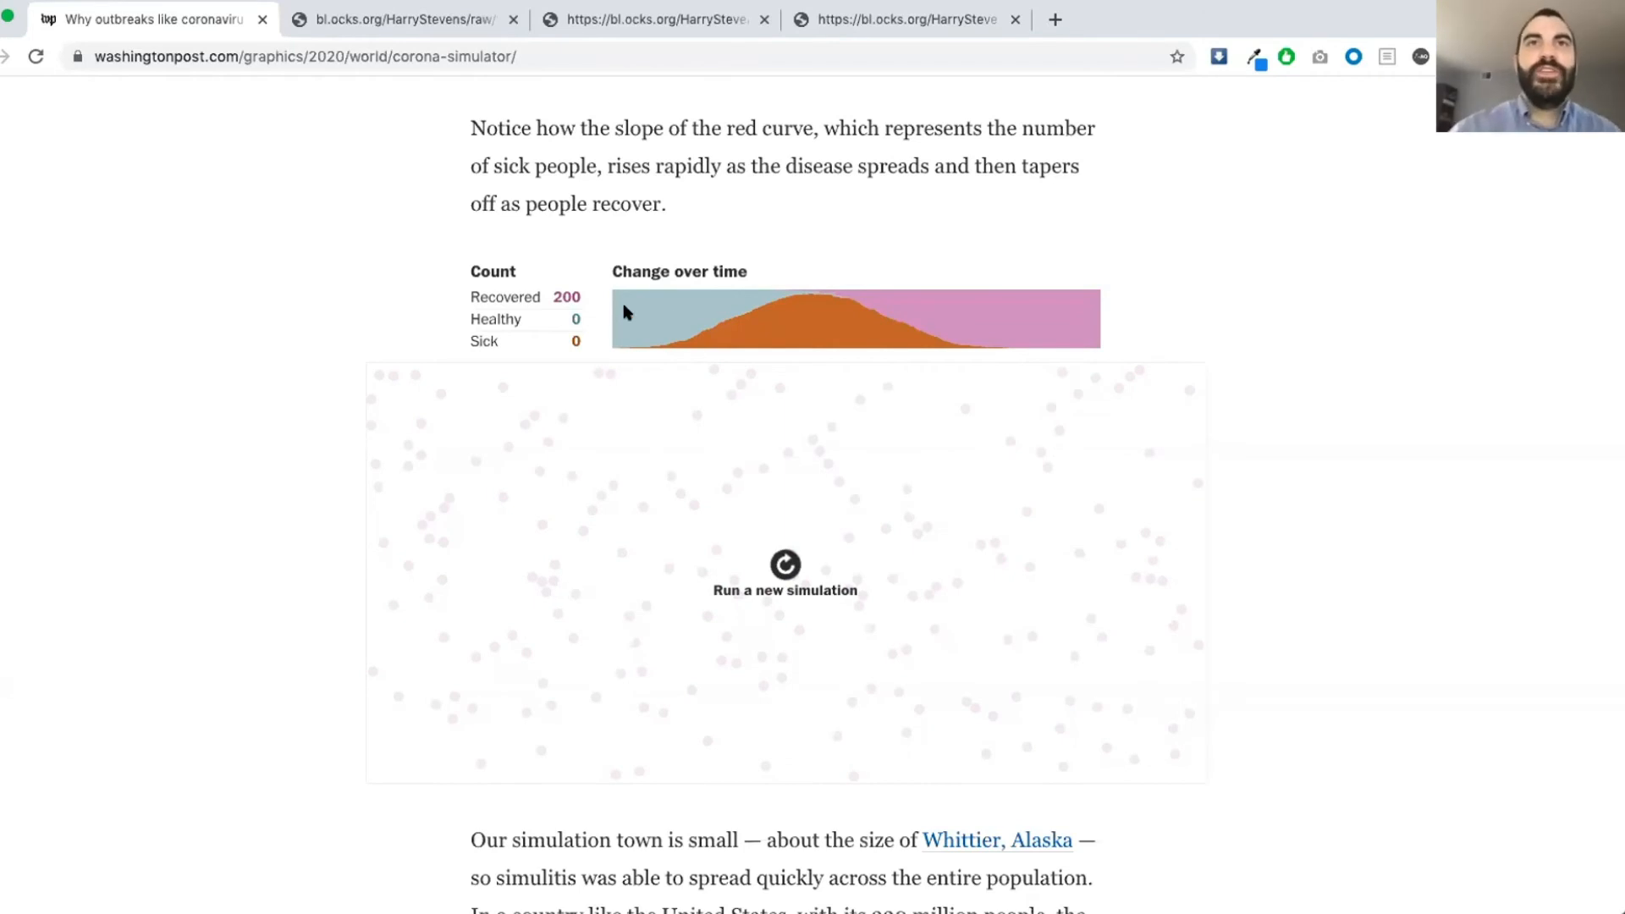
mouse_move(767, 608)
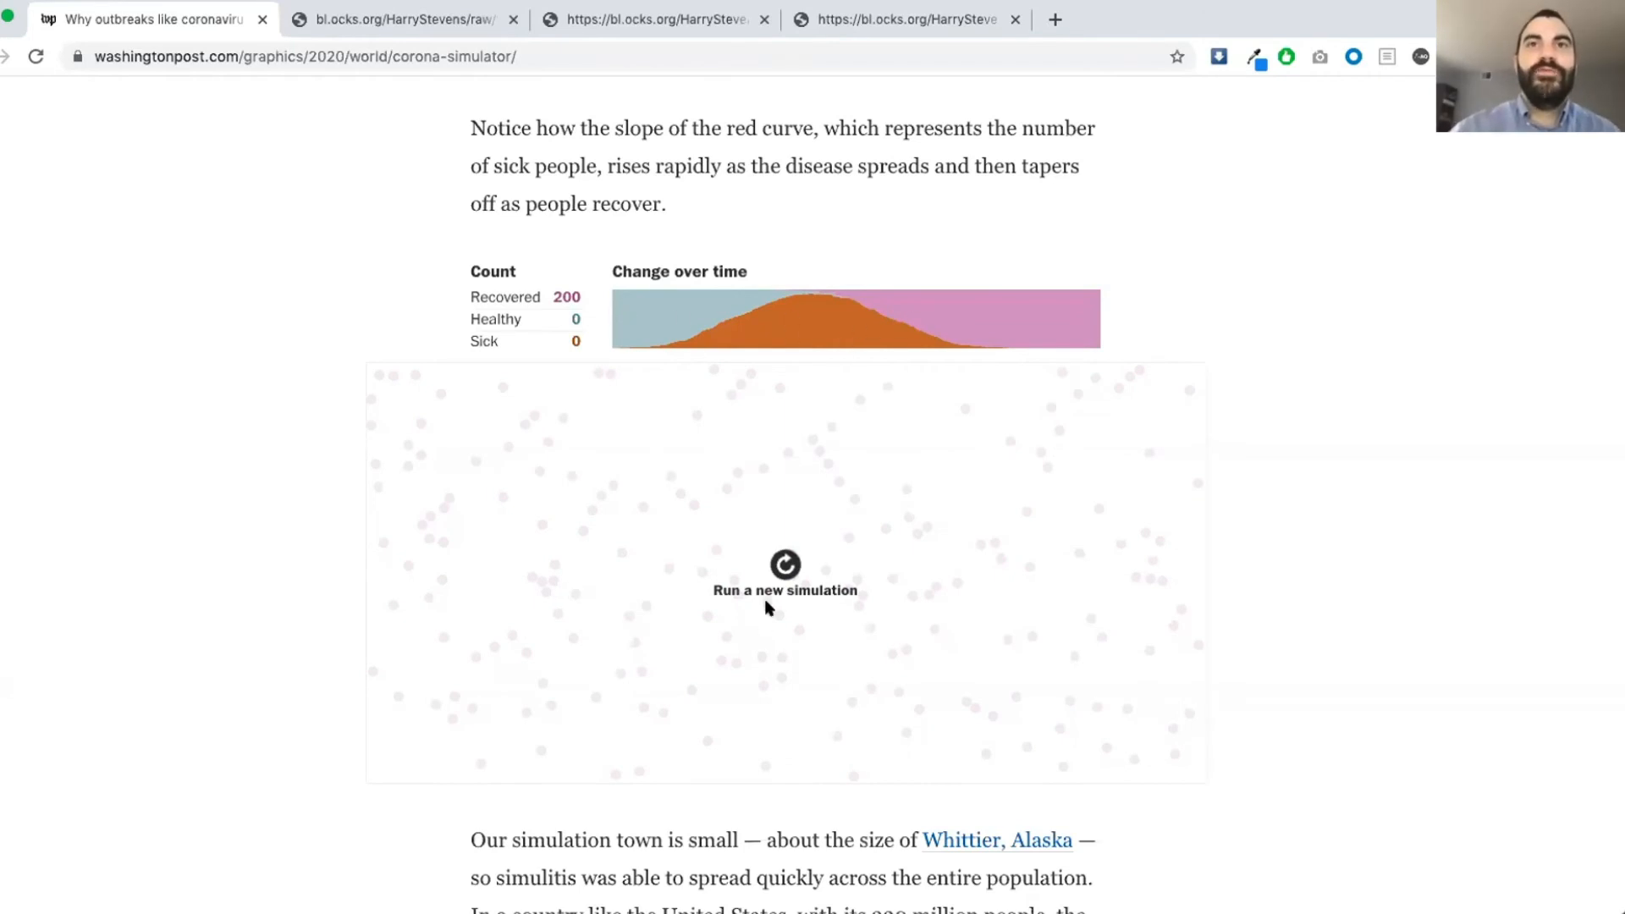
left_click(783, 575)
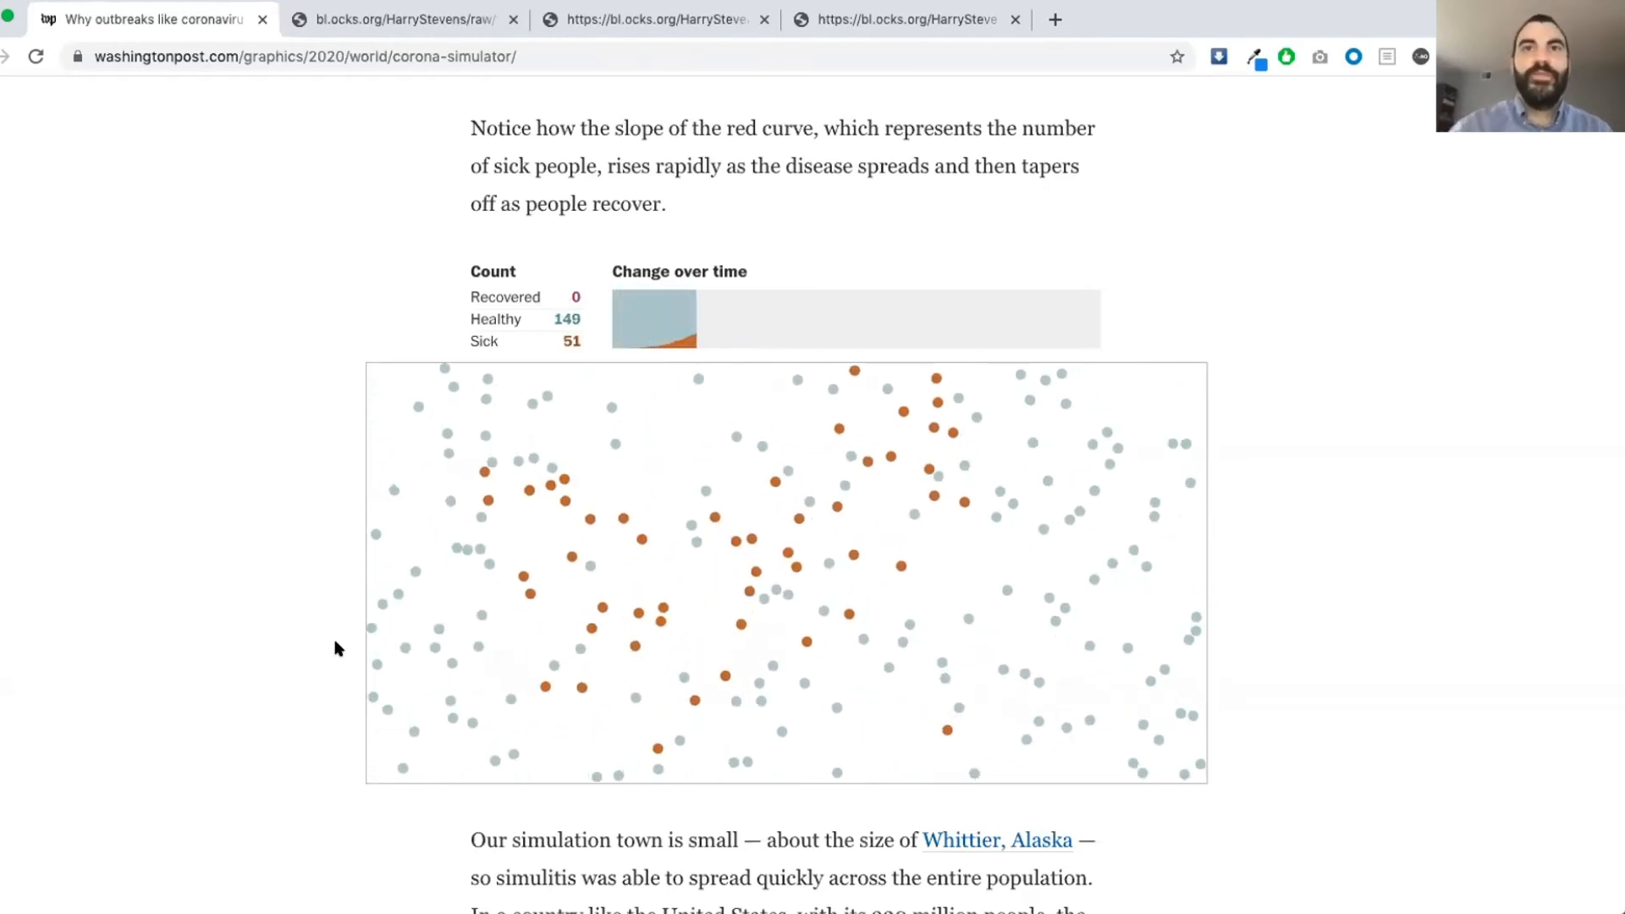
scroll("down", 3)
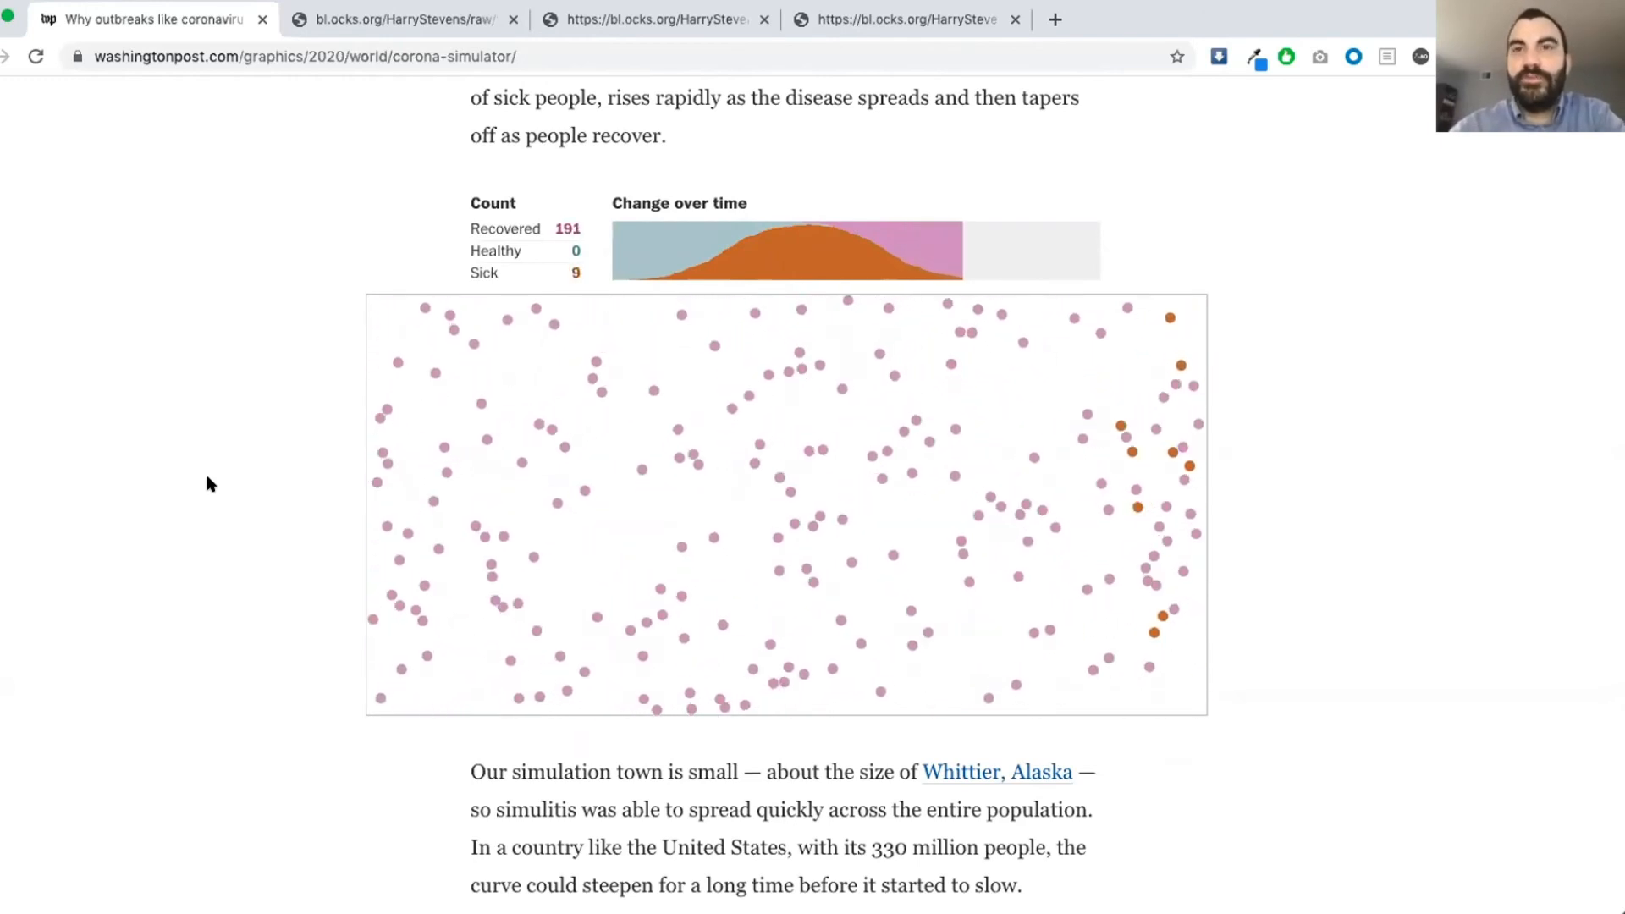
- Scroll to the forced-quarantine simulation and rerun it as sickness spreads past the wall
scroll("down", 3)
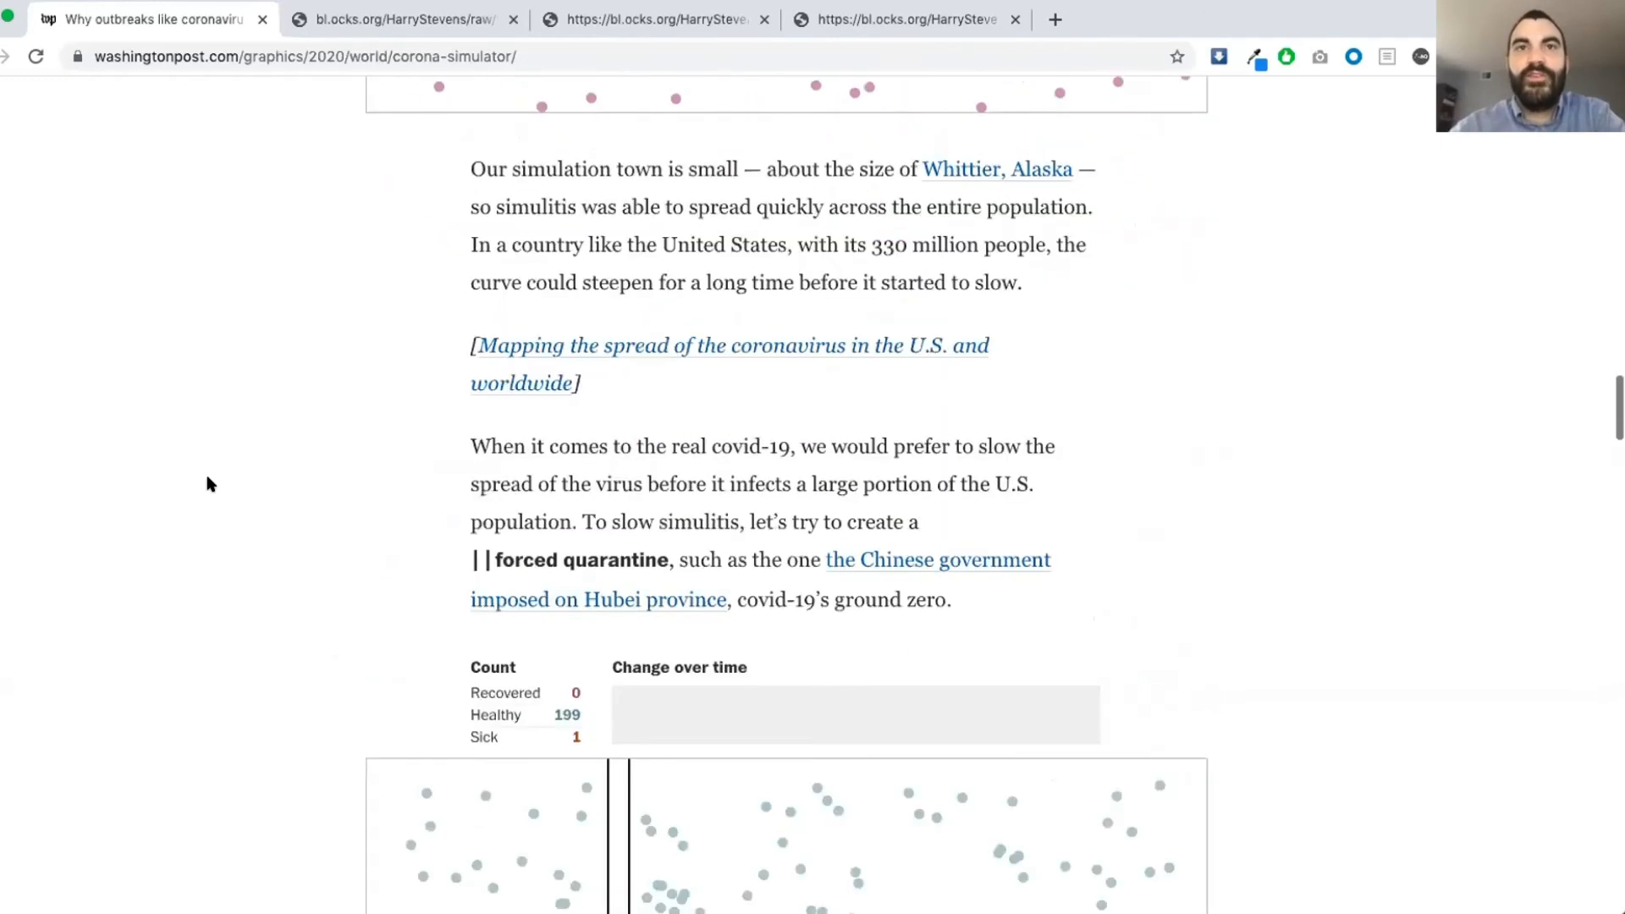
scroll("down", 3)
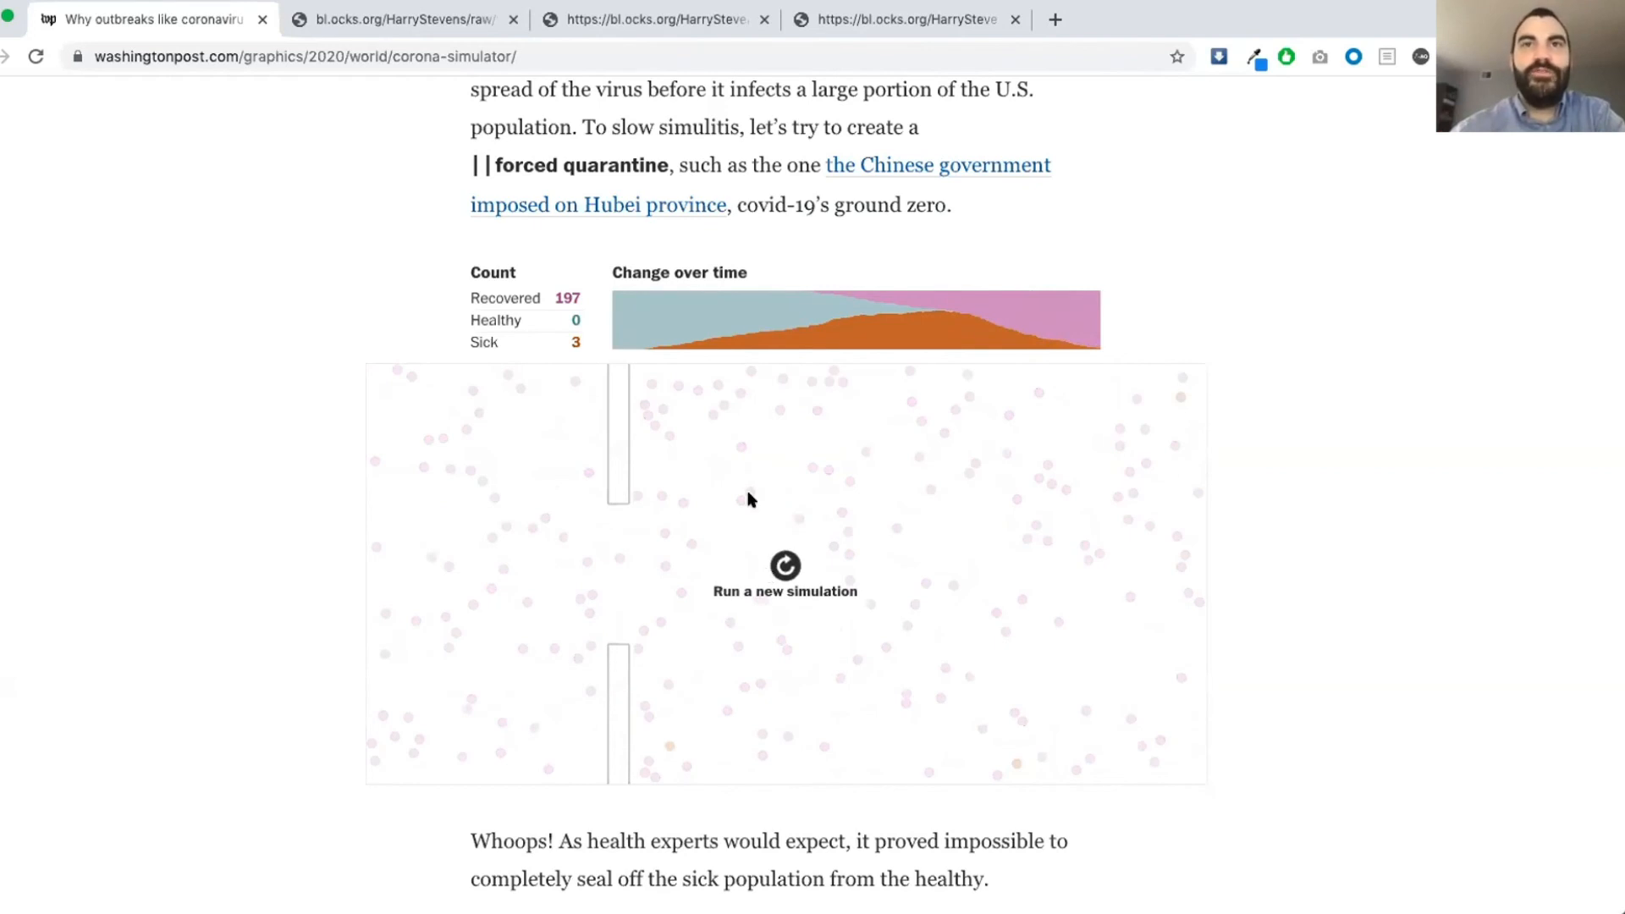
left_click(784, 576)
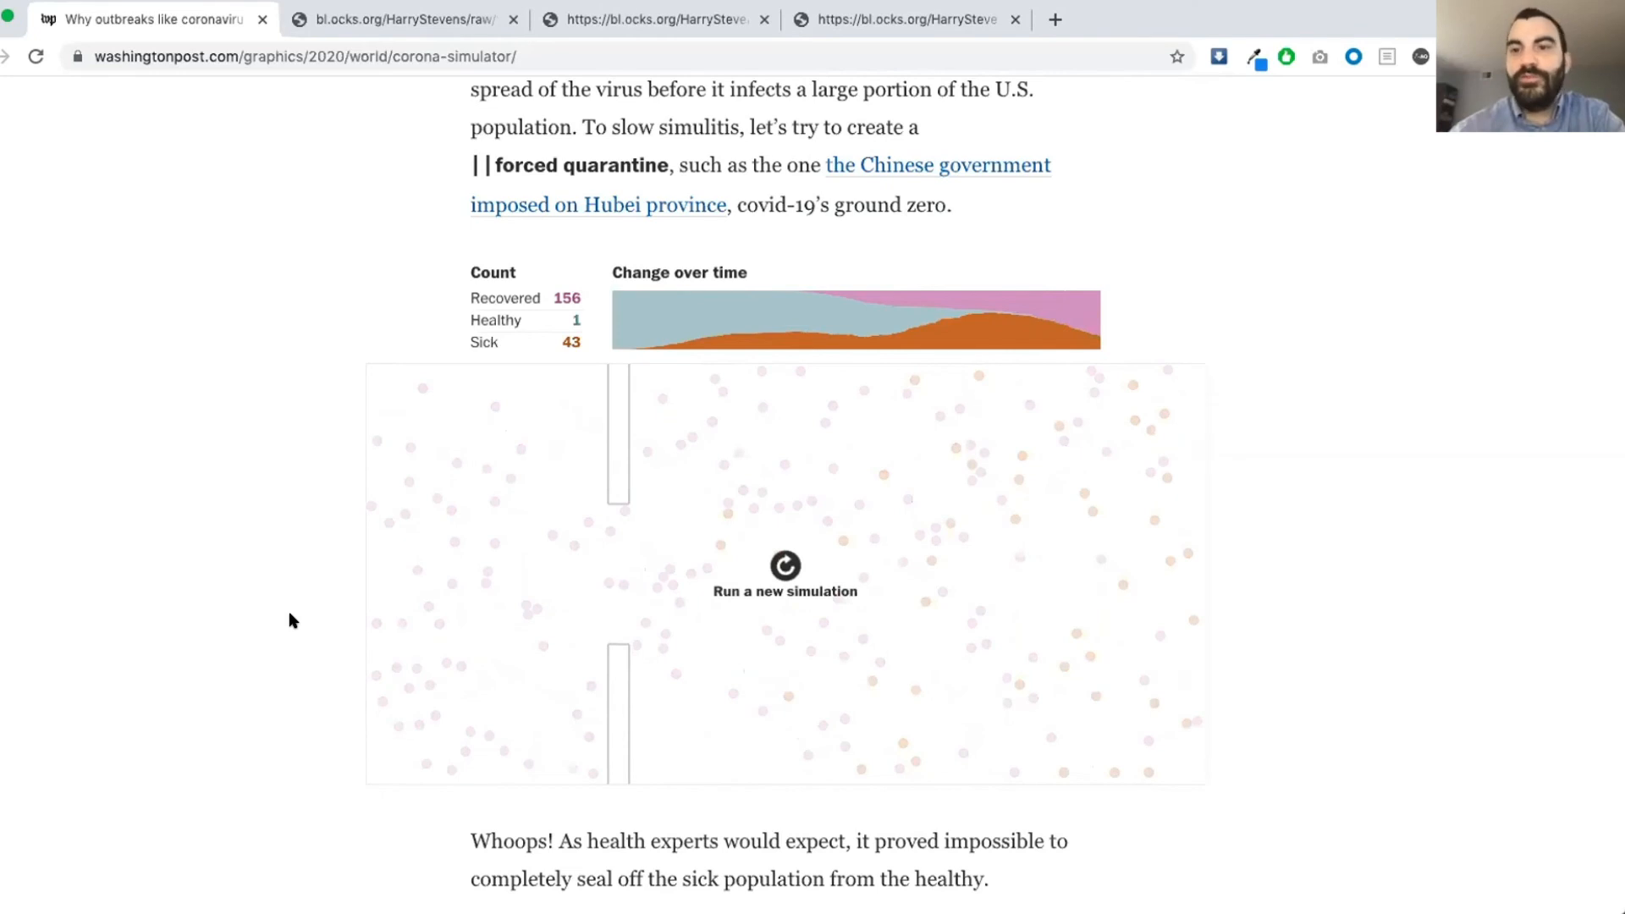
left_click(784, 576)
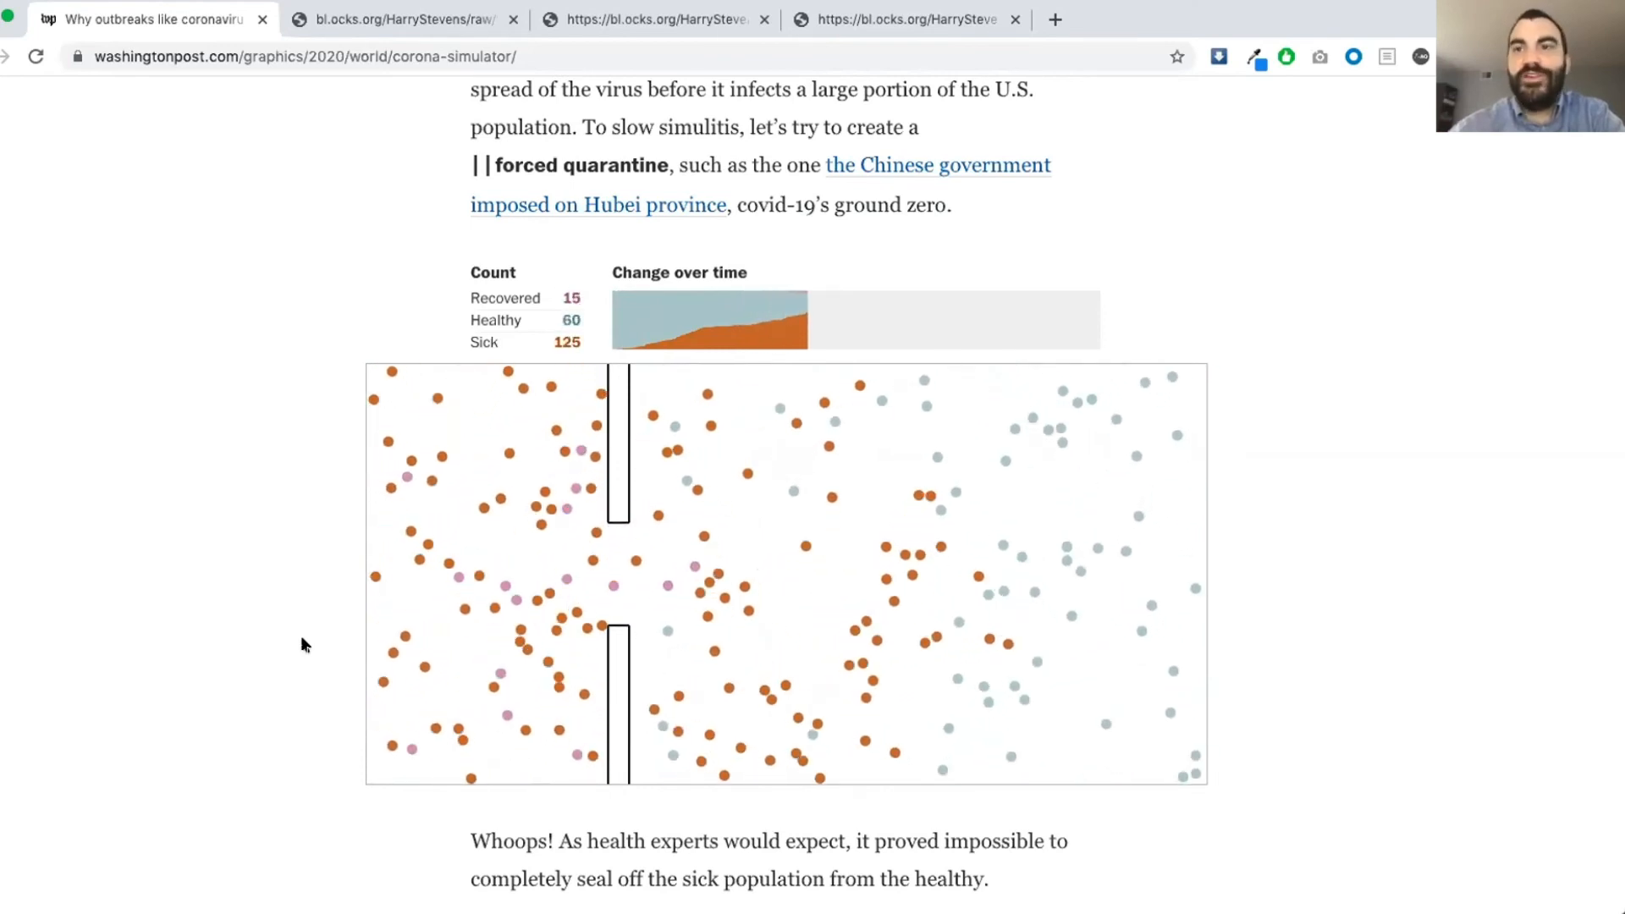
scroll("down", 3)
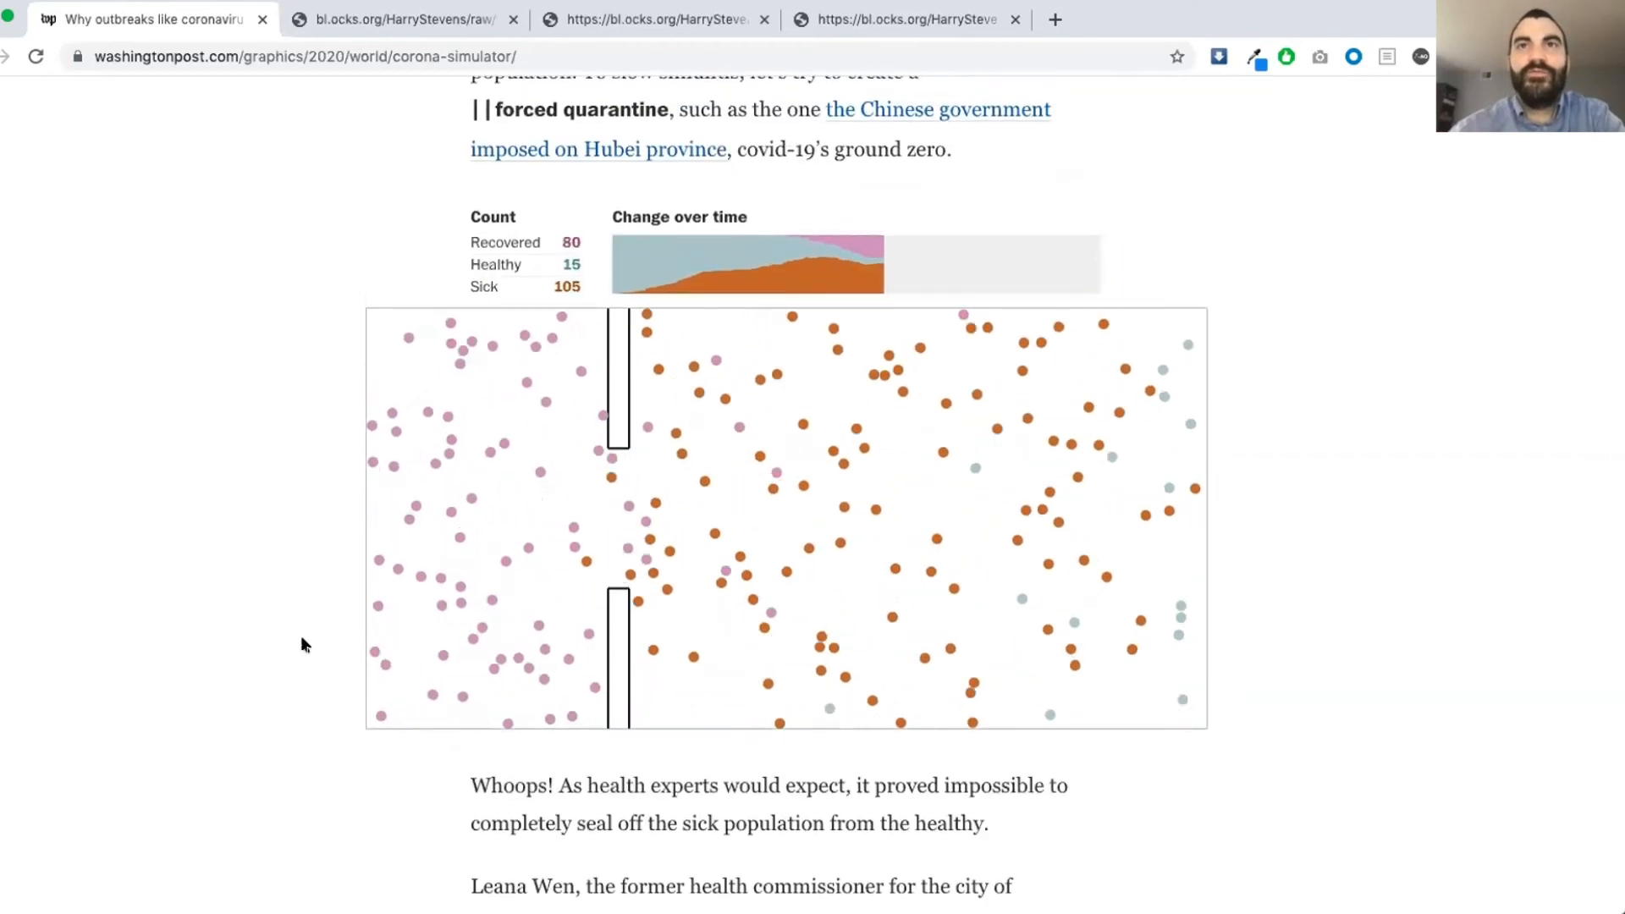
- Scroll to the moderate social-distancing simulation and let it finish at 109 recovered, 51 healthy, 40 sick
scroll("down", 3)
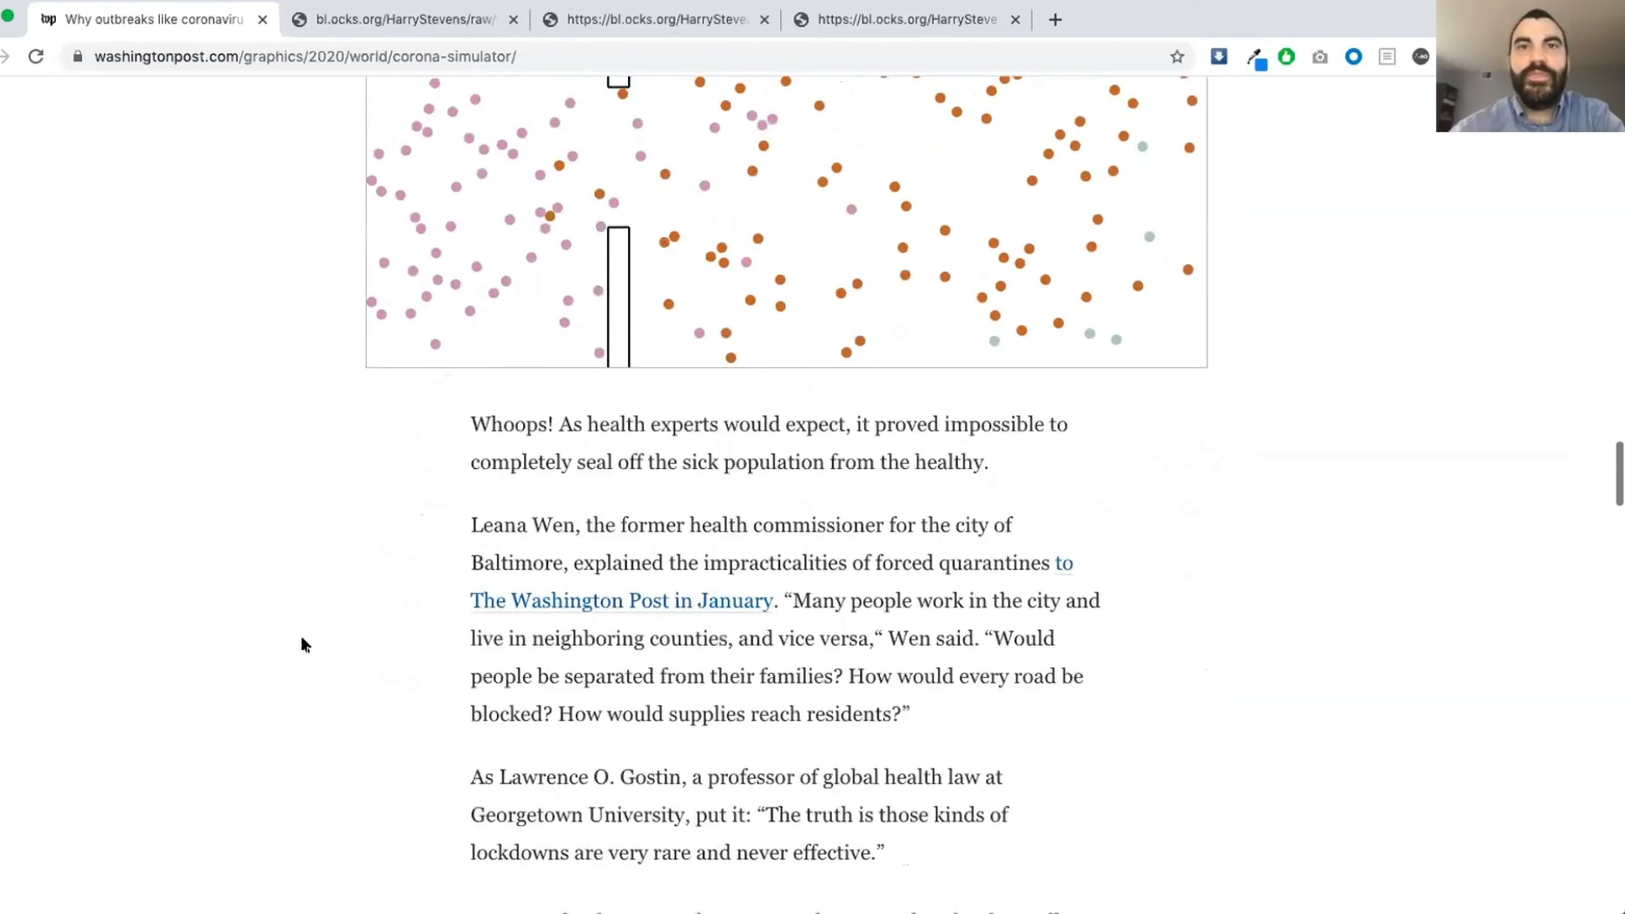
scroll("down", 3)
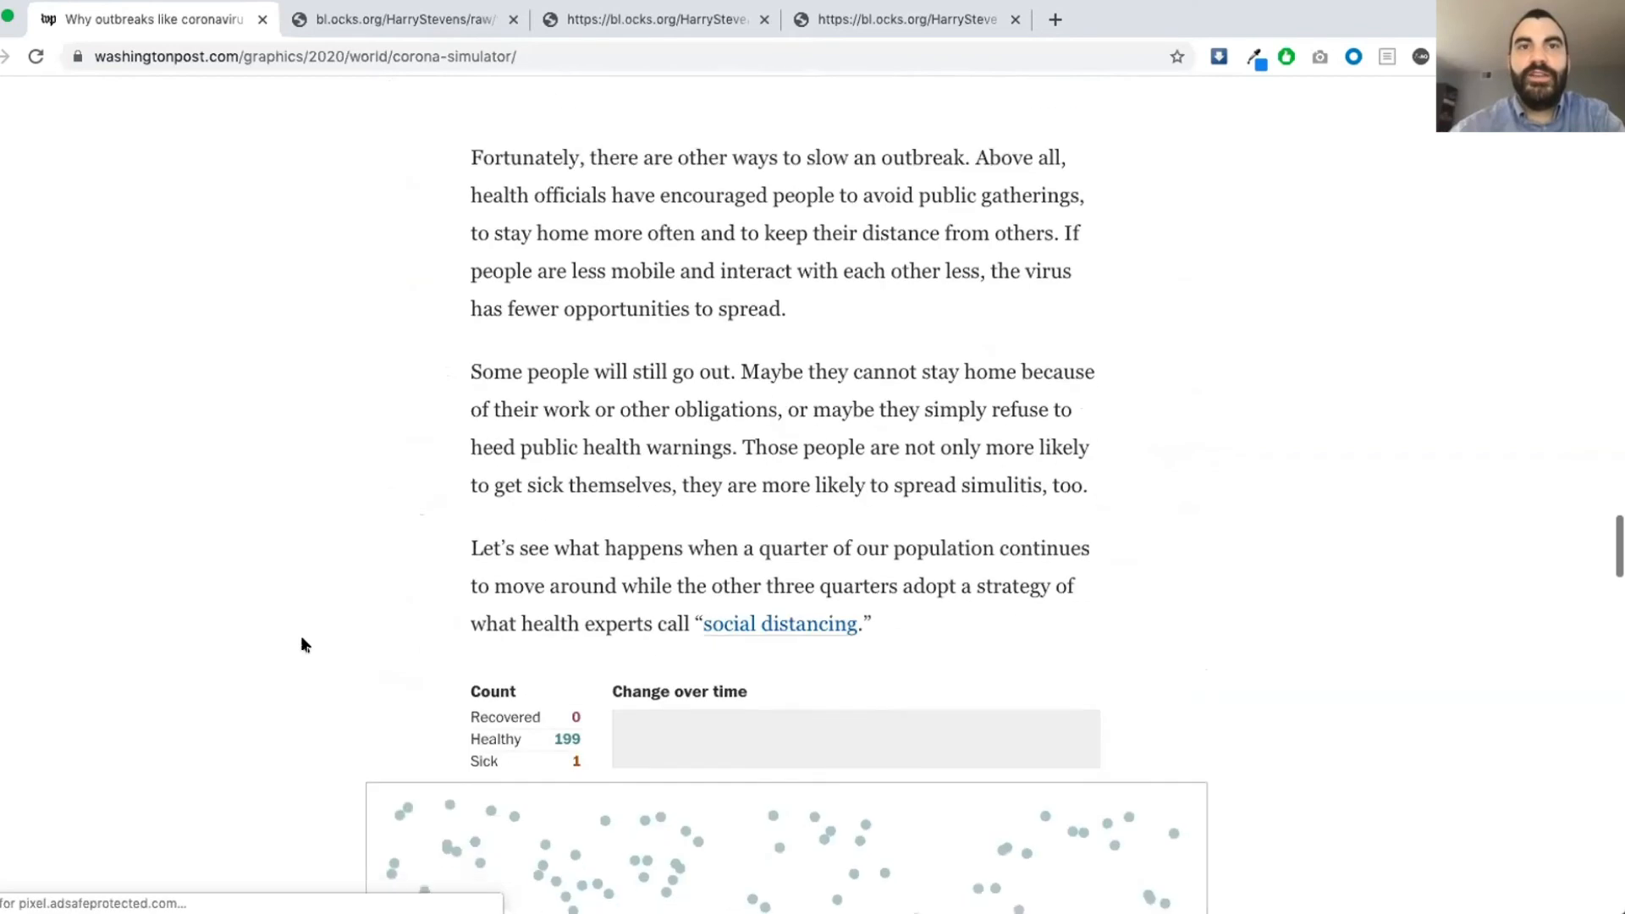
scroll("down", 3)
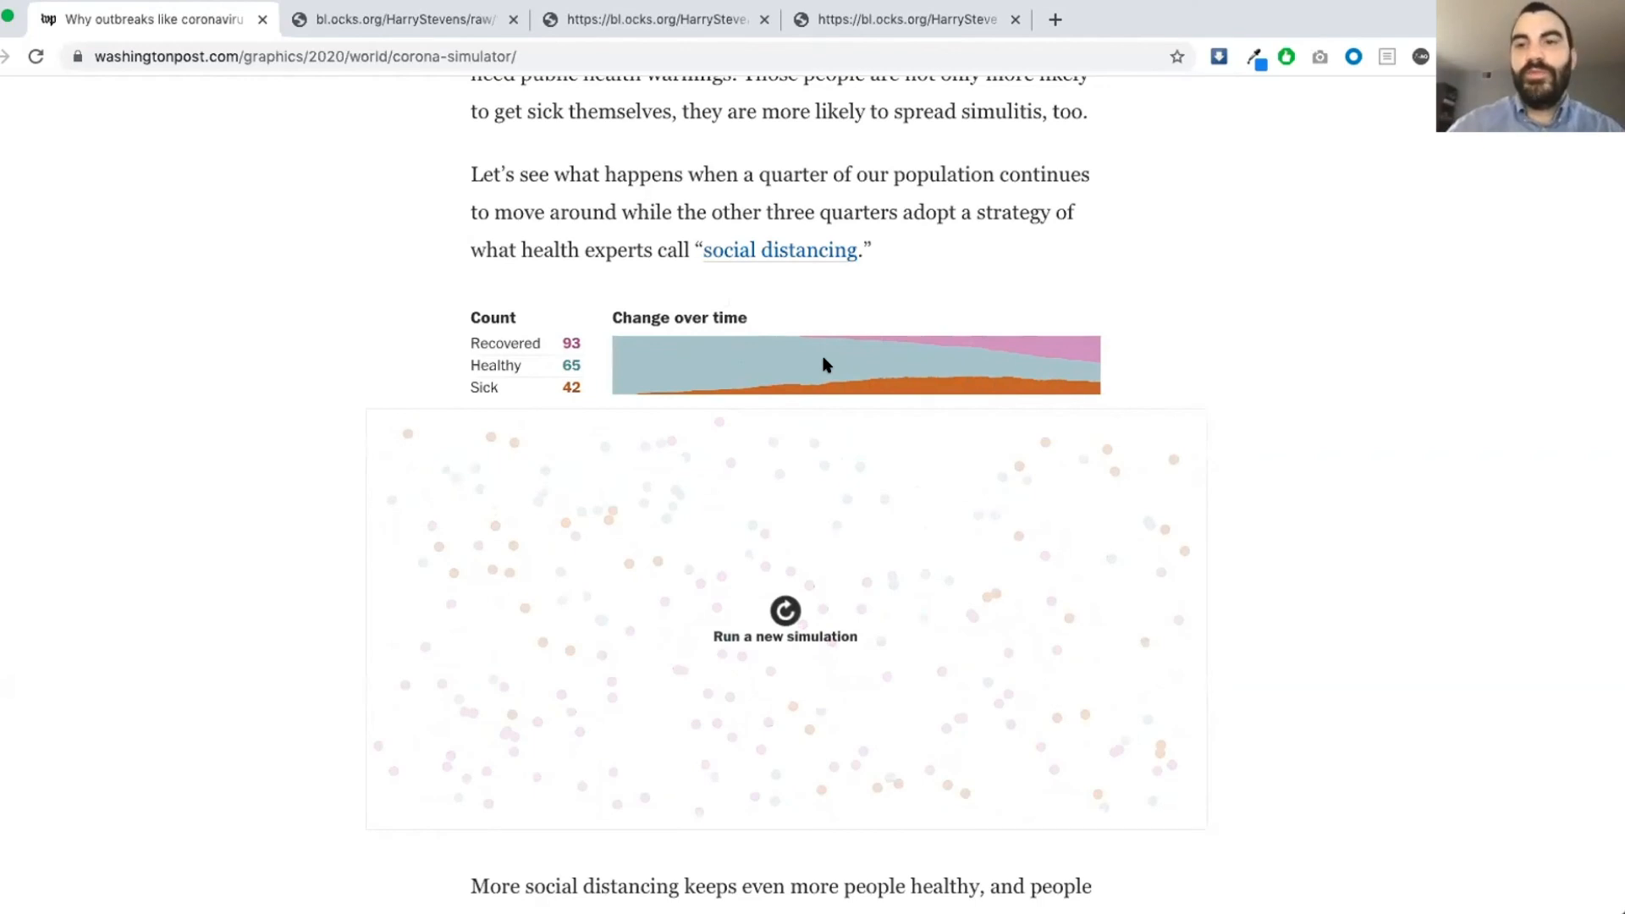
mouse_move(833, 589)
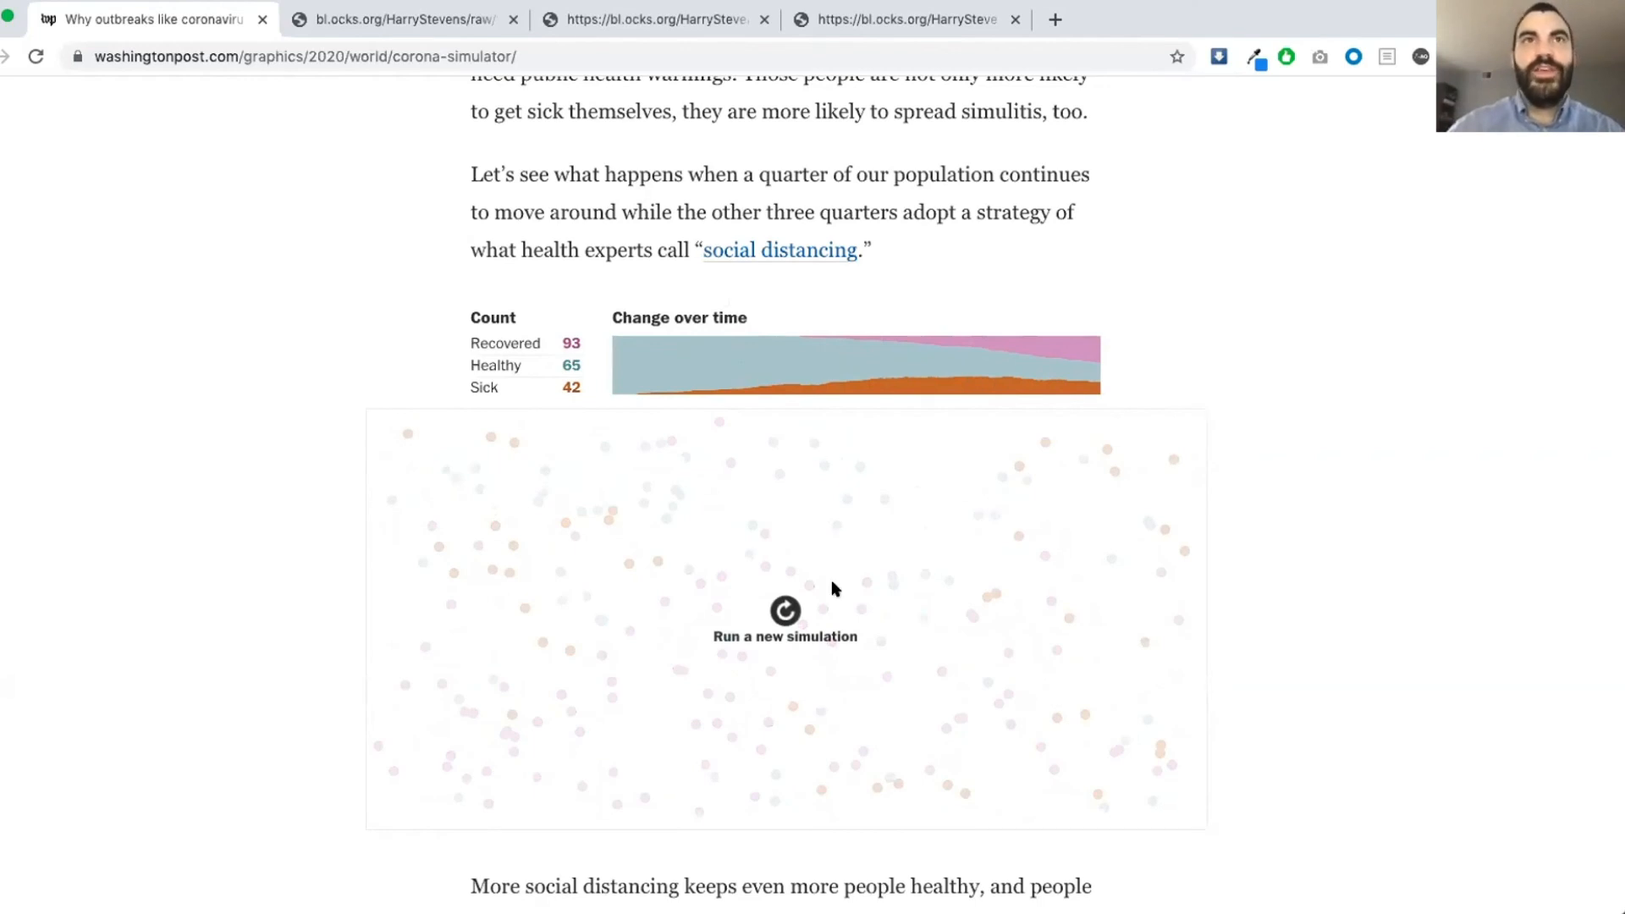
left_click(784, 611)
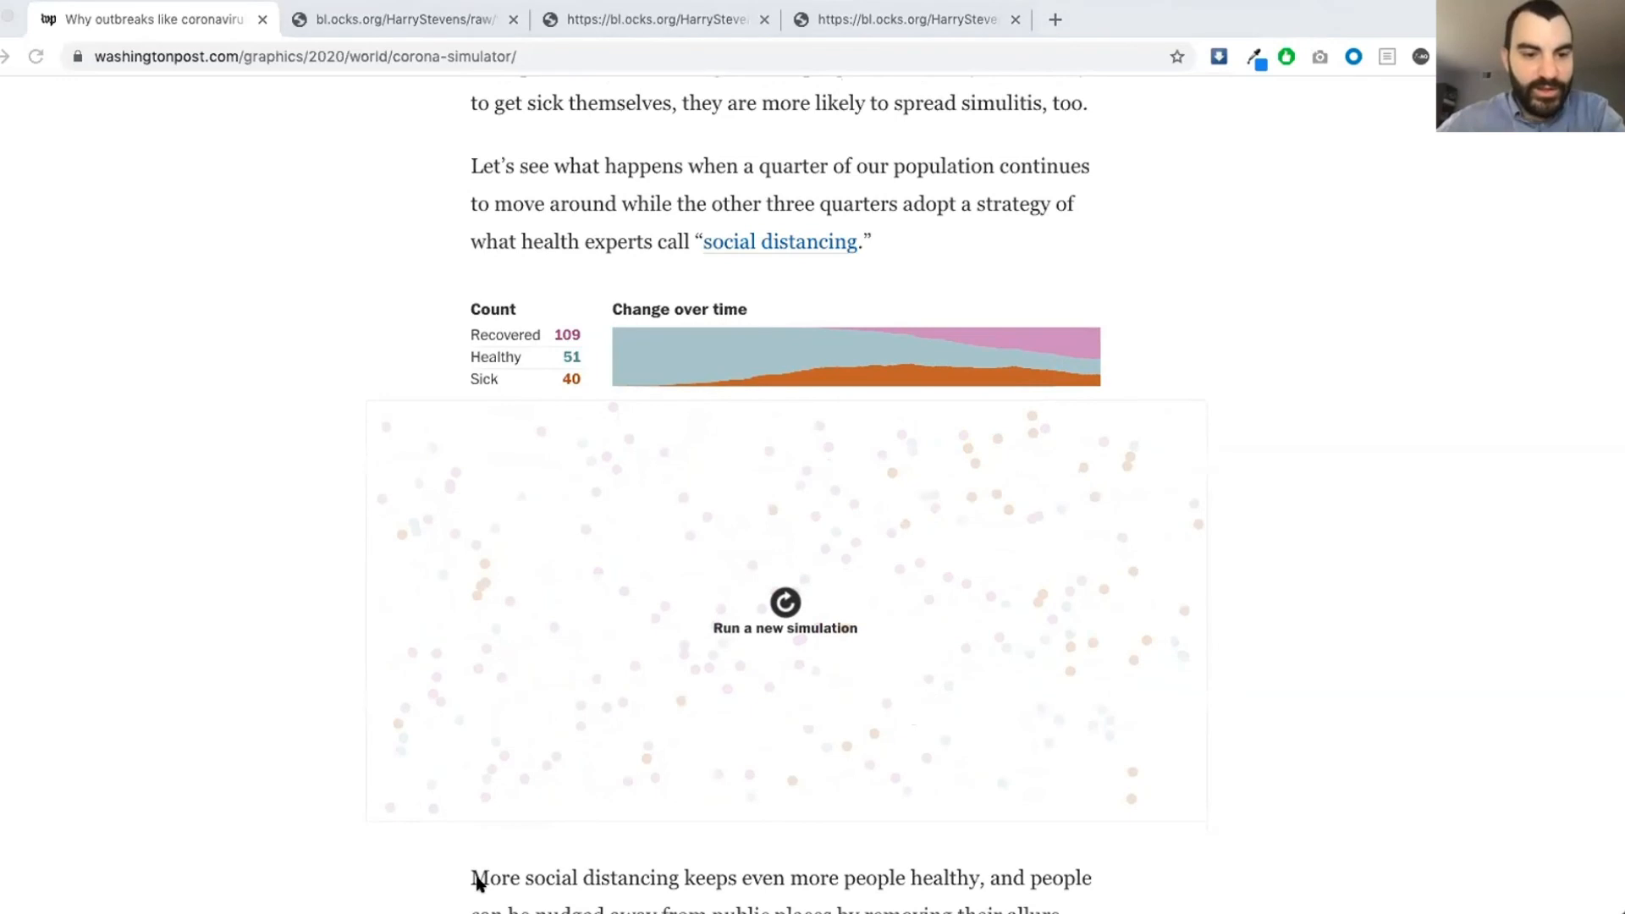
- Scroll past the extensive distancing simulation to the four-simulation comparison charts
scroll("down", 3)
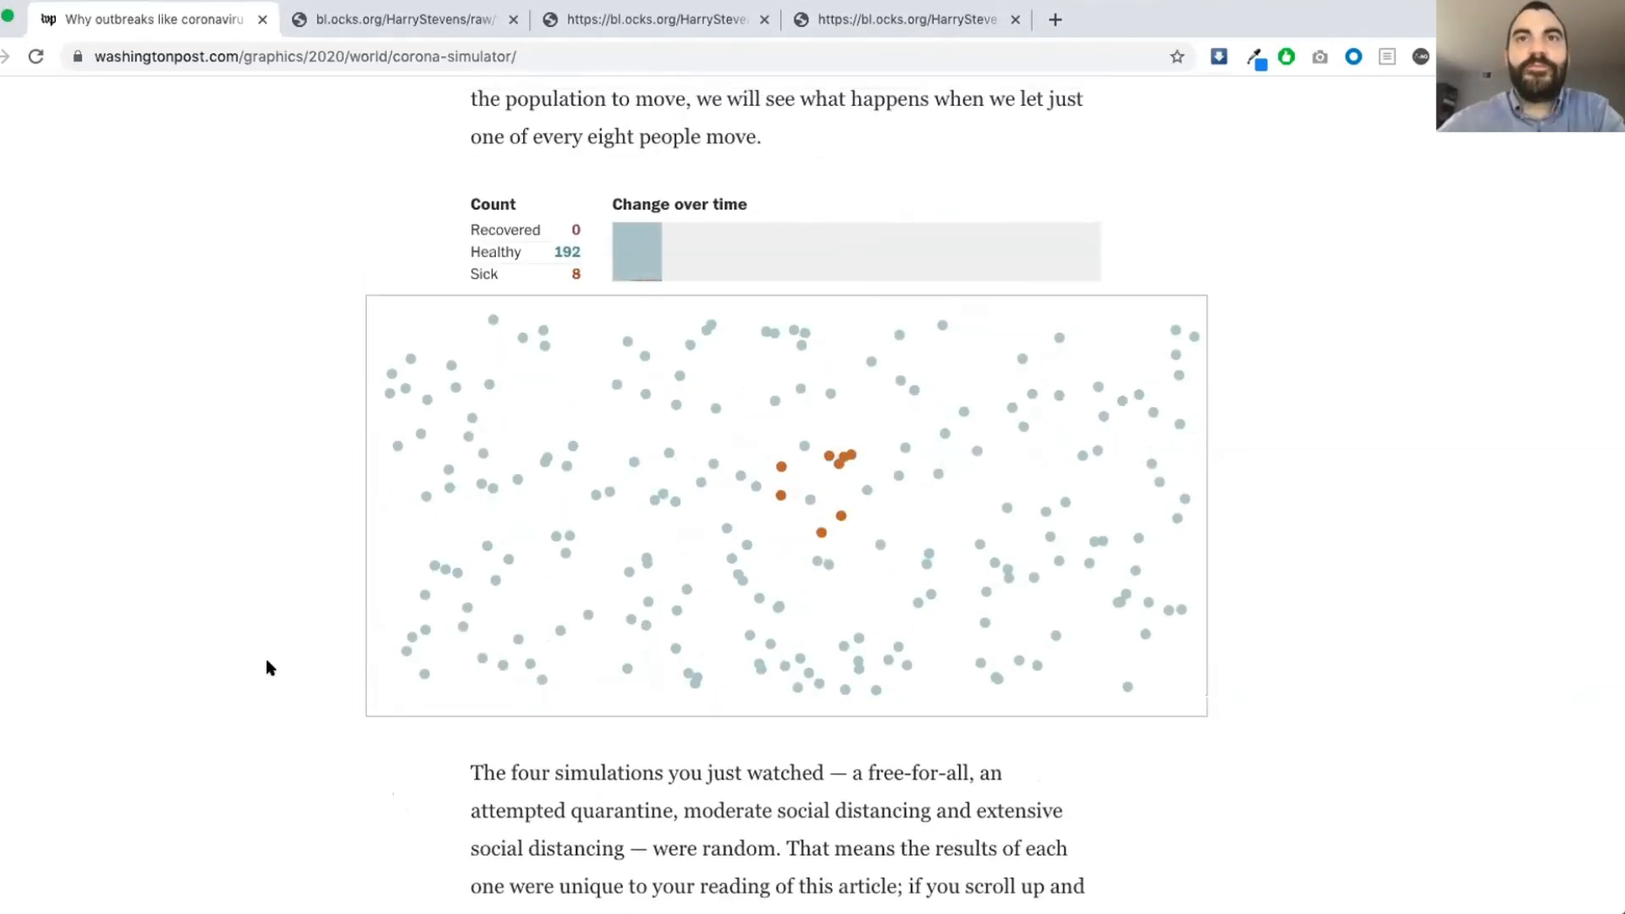
scroll("down", 3)
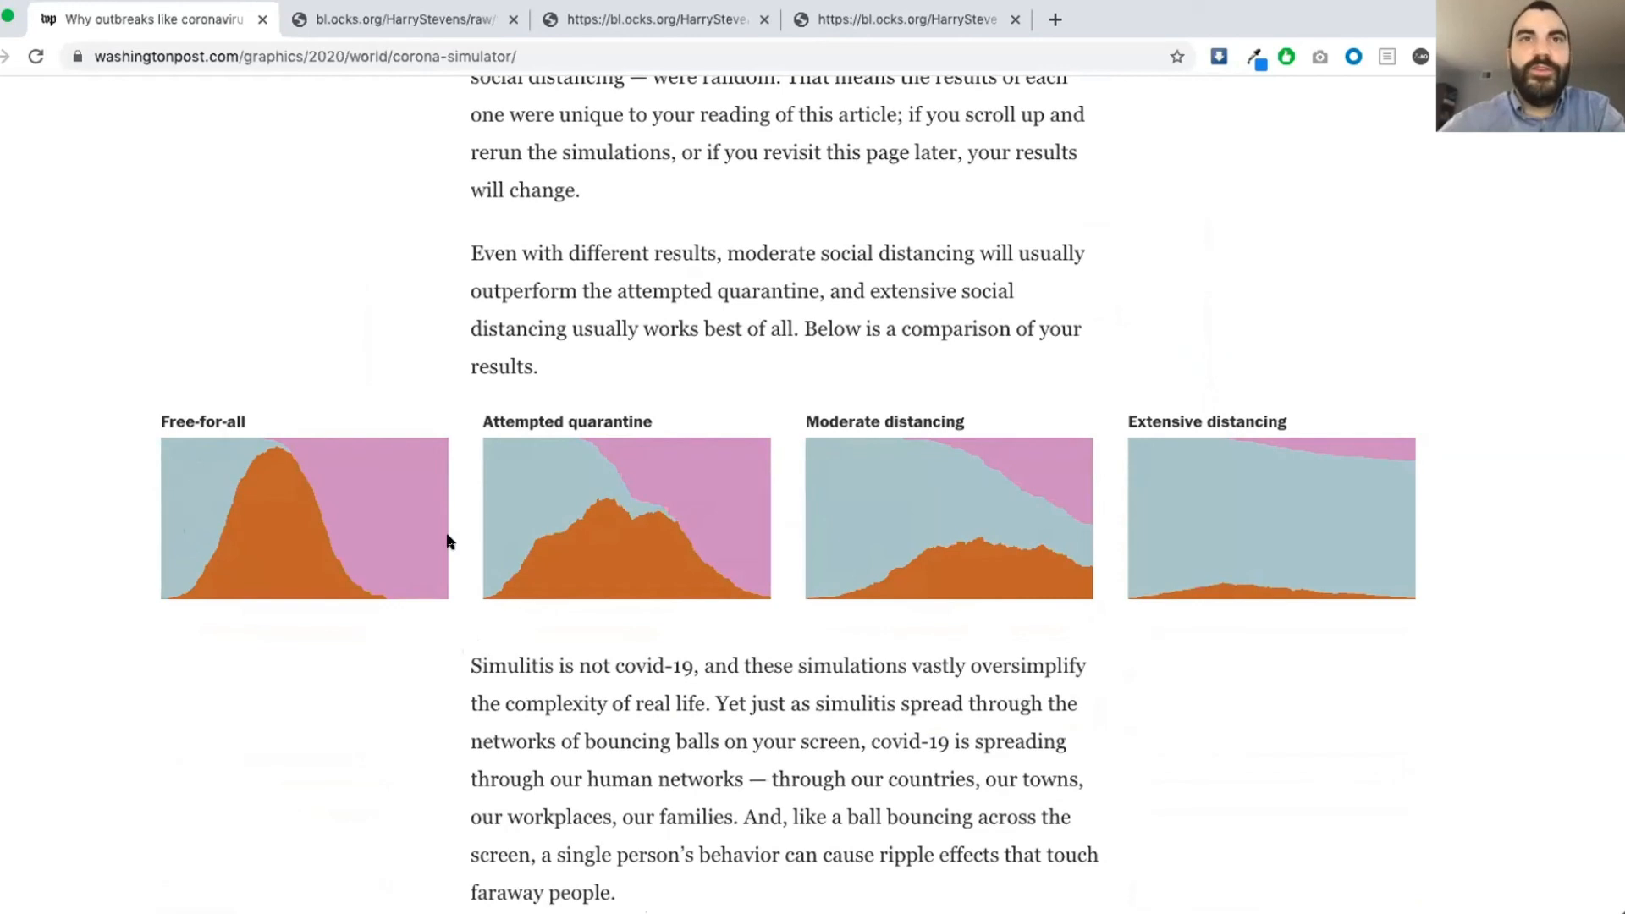
mouse_move(1190, 570)
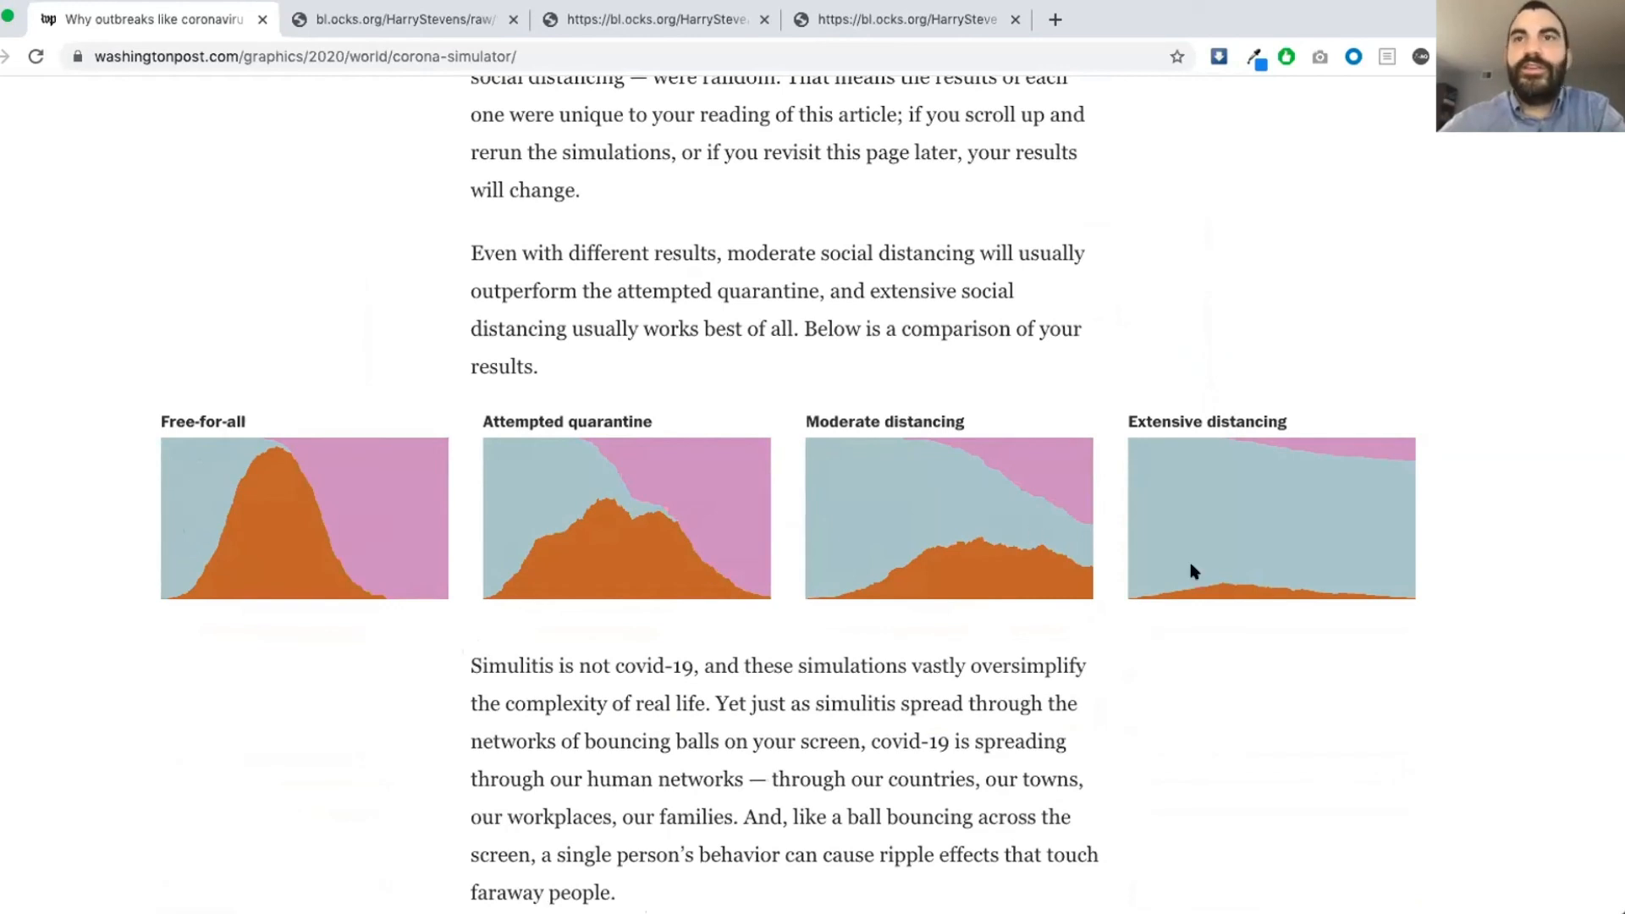
mouse_move(1033, 594)
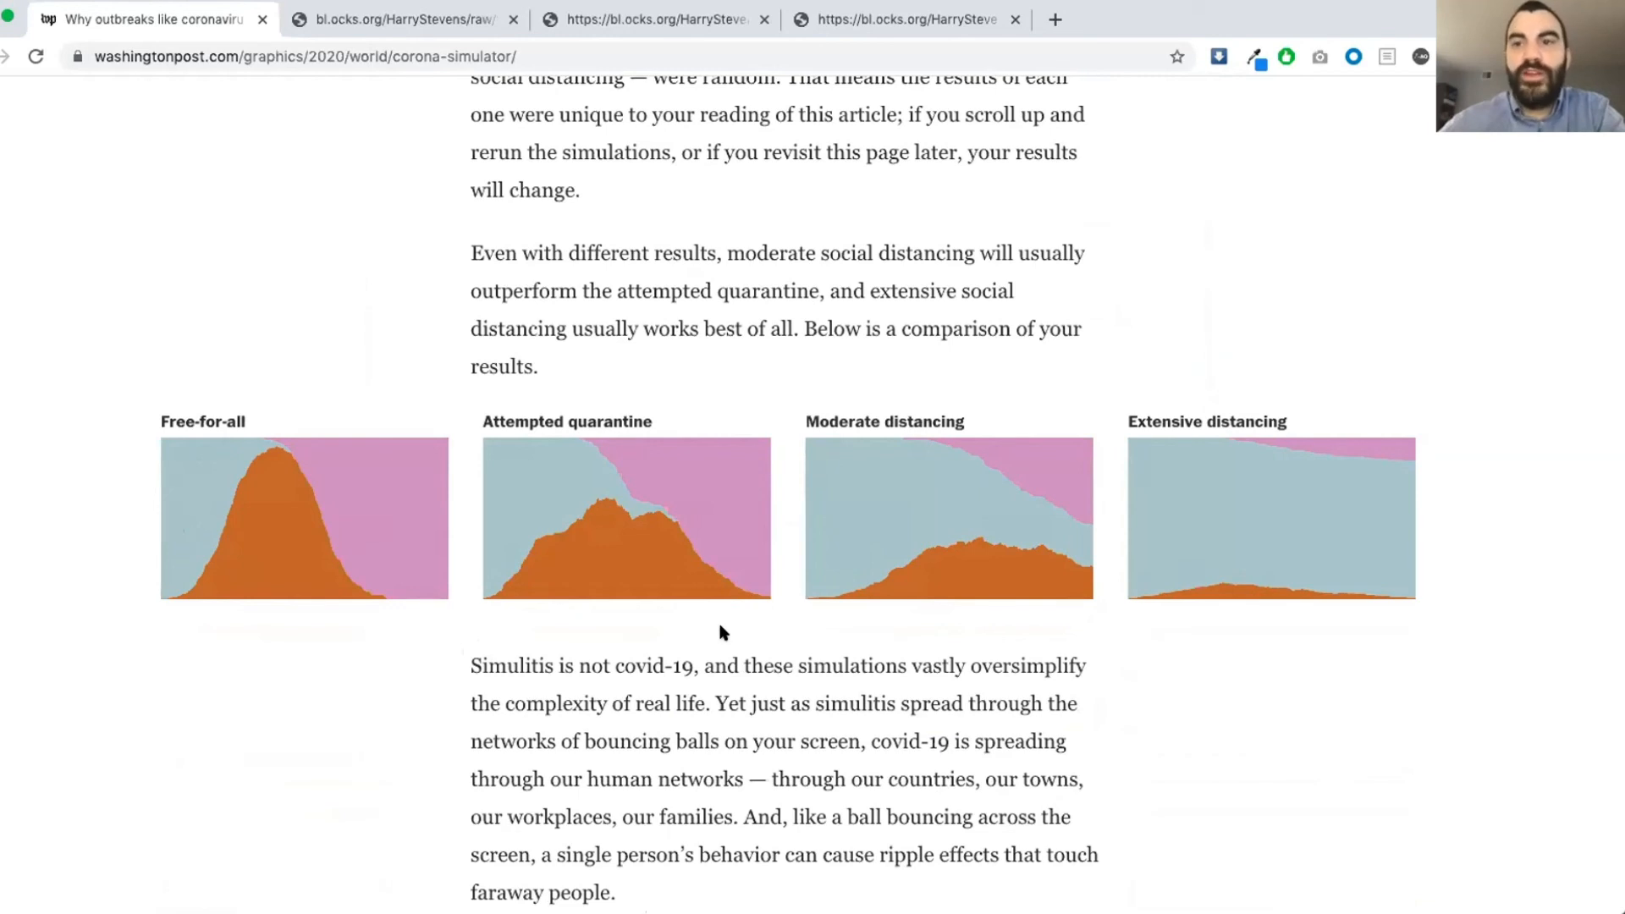
mouse_move(409, 689)
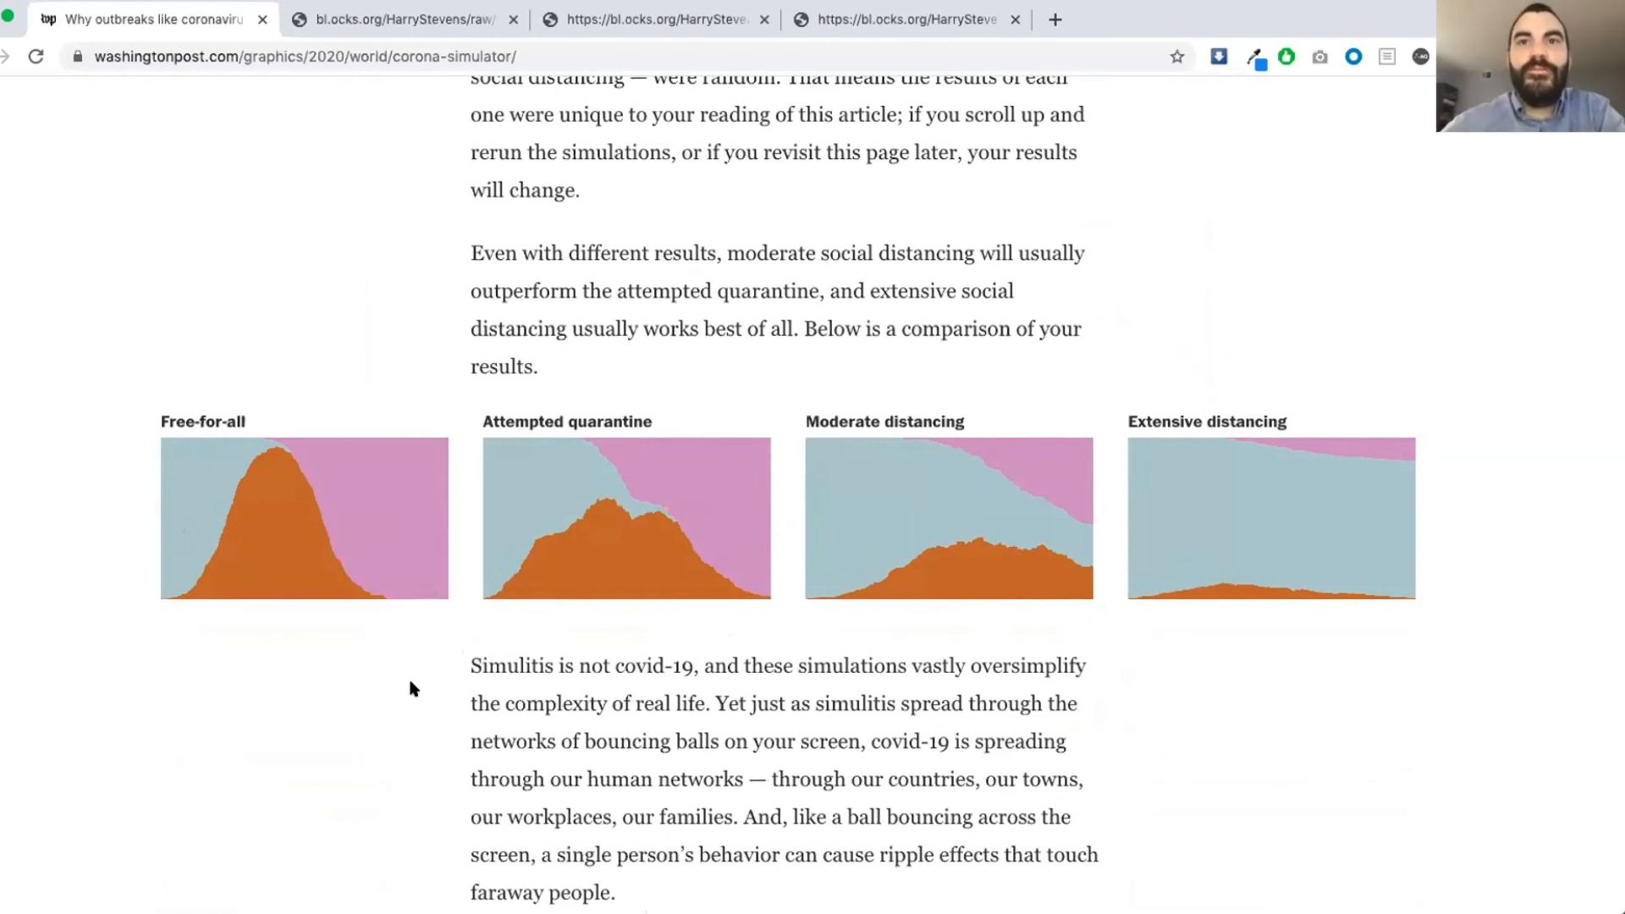
- Switch to the bl.ocks.org tab with the bouncing blue balls demo and its sliders
scroll("down", 3)
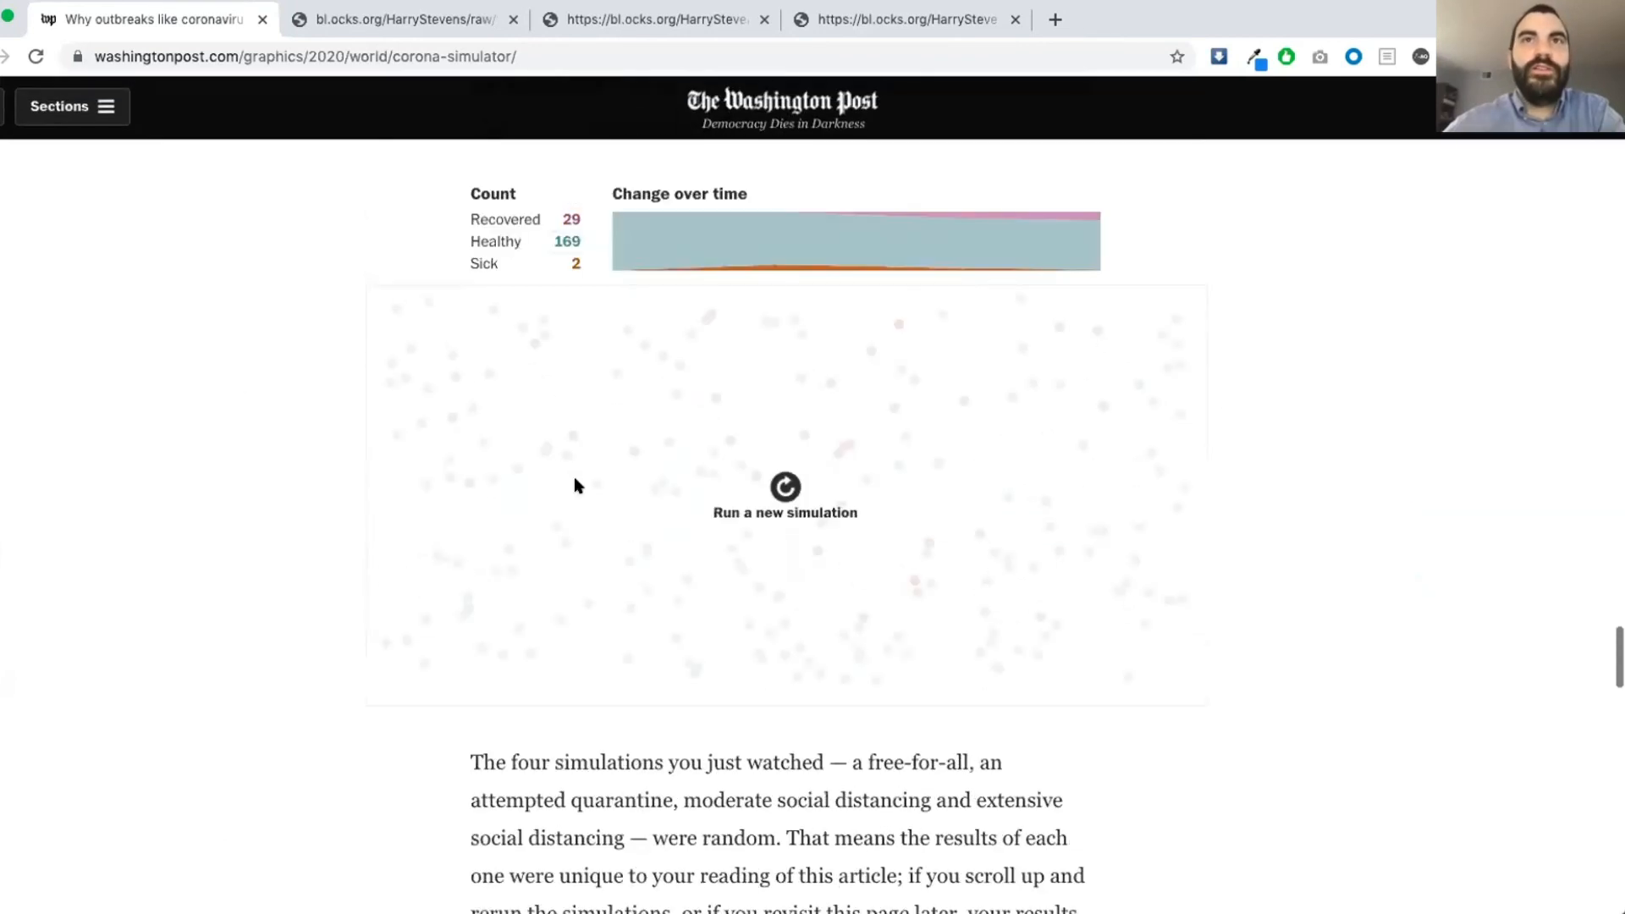
left_click(403, 19)
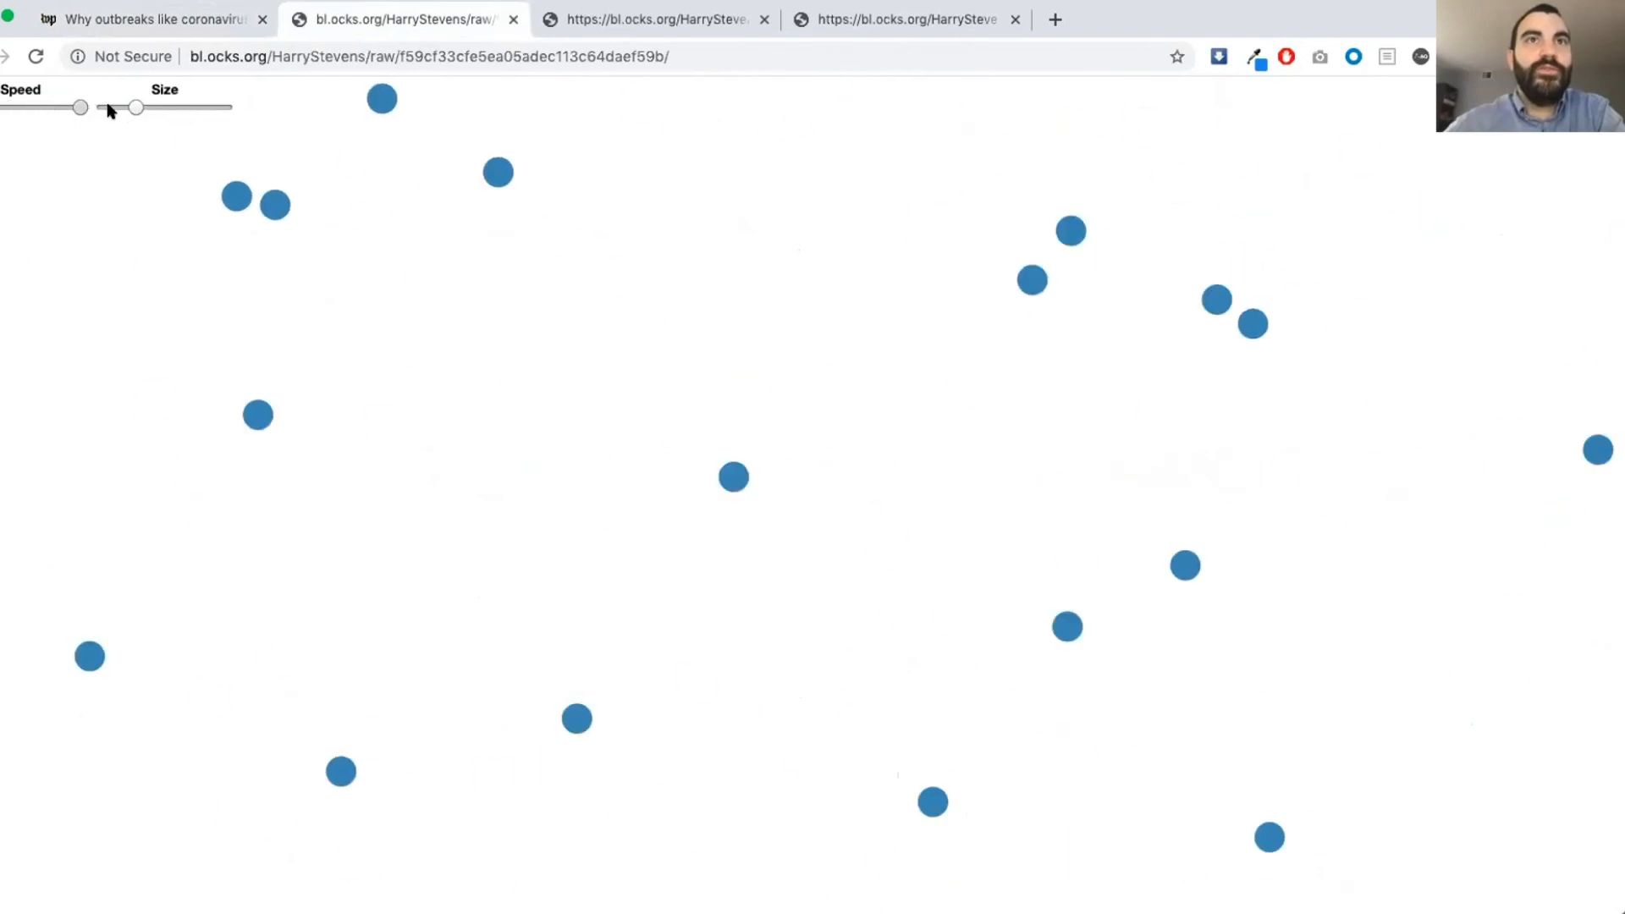
- Slow the bouncing circles via the Speed slider, enlarge them via Size, then show the black-background collision demo
left_click_drag(81, 109, 10, 109)
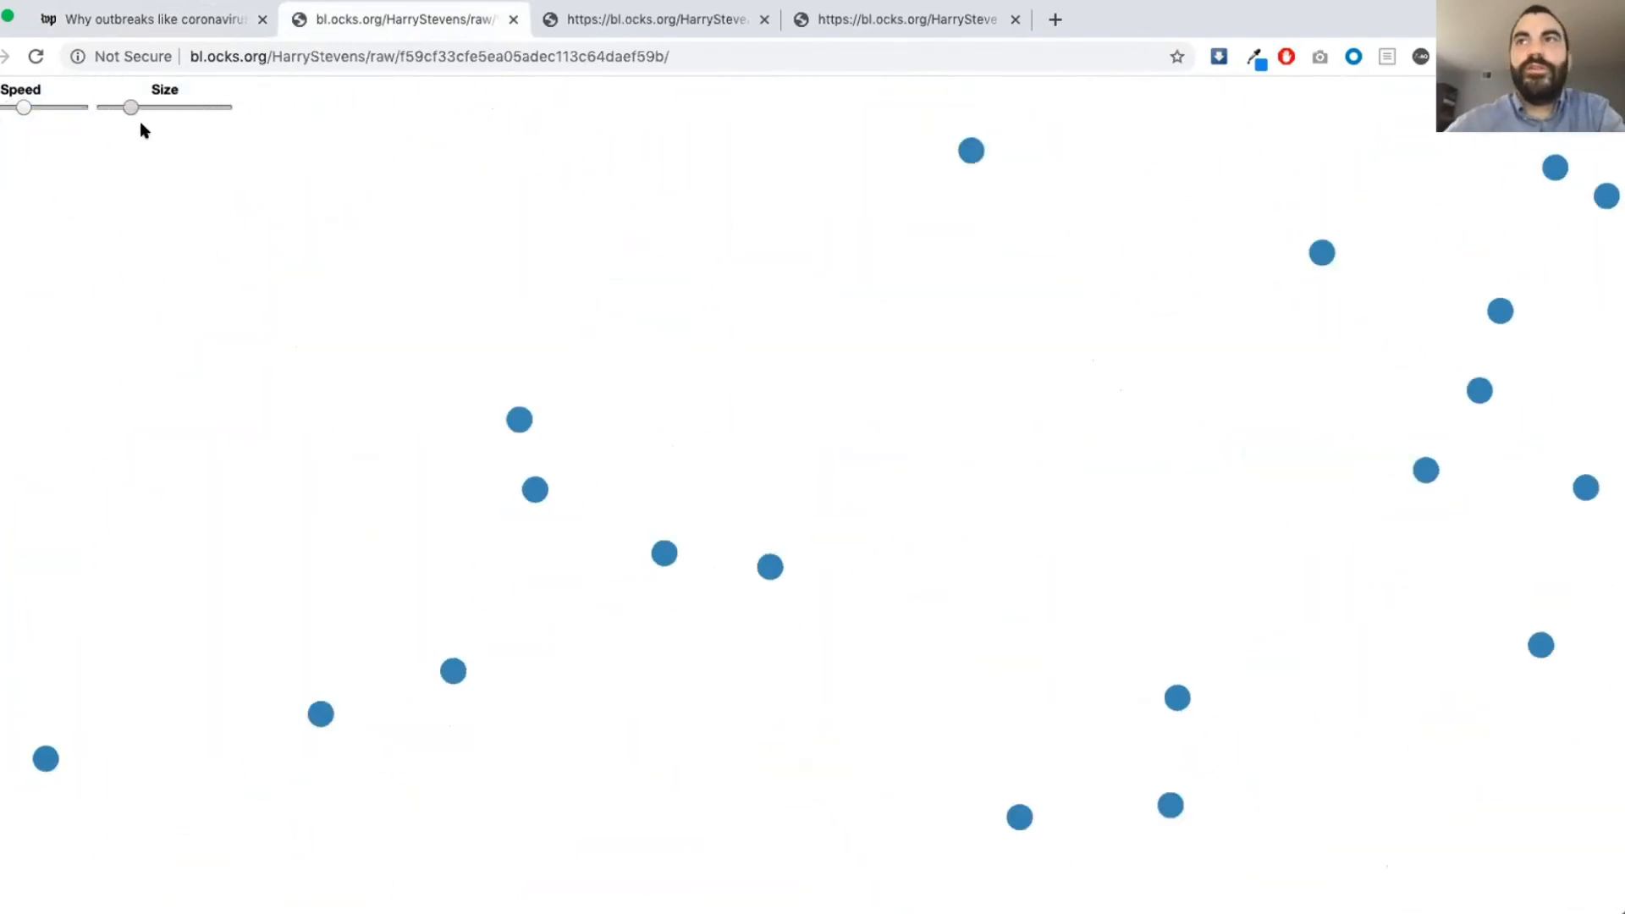
left_click_drag(130, 107, 151, 107)
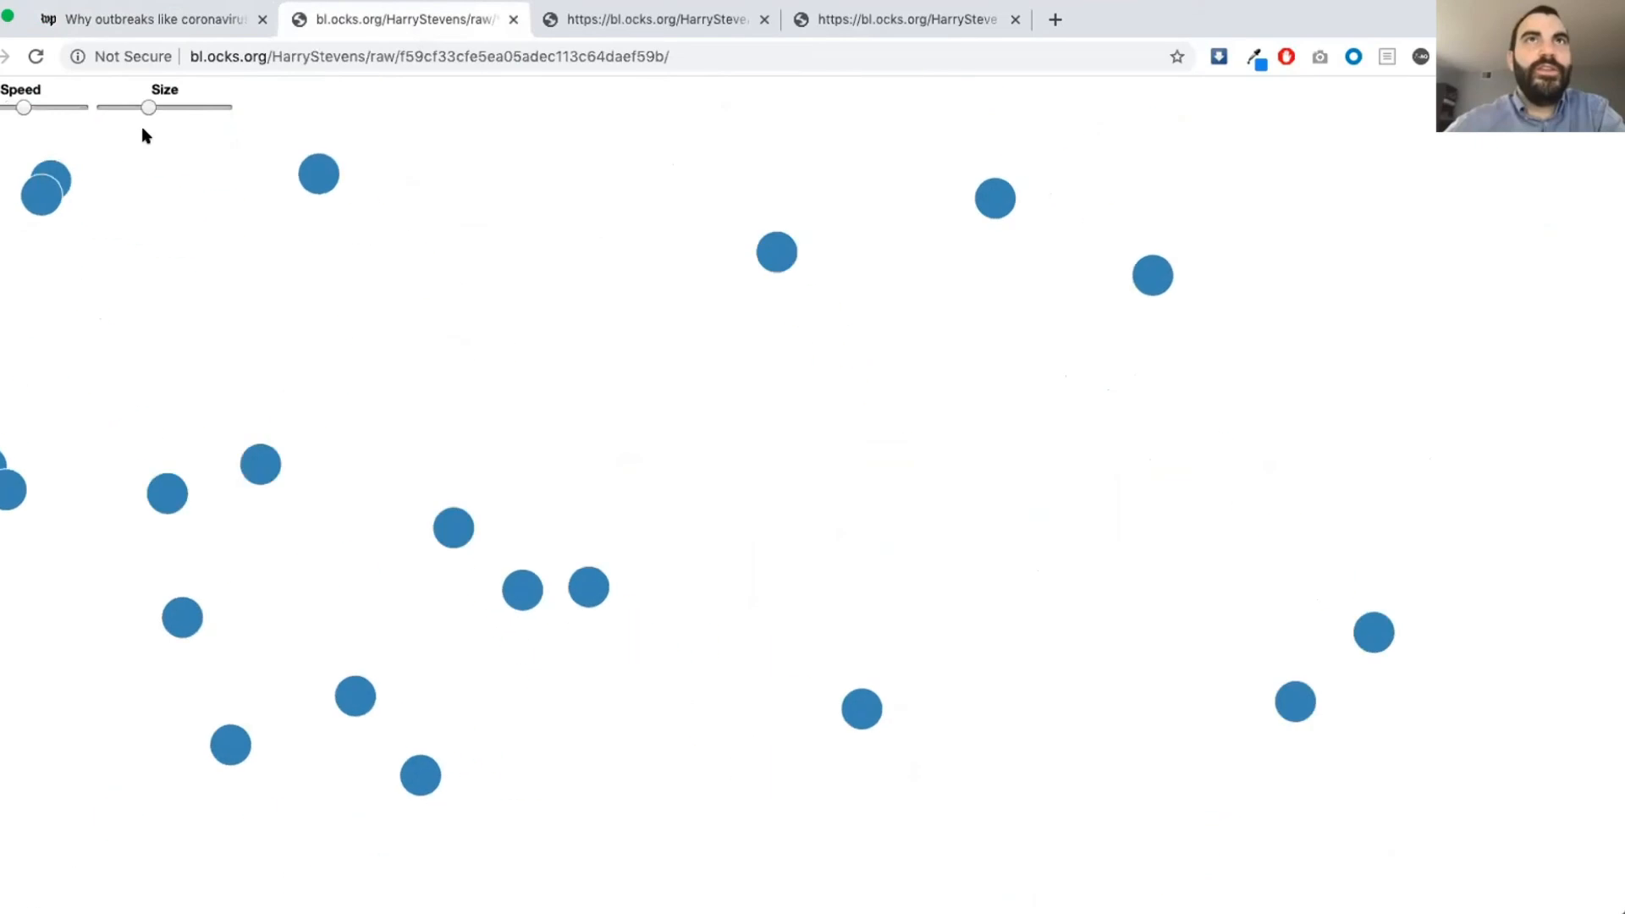
left_click(656, 19)
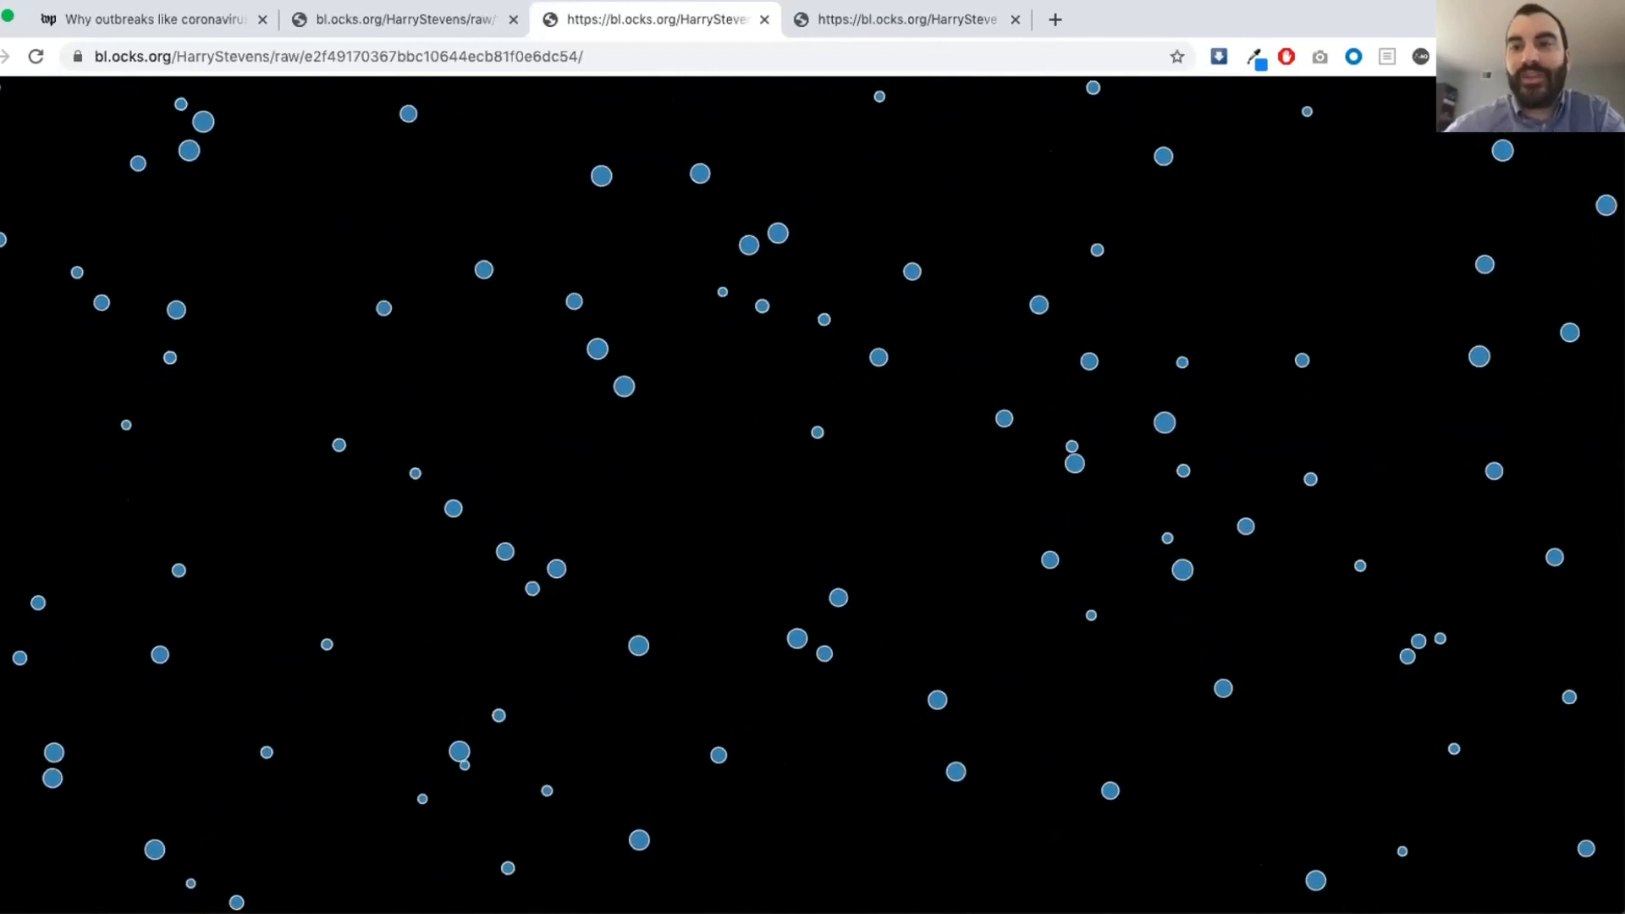
- View the dense tiny-circle experiment, then return to the slider-controlled large blue circles demo
left_click(907, 19)
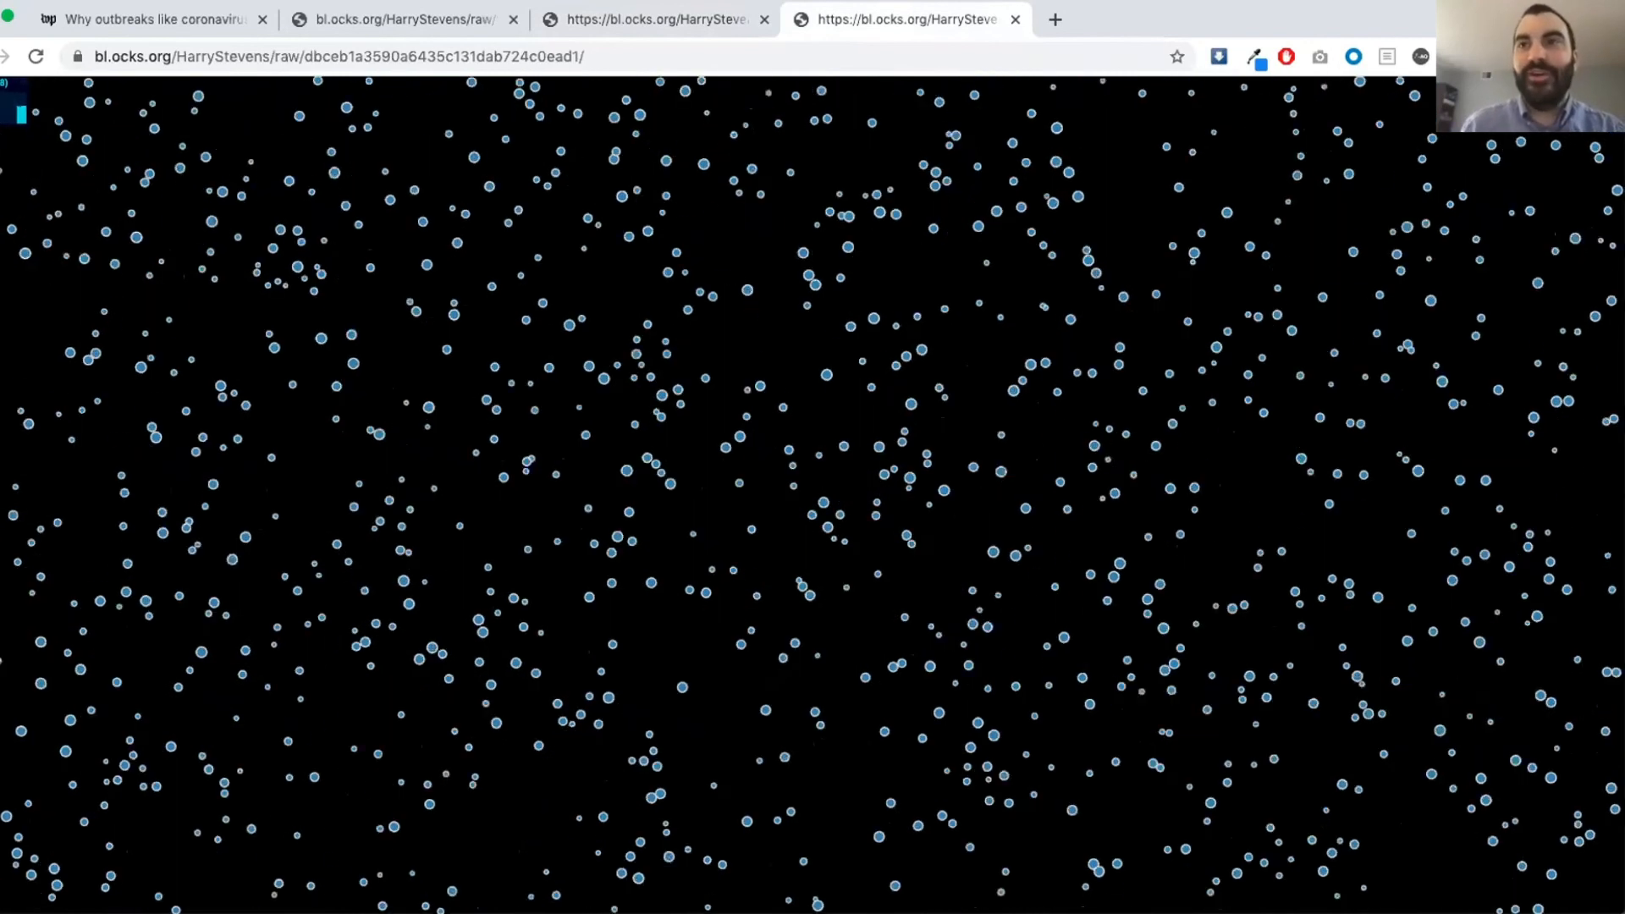
left_click(405, 19)
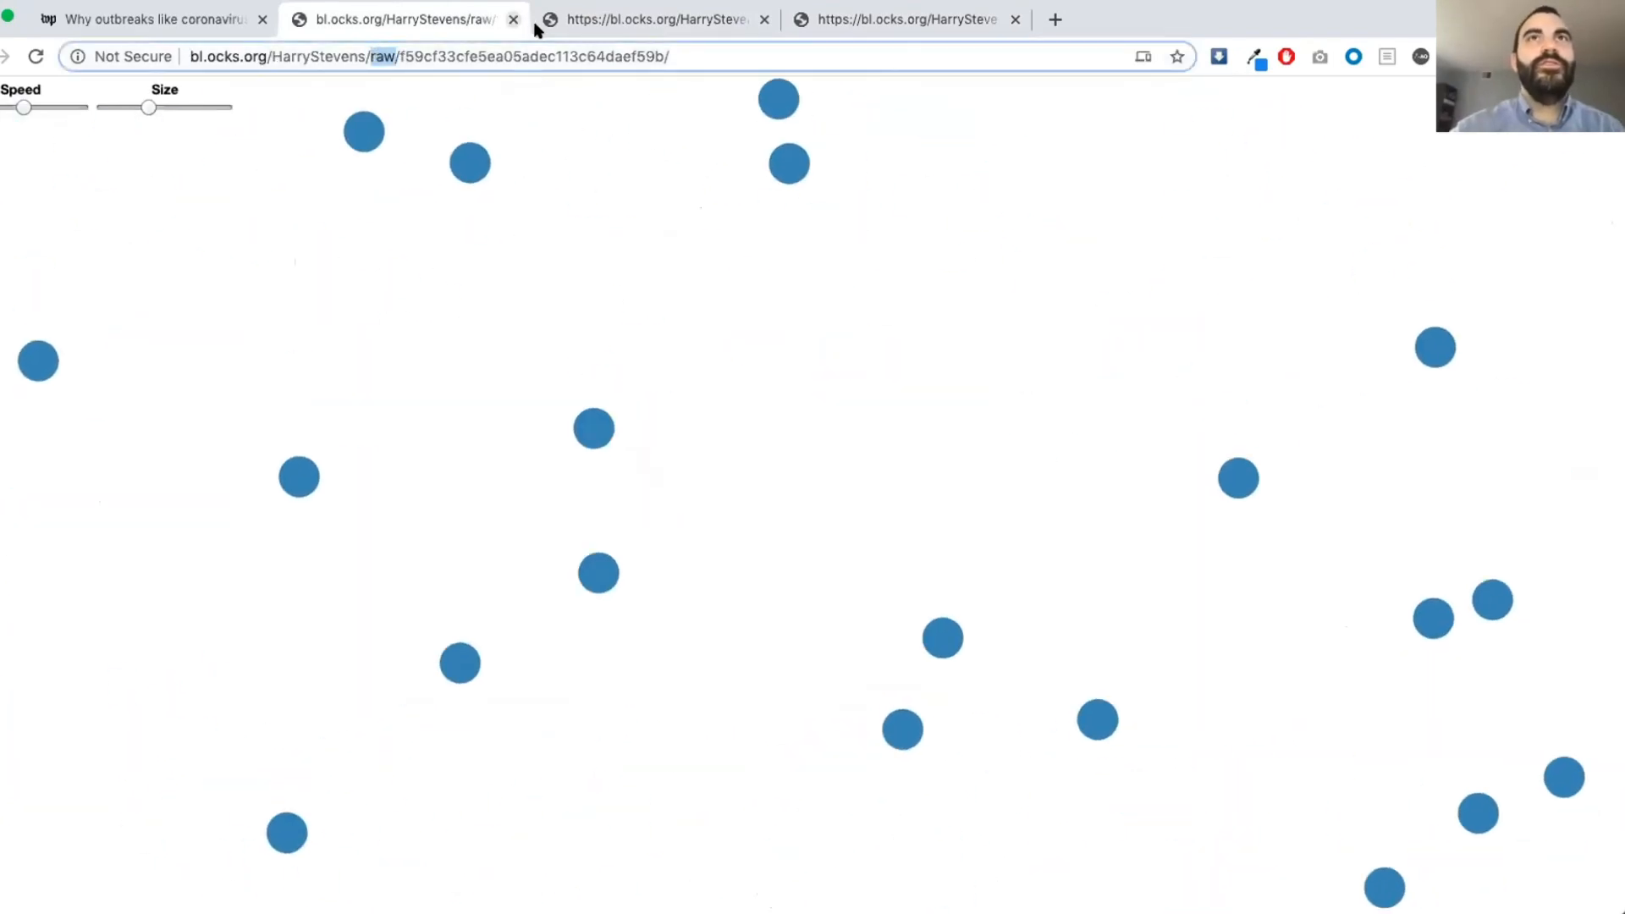
- Switch to the tab with hundreds of tiny light-blue circles on a black background
left_click(907, 18)
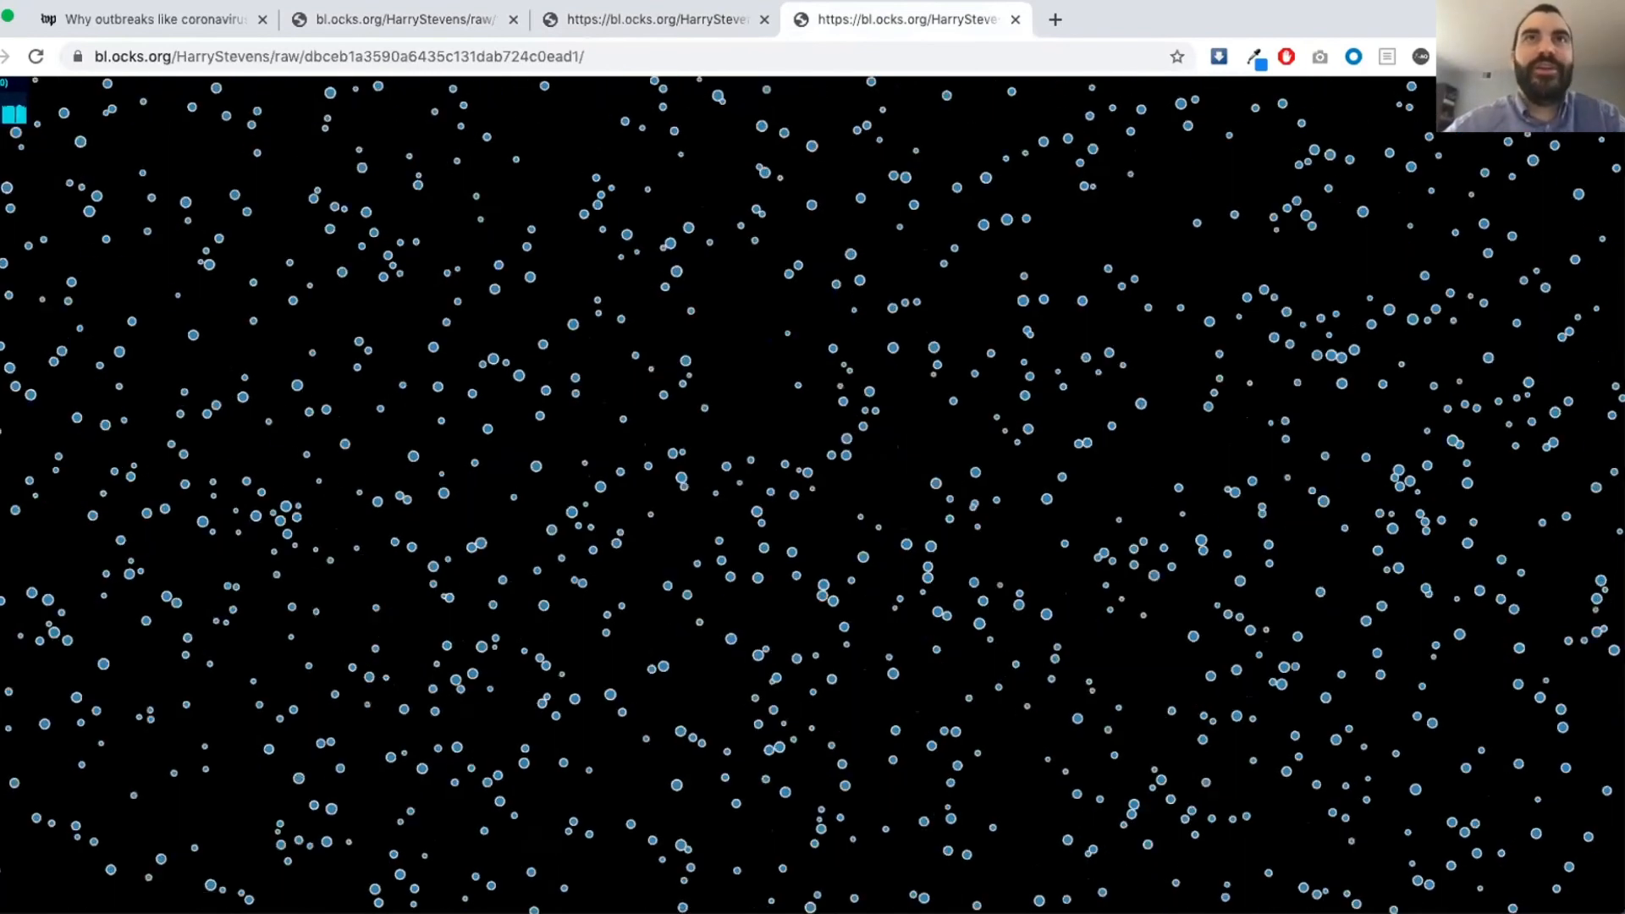
left_click(657, 19)
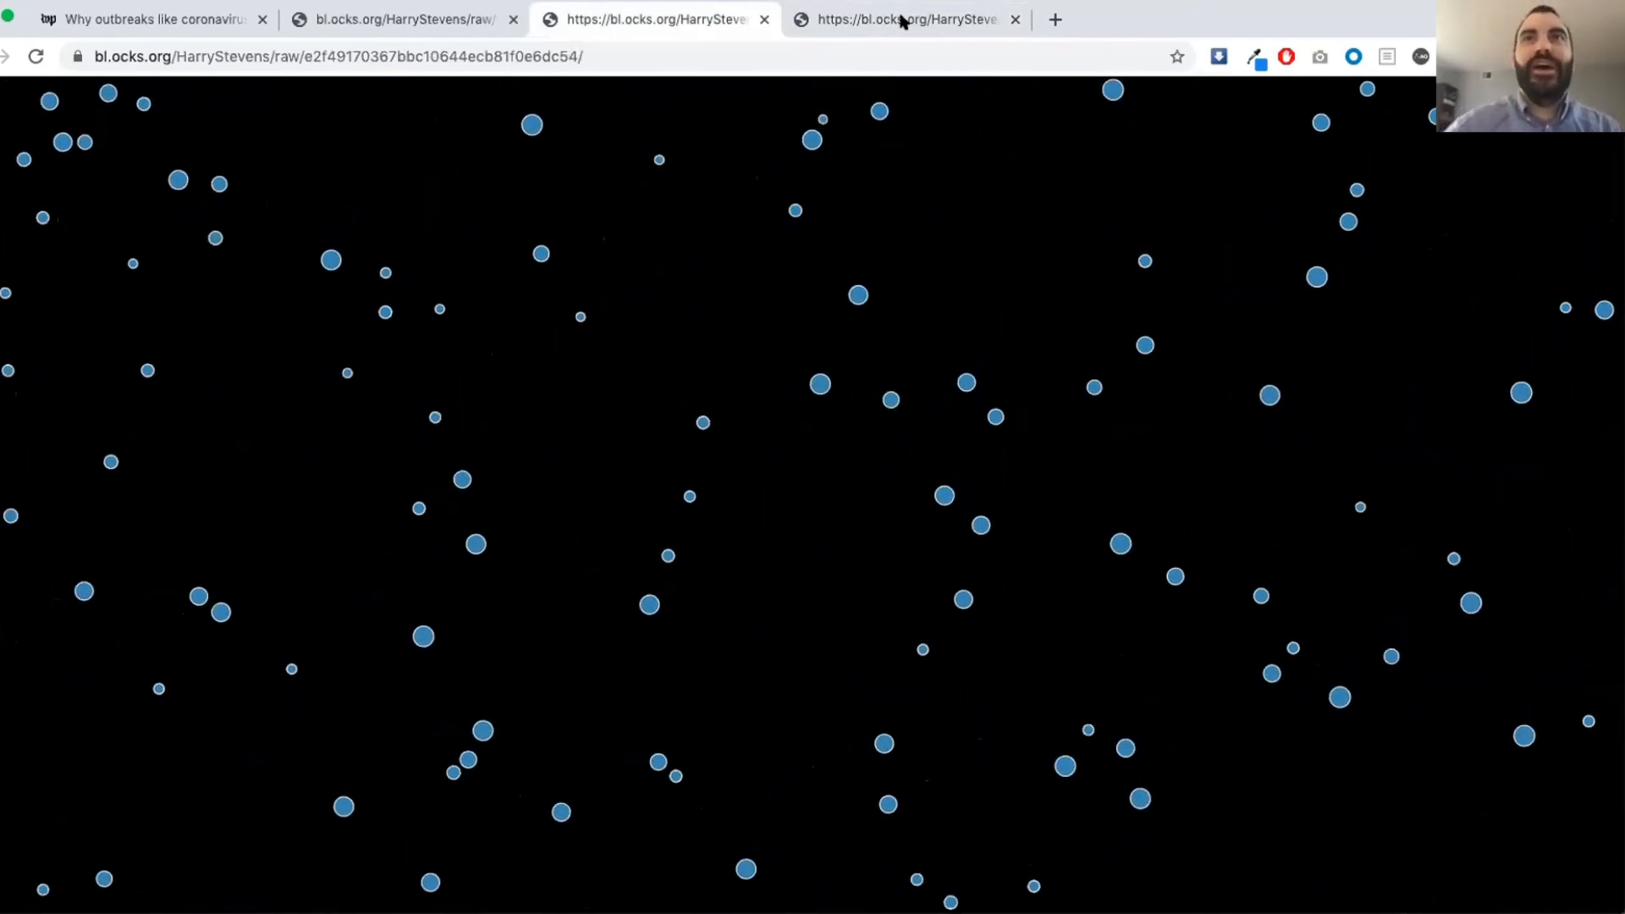
left_click(907, 19)
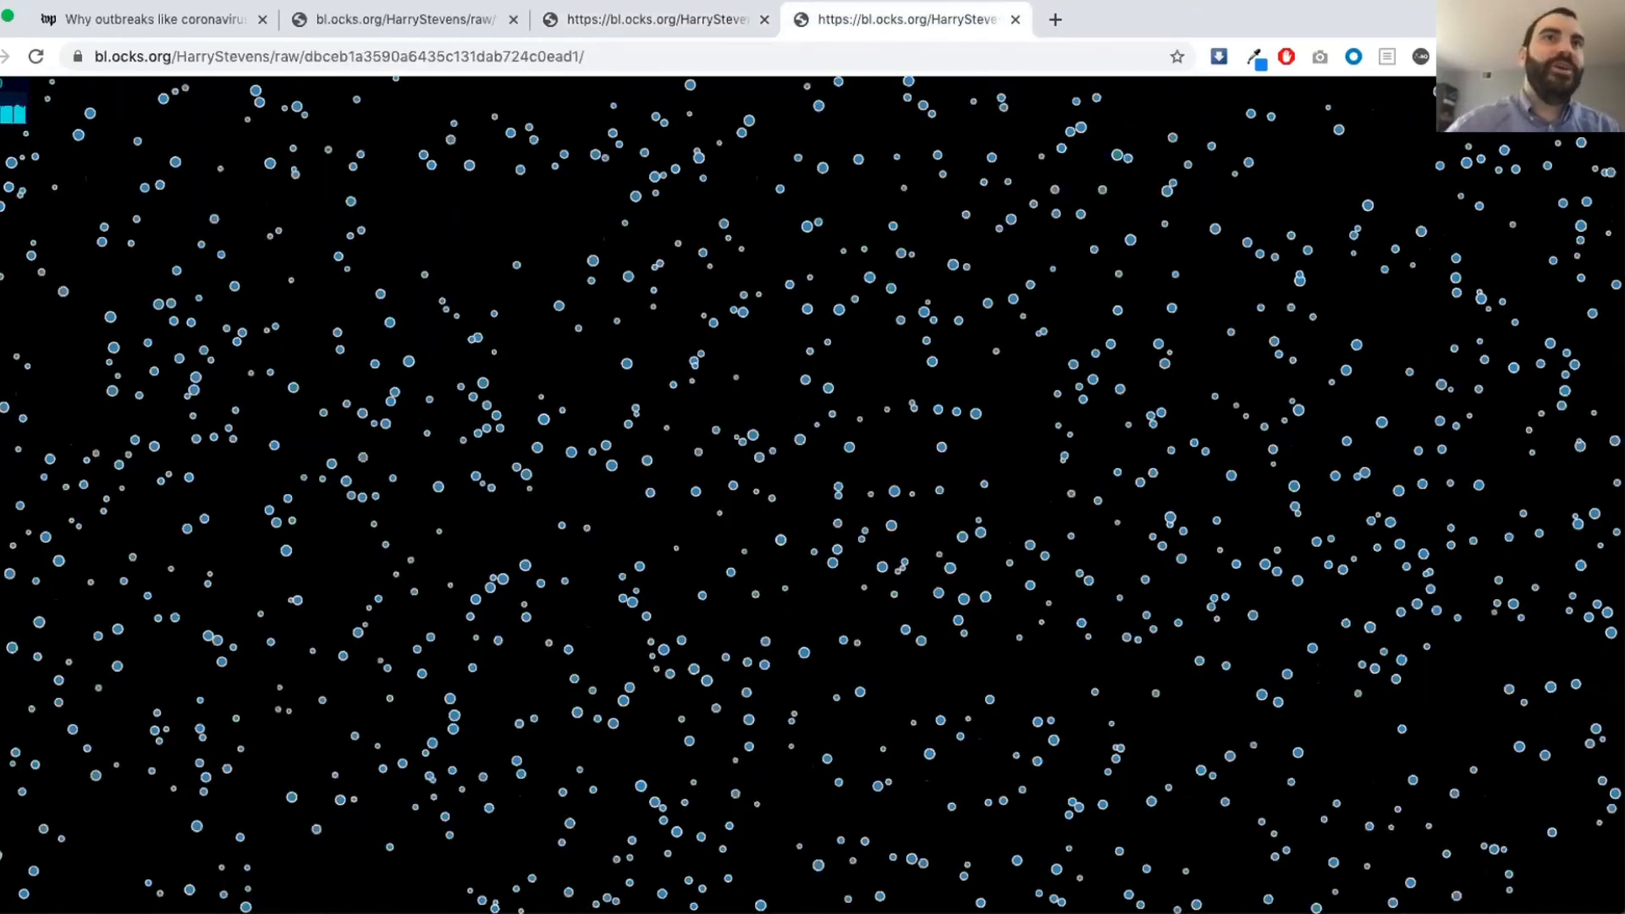